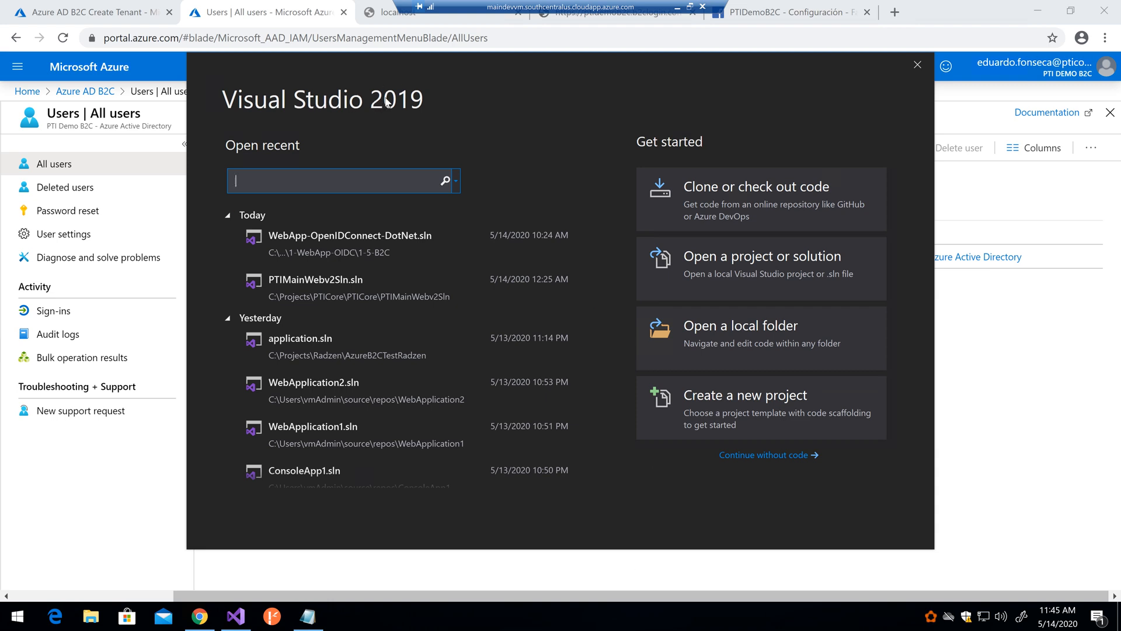
{"action": "mouse_move", "coordinate": [754, 478]}
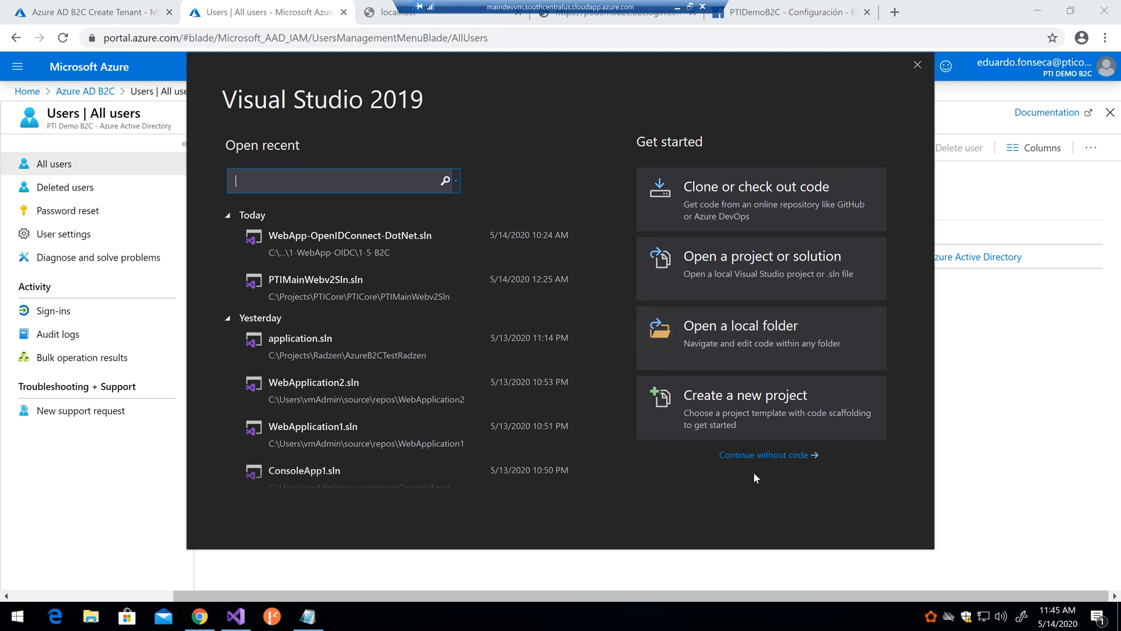
{"action": "mouse_move", "coordinate": [741, 413]}
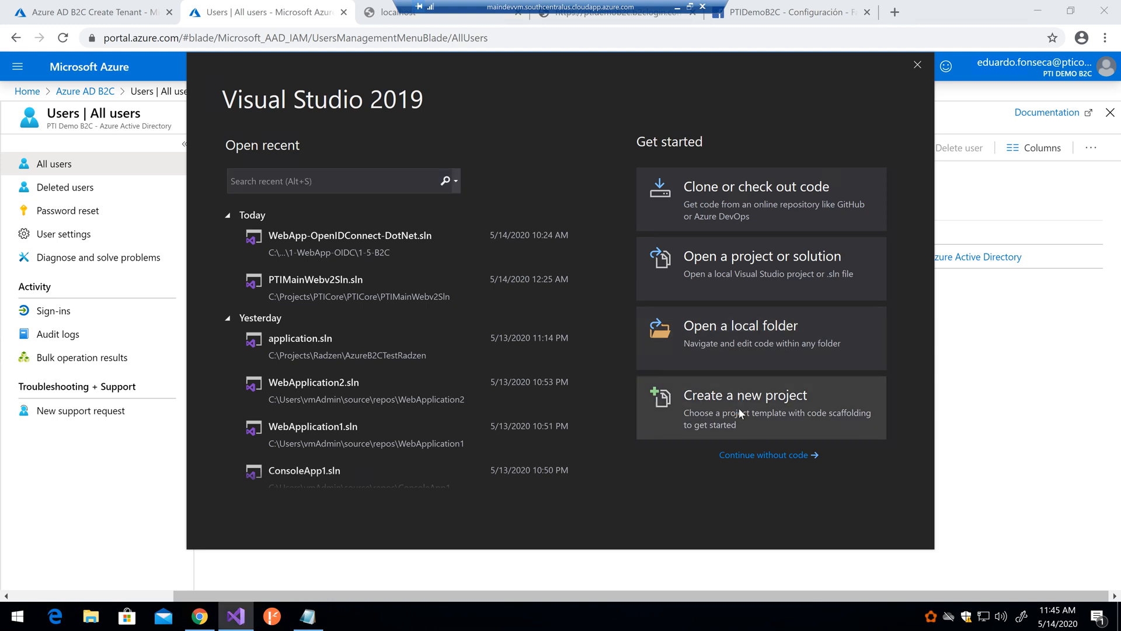
- Create a new project, searching for and choosing the ASP.NET Core Web Application template
{"action": "left_click", "coordinate": [744, 395]}
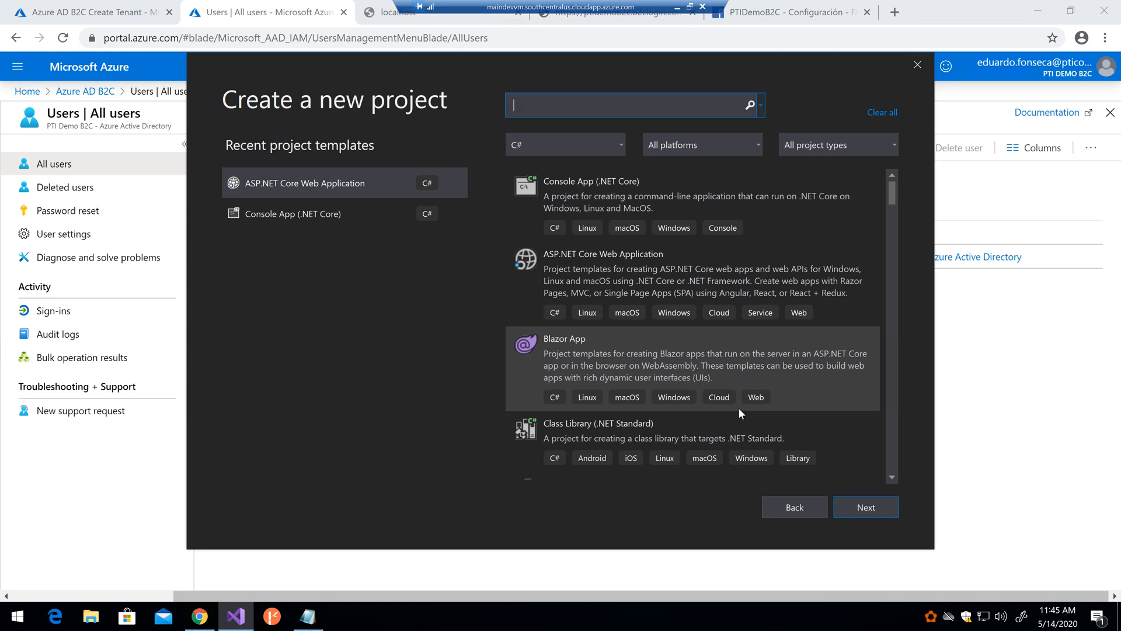
{"action": "type", "text": "net core asp"}
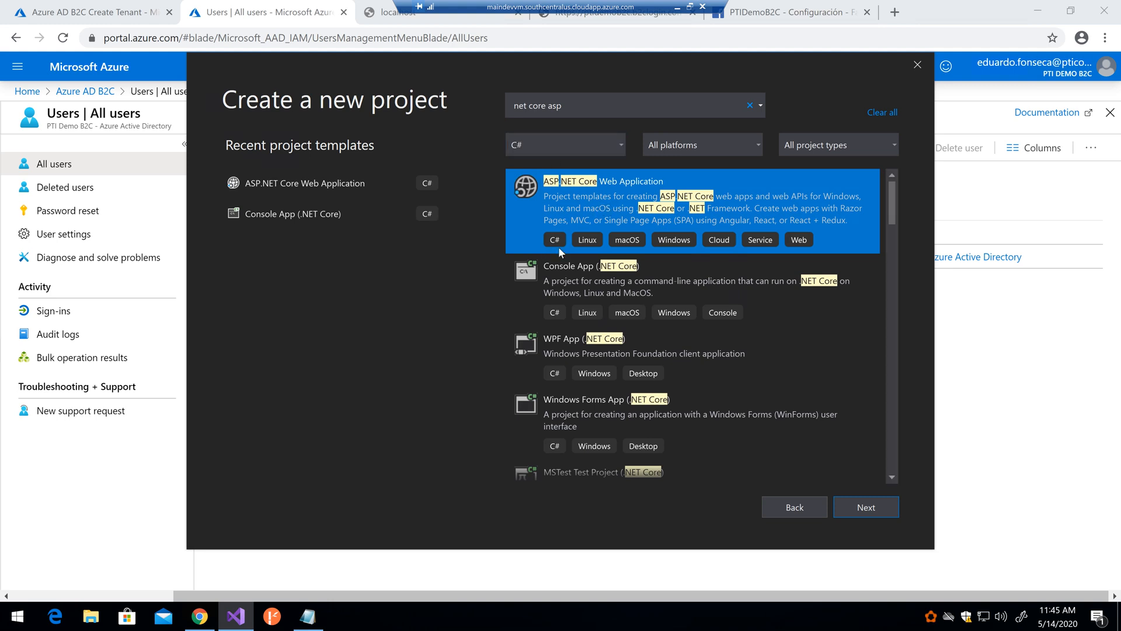
{"action": "mouse_move", "coordinate": [884, 516]}
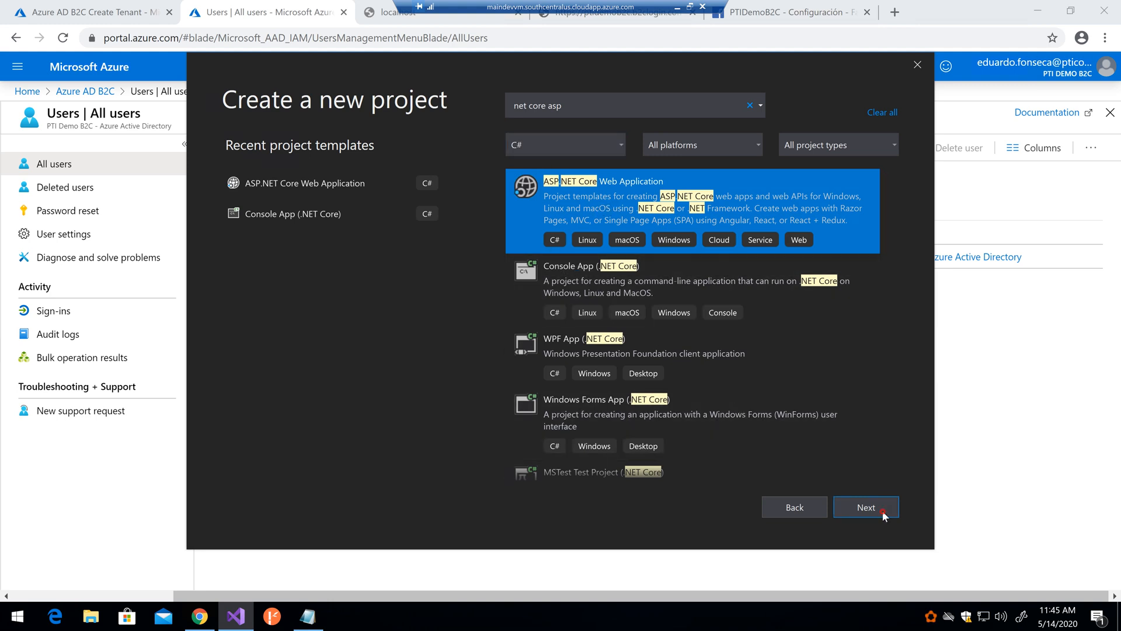
{"action": "left_click", "coordinate": [865, 505]}
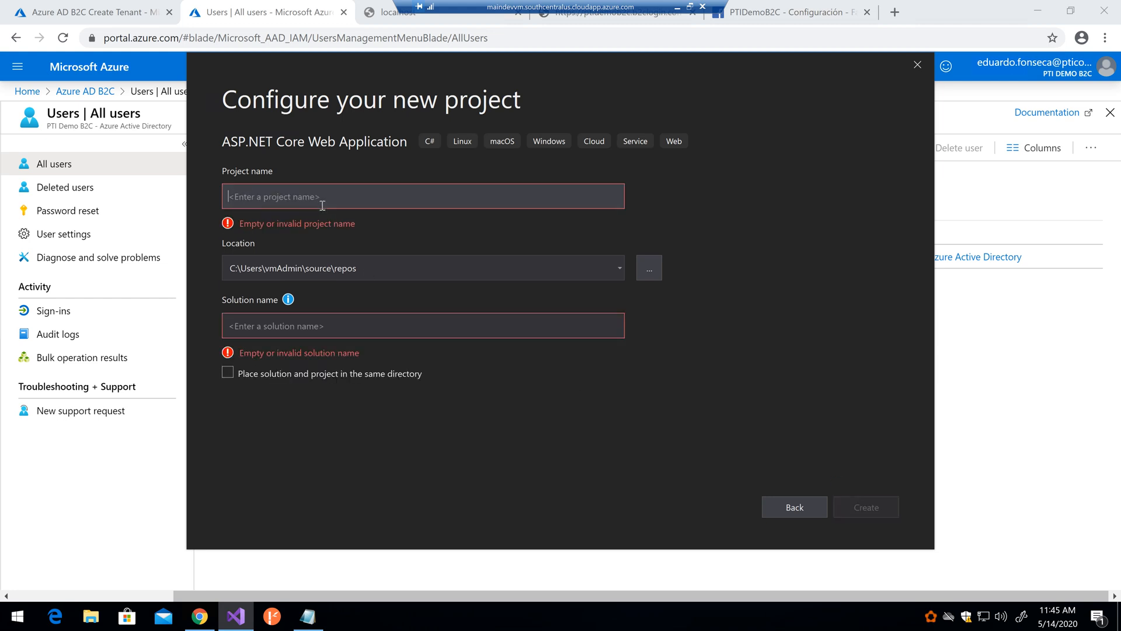
- Name the project AzureAdAuthDemo and pick the Web Application (Model-View-Controller) template
{"action": "type", "text": "AzureAdAuthDemo"}
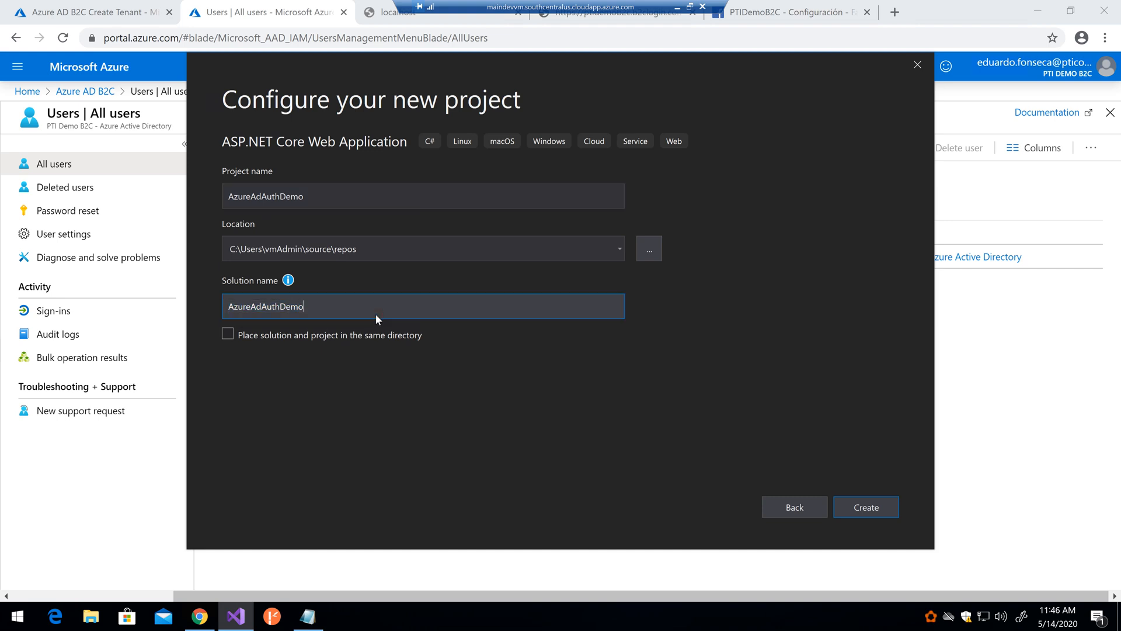
{"action": "mouse_move", "coordinate": [776, 486]}
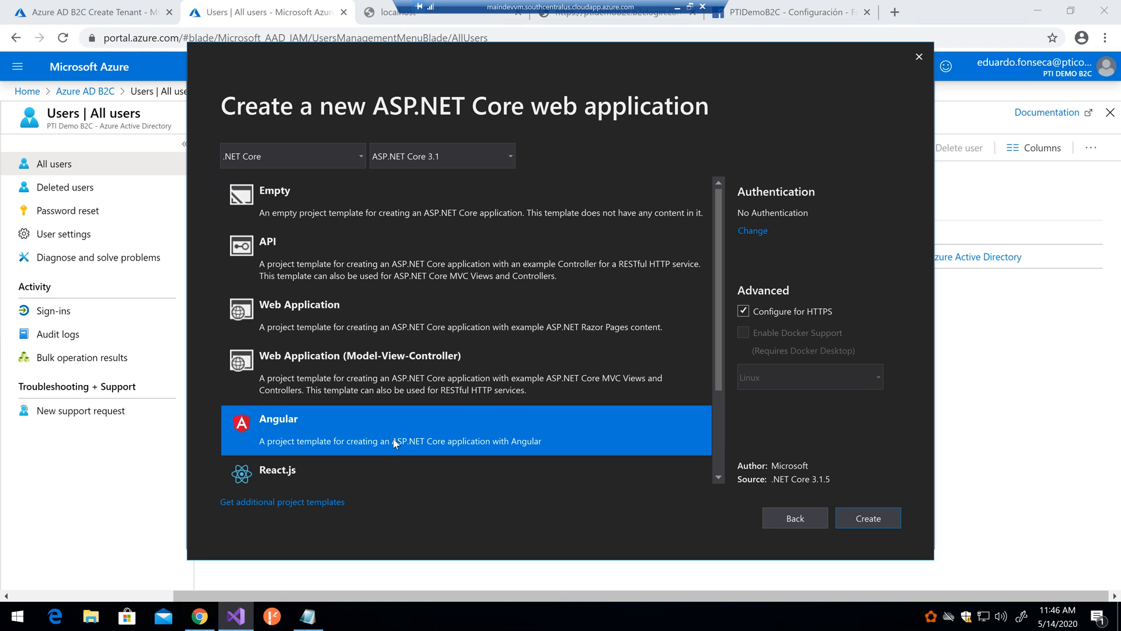
{"action": "mouse_move", "coordinate": [329, 370]}
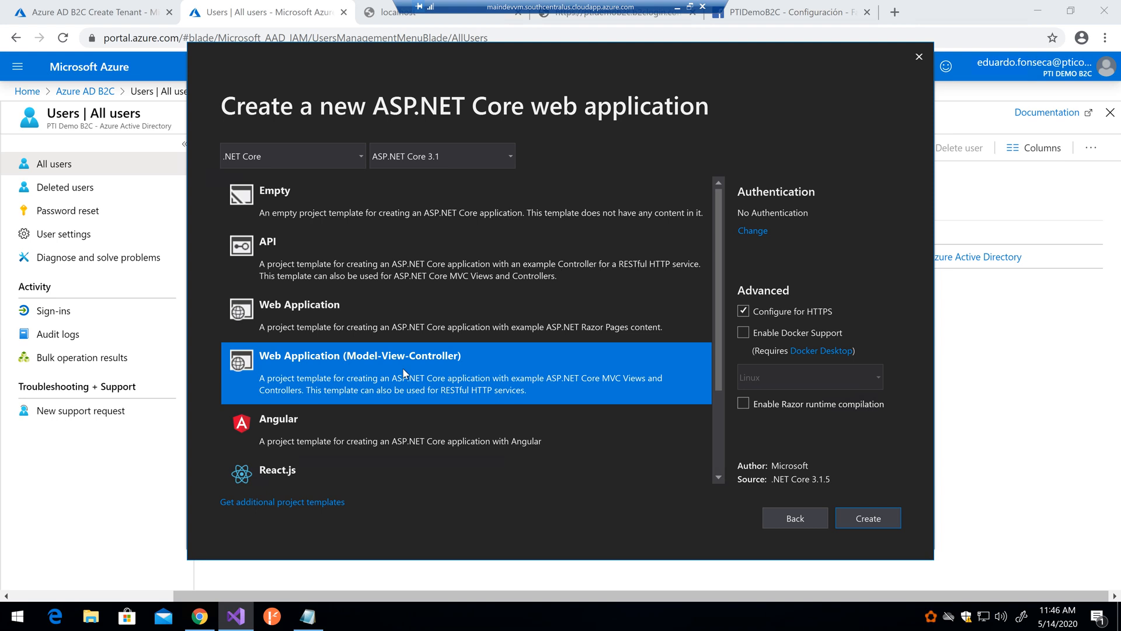
{"action": "scroll", "scroll_direction": "down", "scroll_amount": 3}
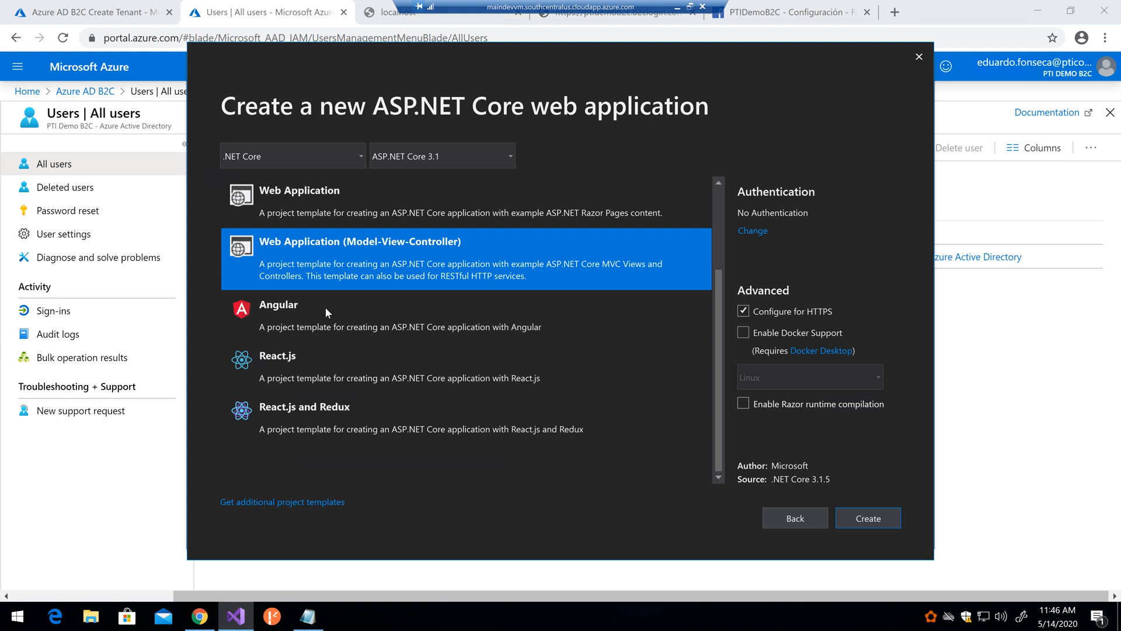
{"action": "mouse_move", "coordinate": [344, 309]}
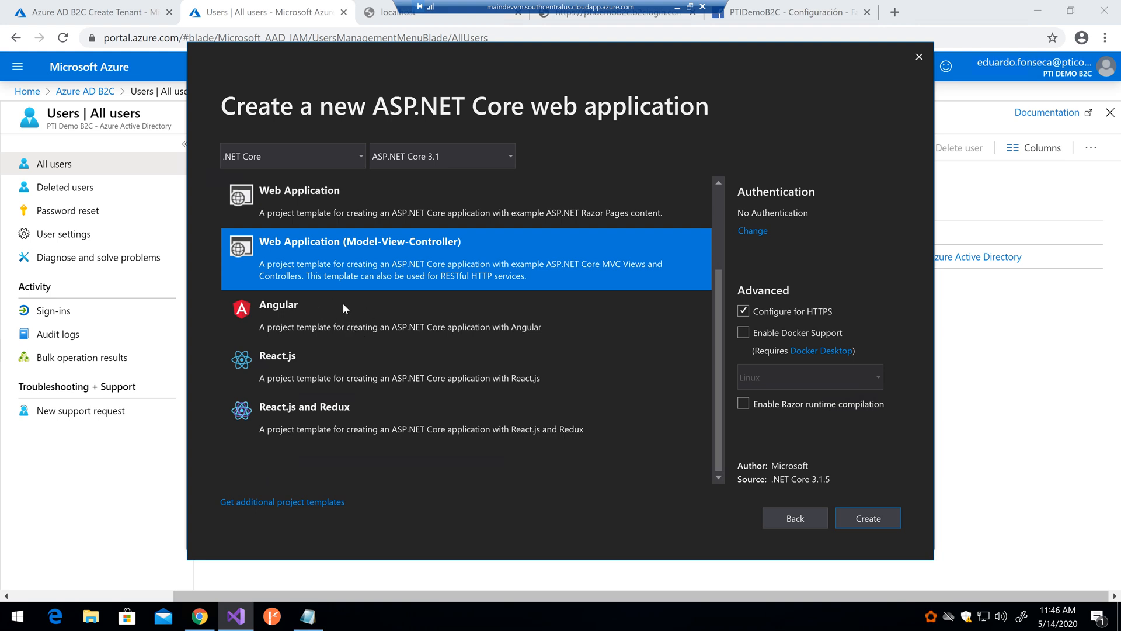
{"action": "mouse_move", "coordinate": [564, 327]}
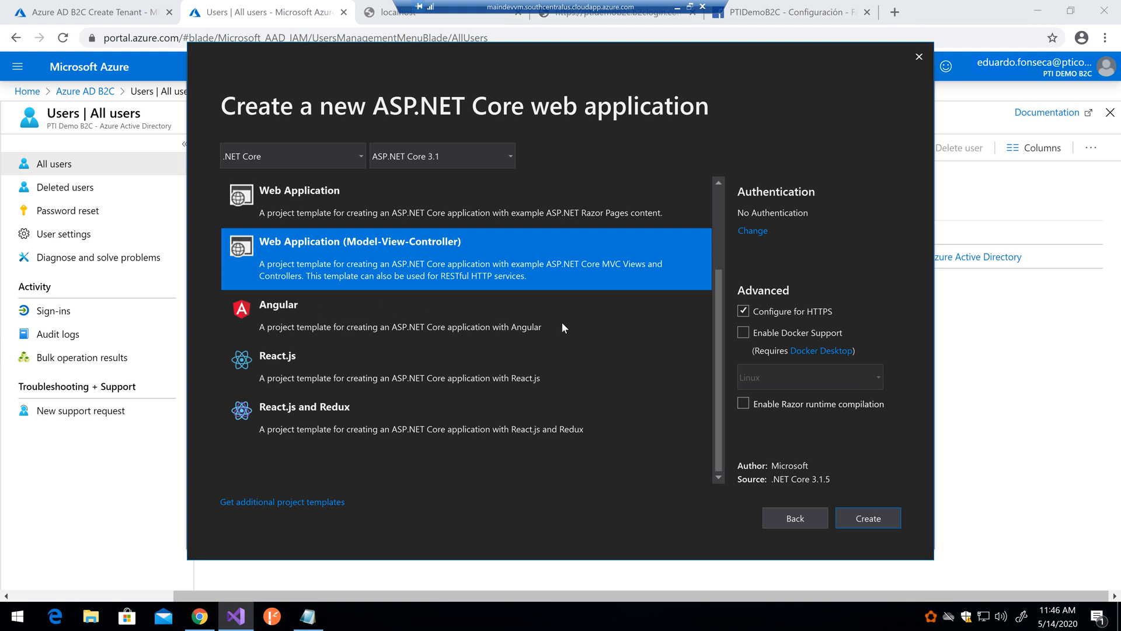
{"action": "mouse_move", "coordinate": [620, 396]}
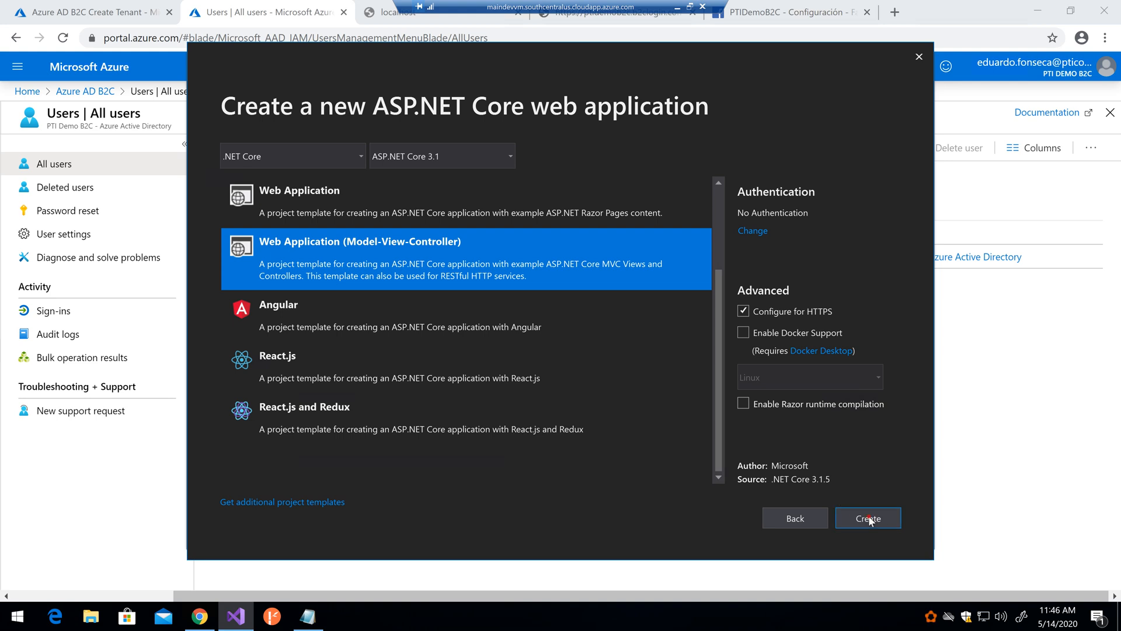
- Create the AzureAdAuthDemo MVC project and dismiss its properties page
{"action": "left_click", "coordinate": [866, 518]}
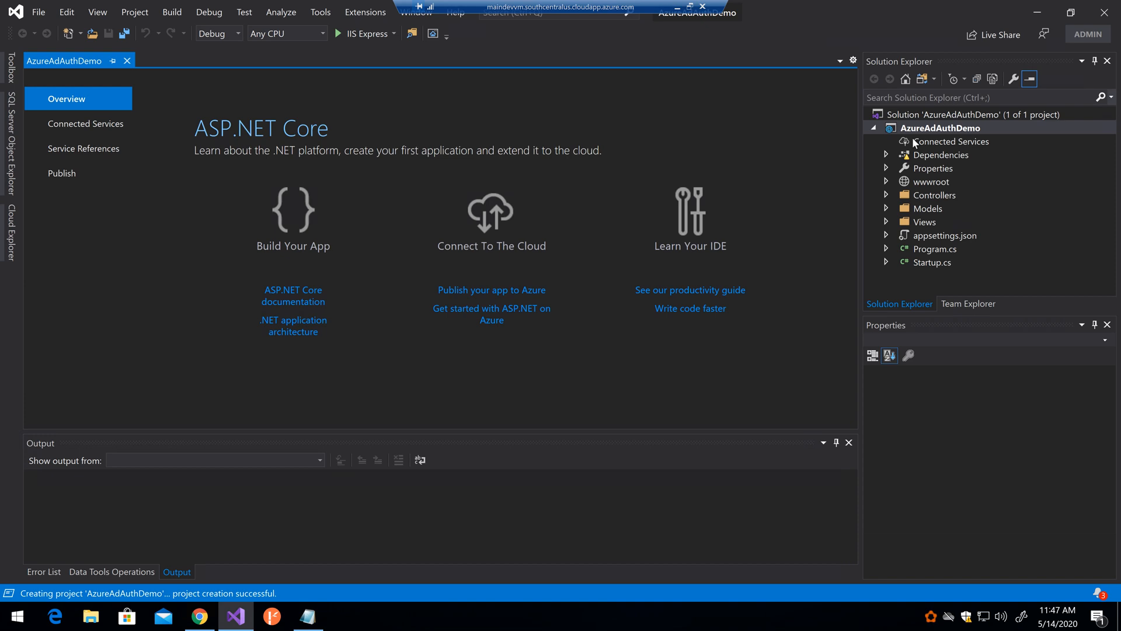
{"action": "left_click", "coordinate": [941, 128]}
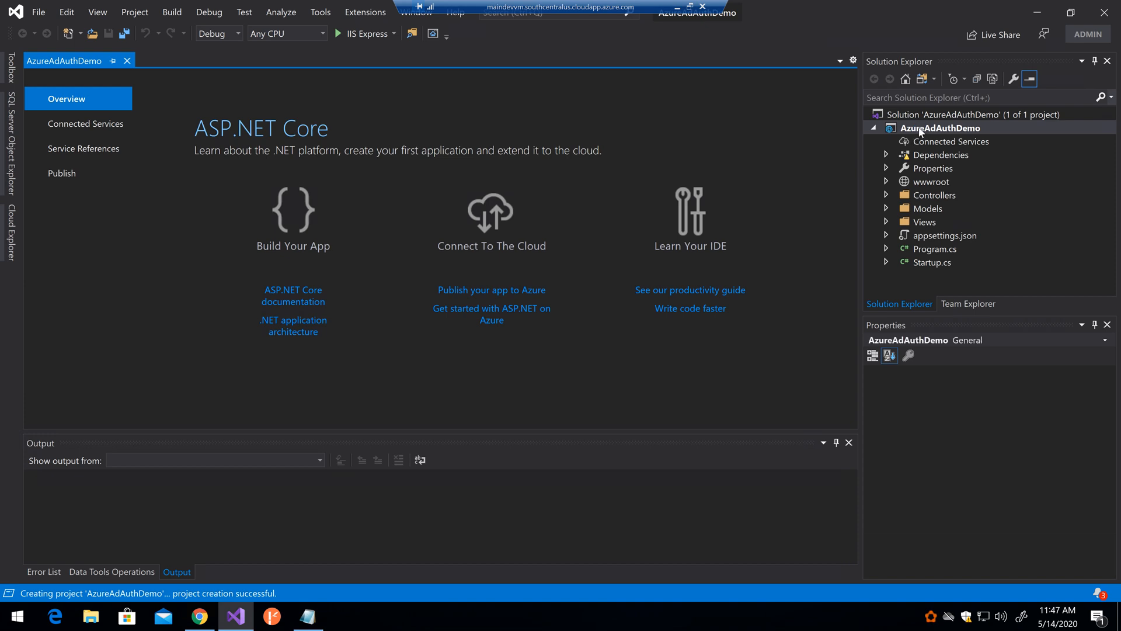
{"action": "right_click", "coordinate": [940, 128]}
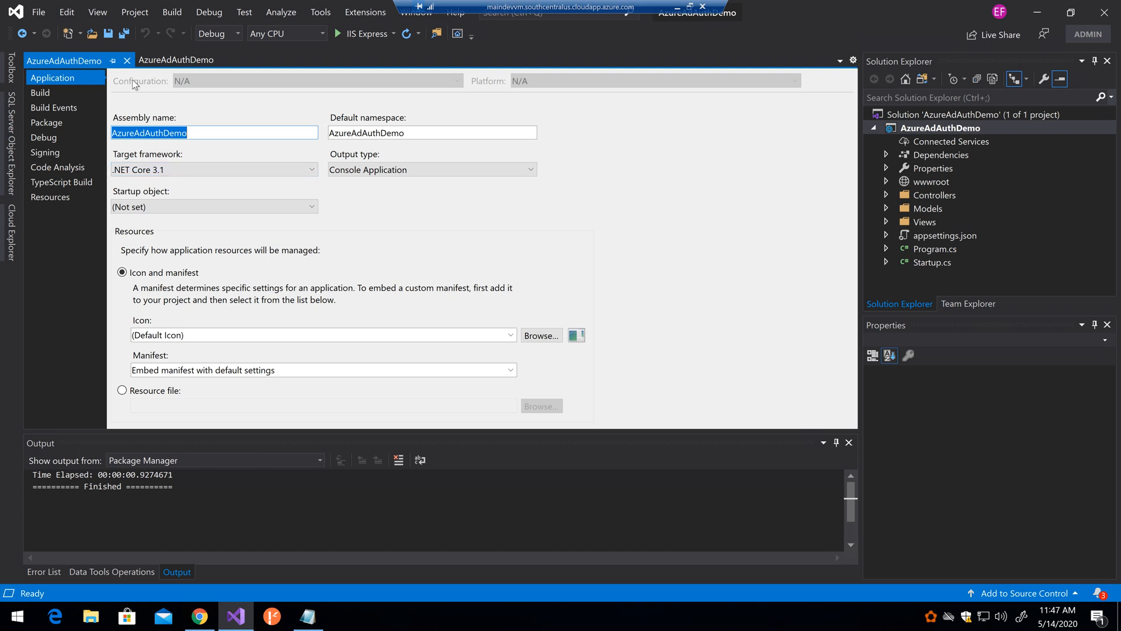
{"action": "left_click", "coordinate": [68, 99]}
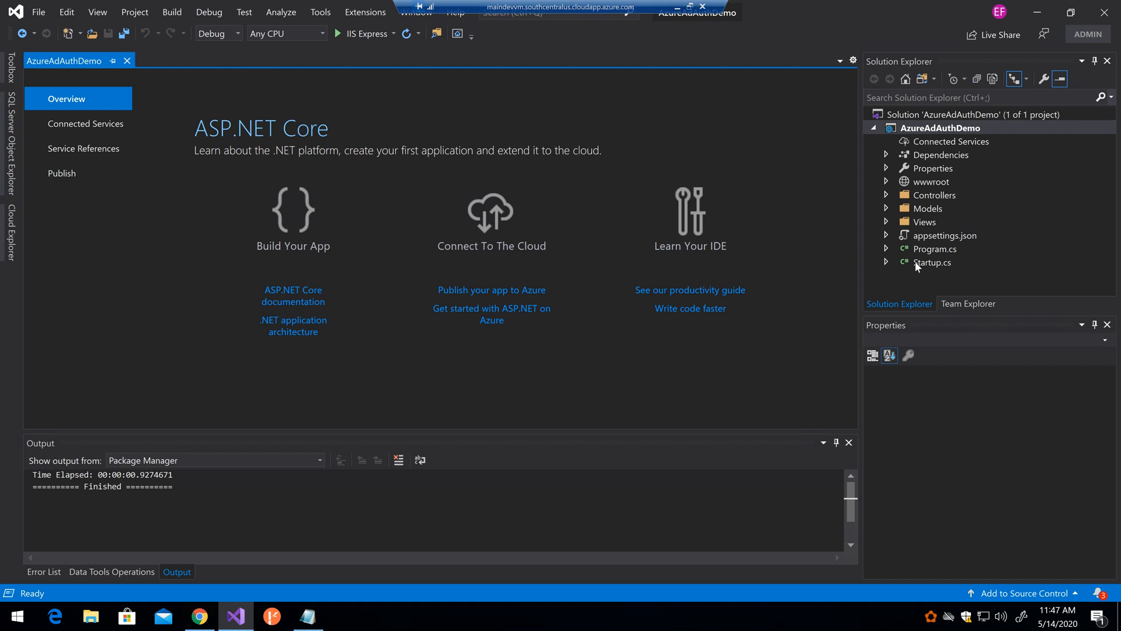
- Bring Startup.cs from Solution Explorer into the code editor
{"action": "left_click", "coordinate": [930, 263]}
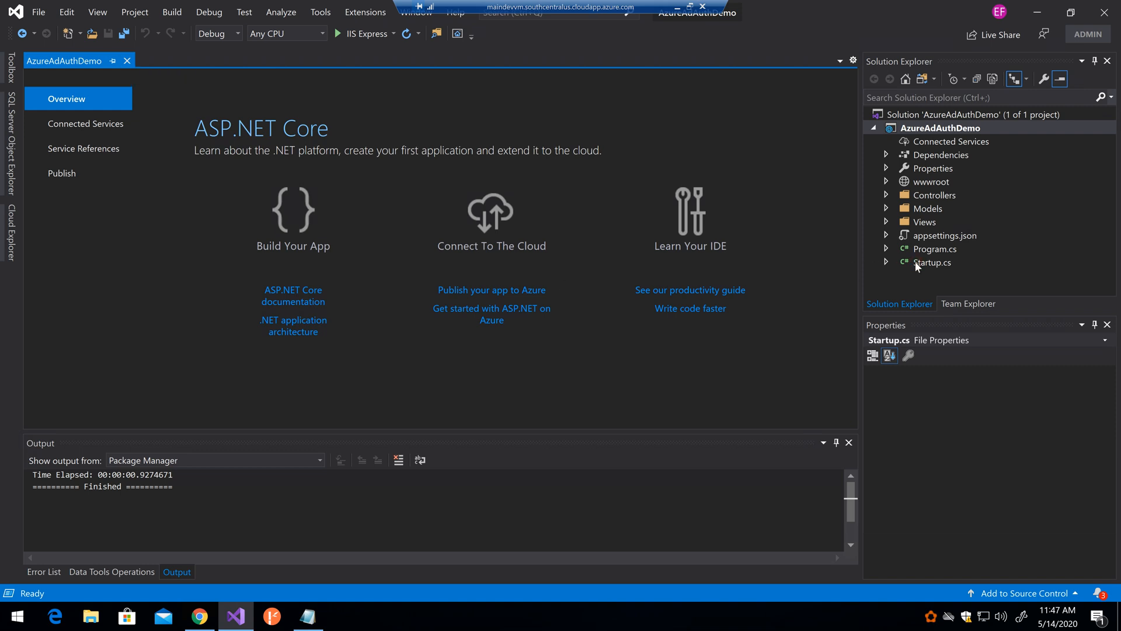
{"action": "double_click", "coordinate": [932, 263]}
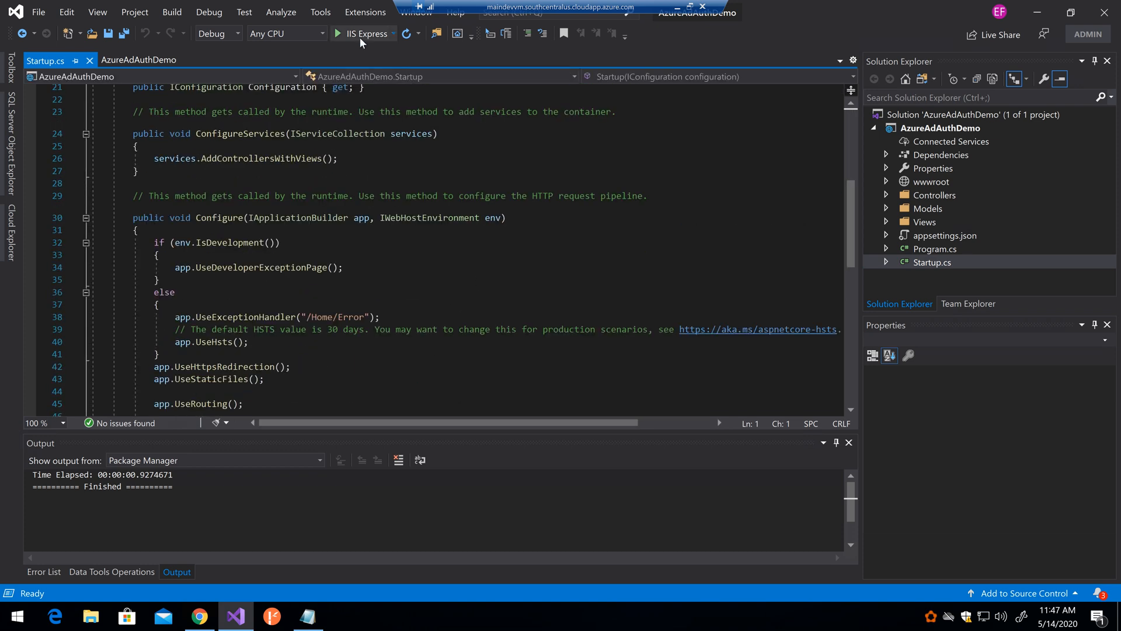
- Build and launch AzureAdAuthDemo with IIS Express under the debugger
{"action": "left_click", "coordinate": [336, 33]}
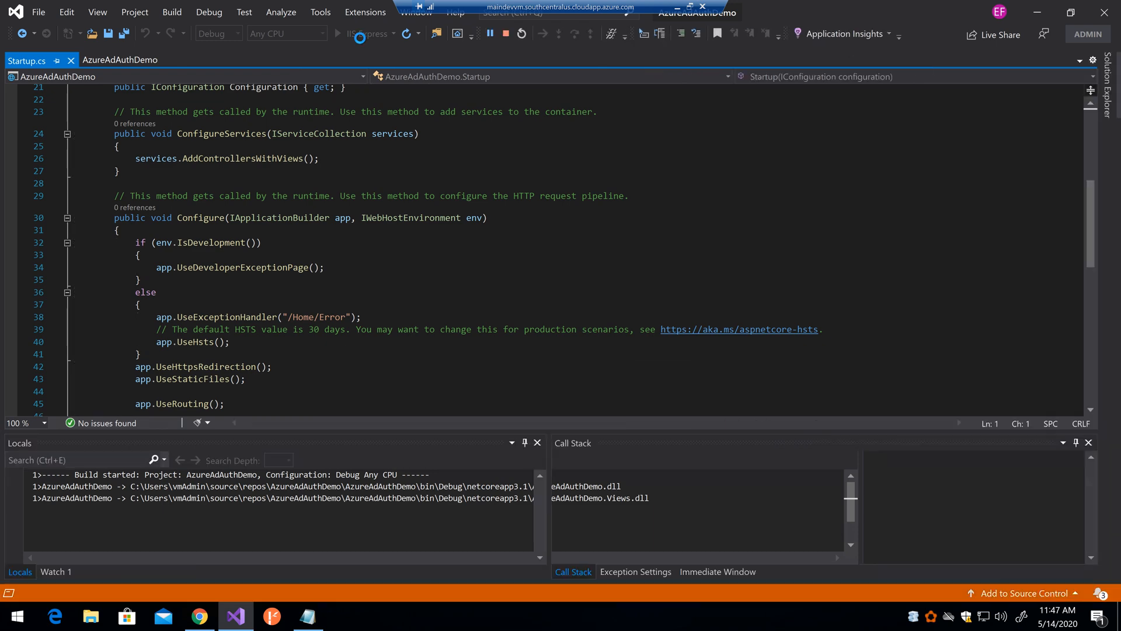
{"action": "left_click", "coordinate": [342, 33]}
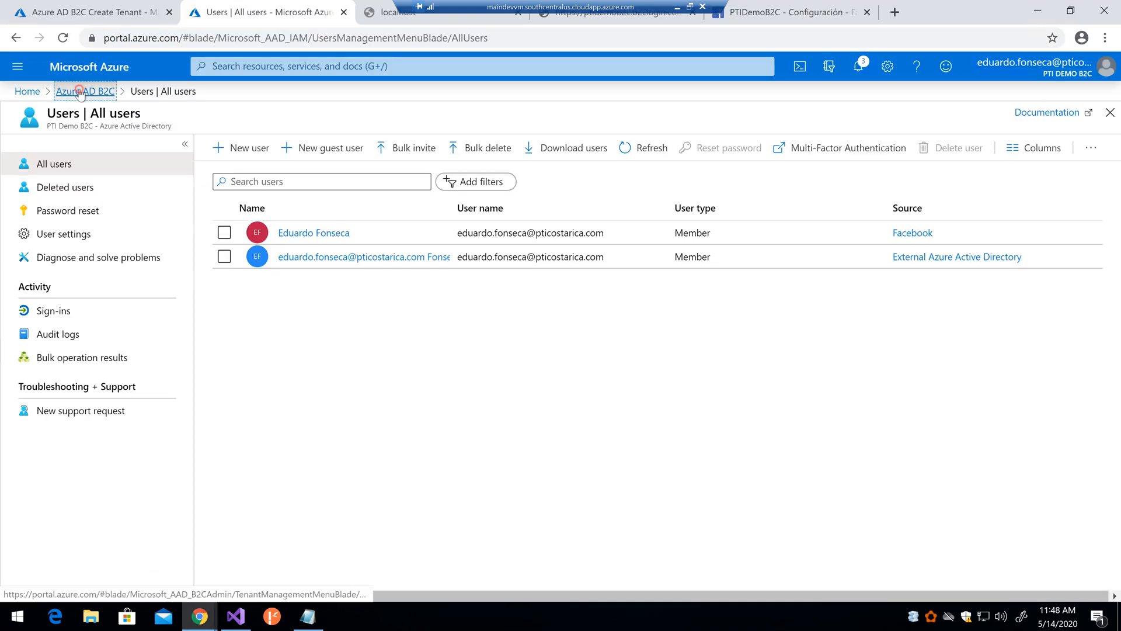
- Navigate to the PTIDemoB2CAuth app registration's Authentication redirect URI settings
{"action": "left_click", "coordinate": [84, 91]}
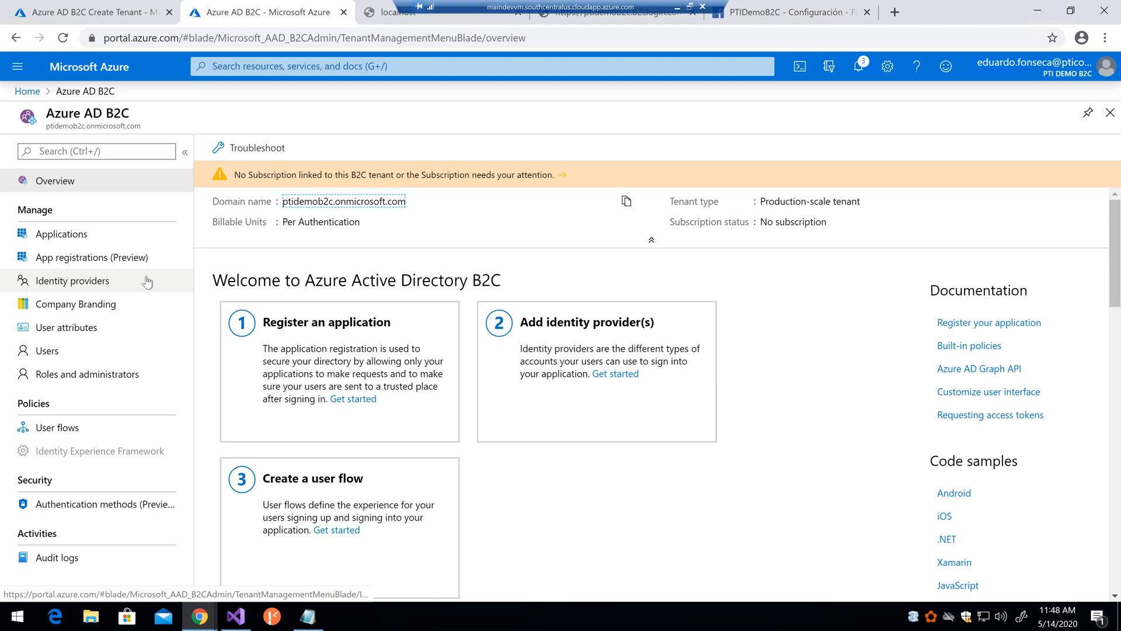
{"action": "left_click", "coordinate": [91, 257]}
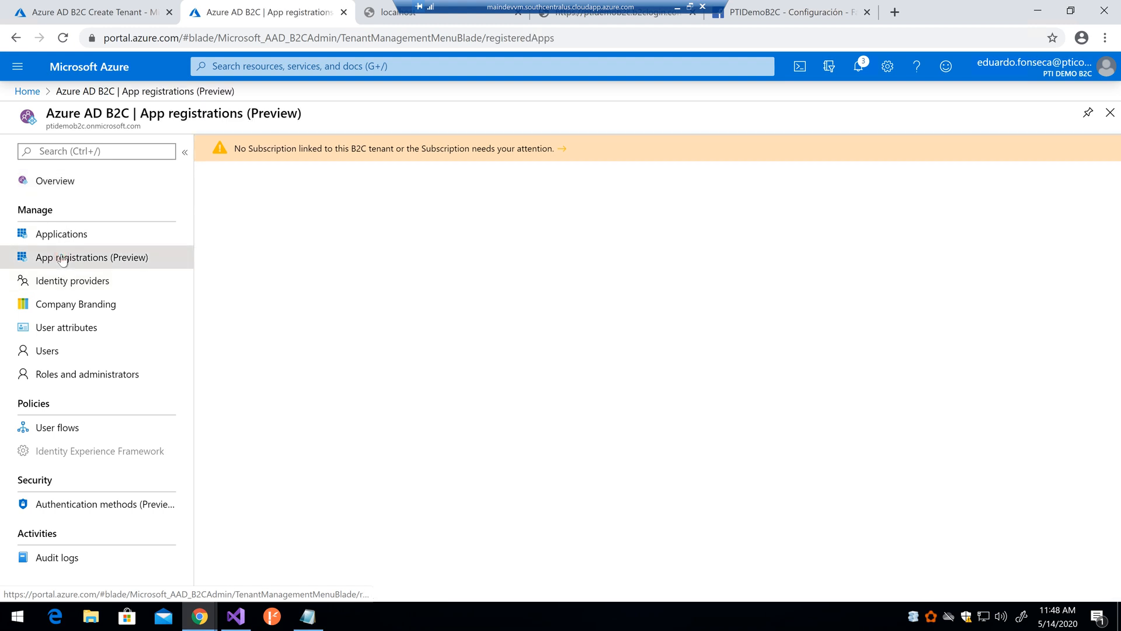
{"action": "left_click", "coordinate": [91, 257]}
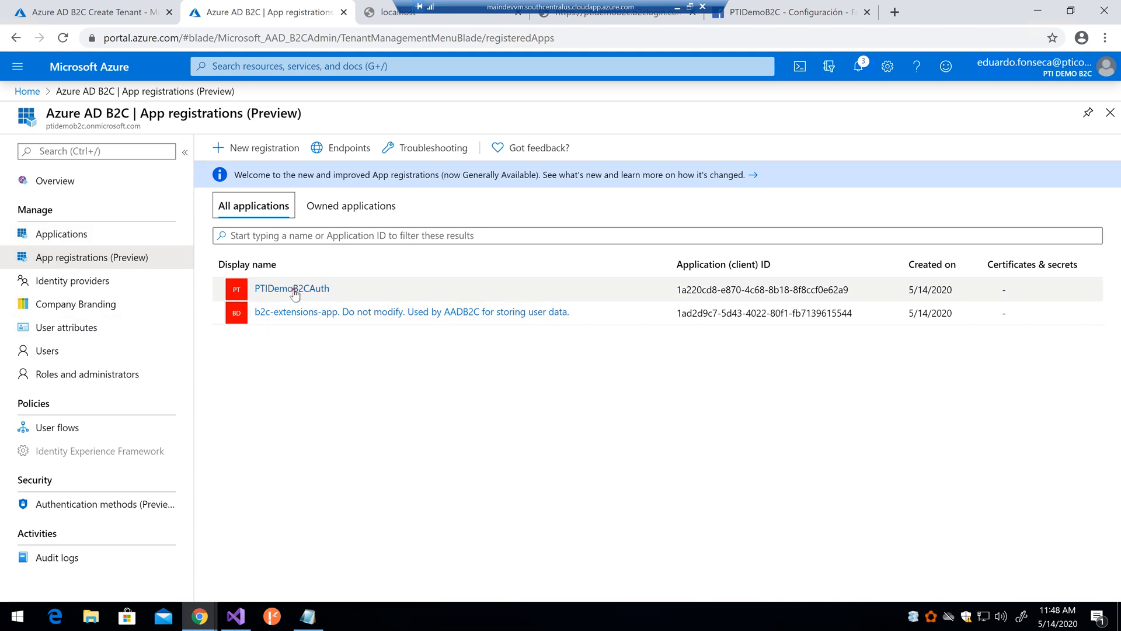
{"action": "left_click", "coordinate": [290, 289]}
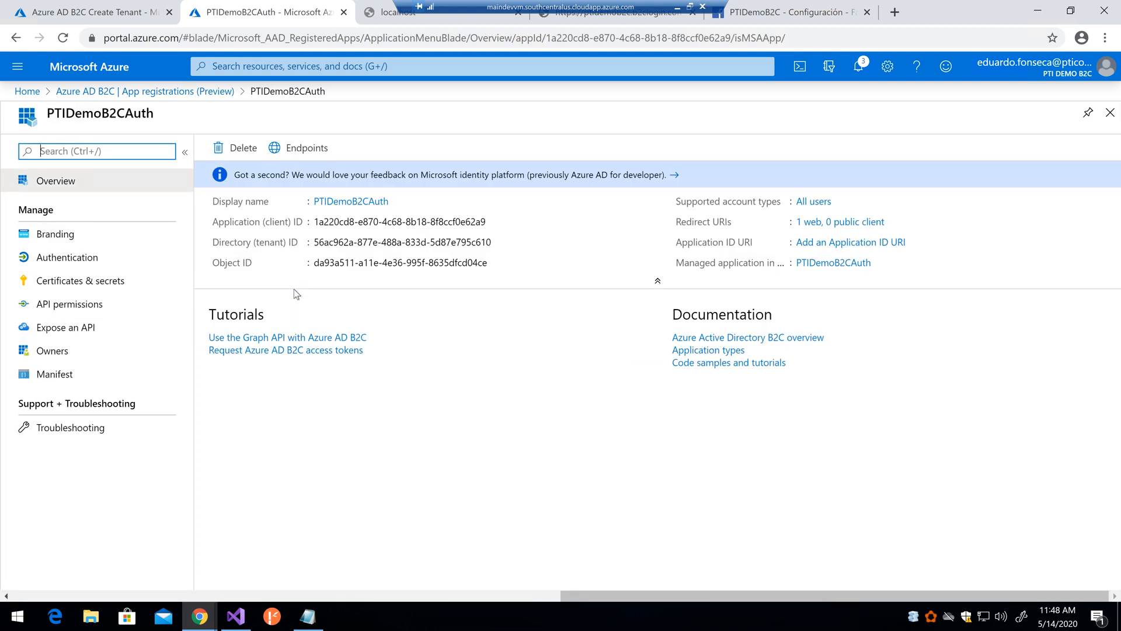
{"action": "mouse_move", "coordinate": [658, 281]}
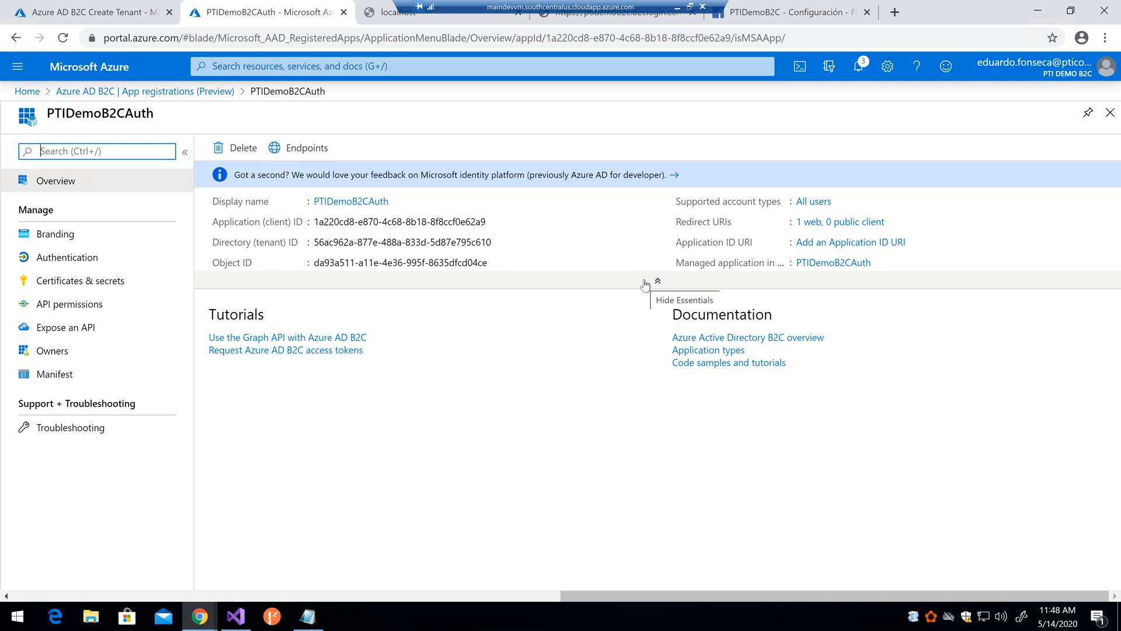
{"action": "left_click", "coordinate": [66, 257]}
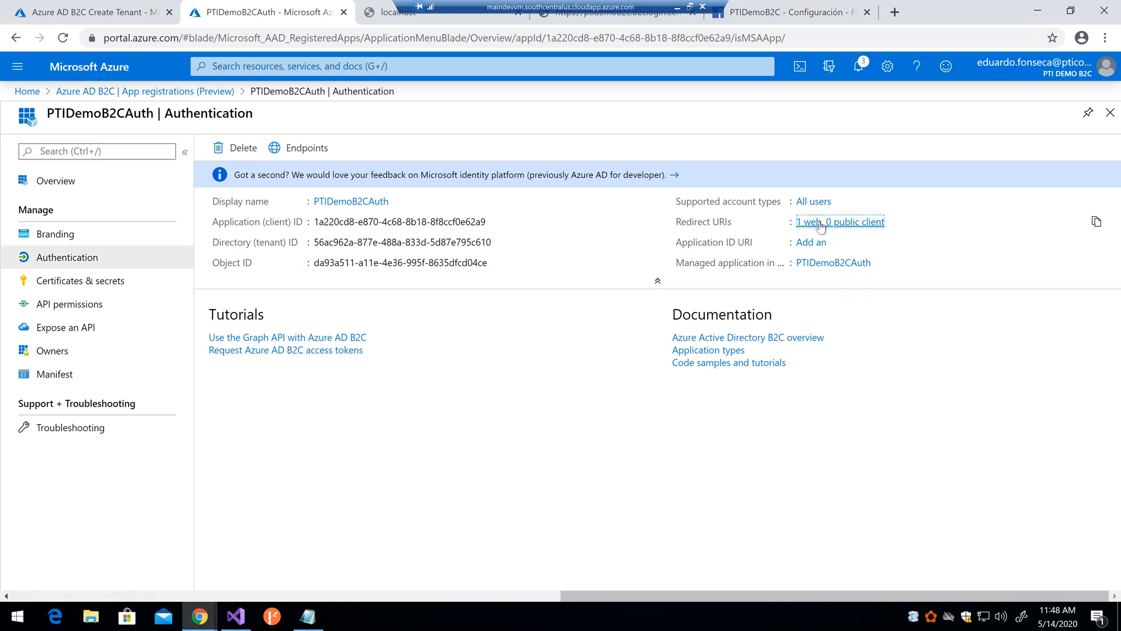
{"action": "left_click", "coordinate": [839, 221]}
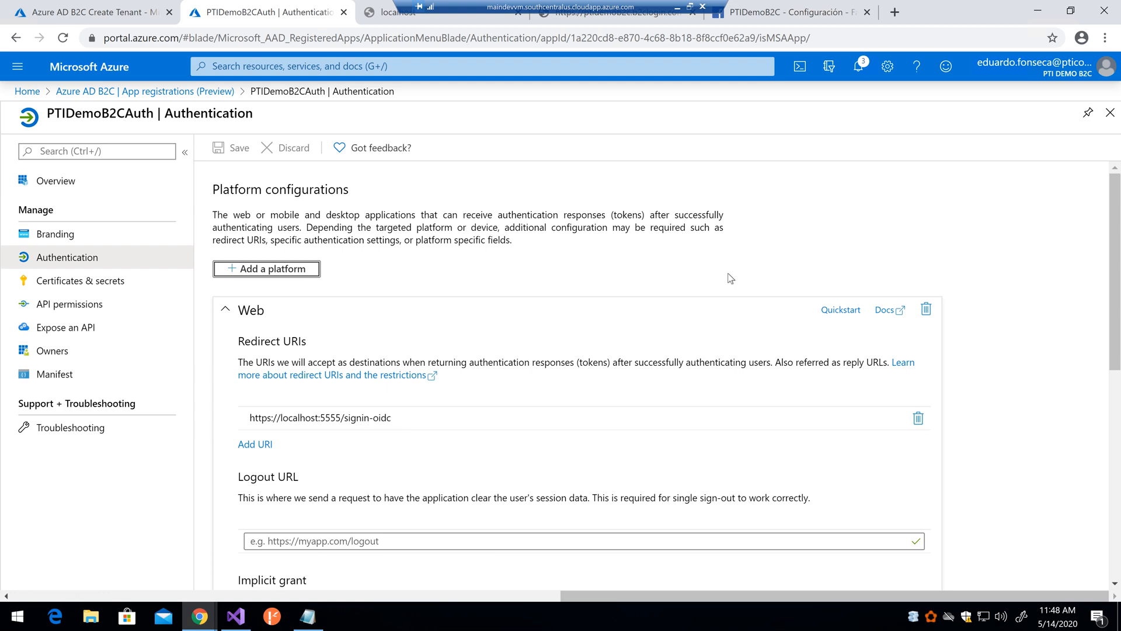
{"action": "scroll", "scroll_direction": "down", "scroll_amount": 3}
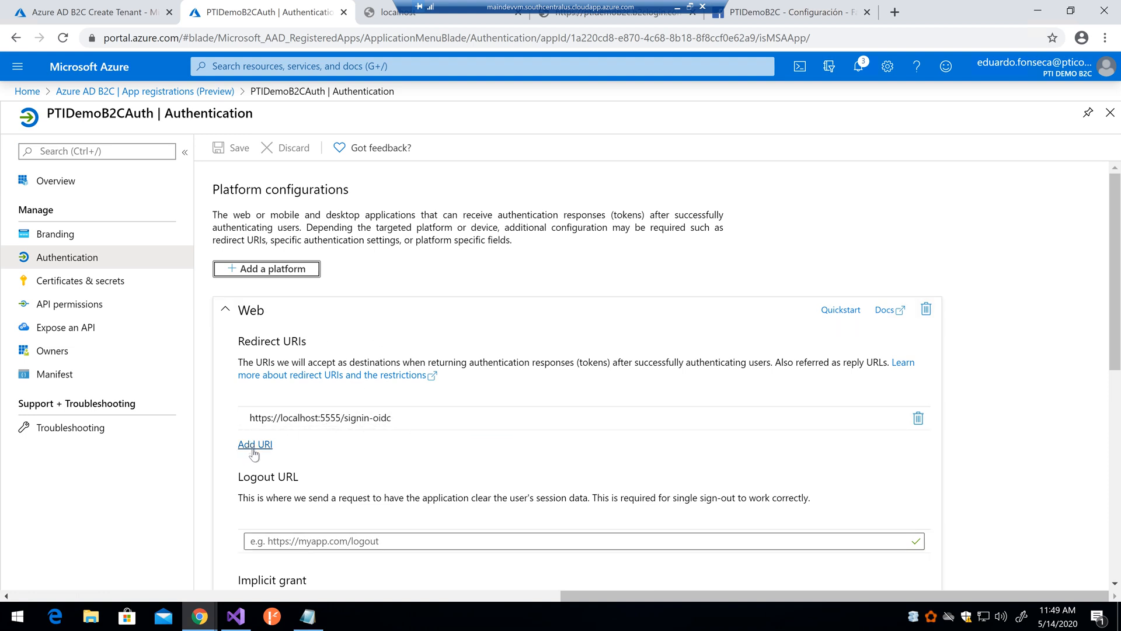
{"action": "left_click", "coordinate": [255, 443]}
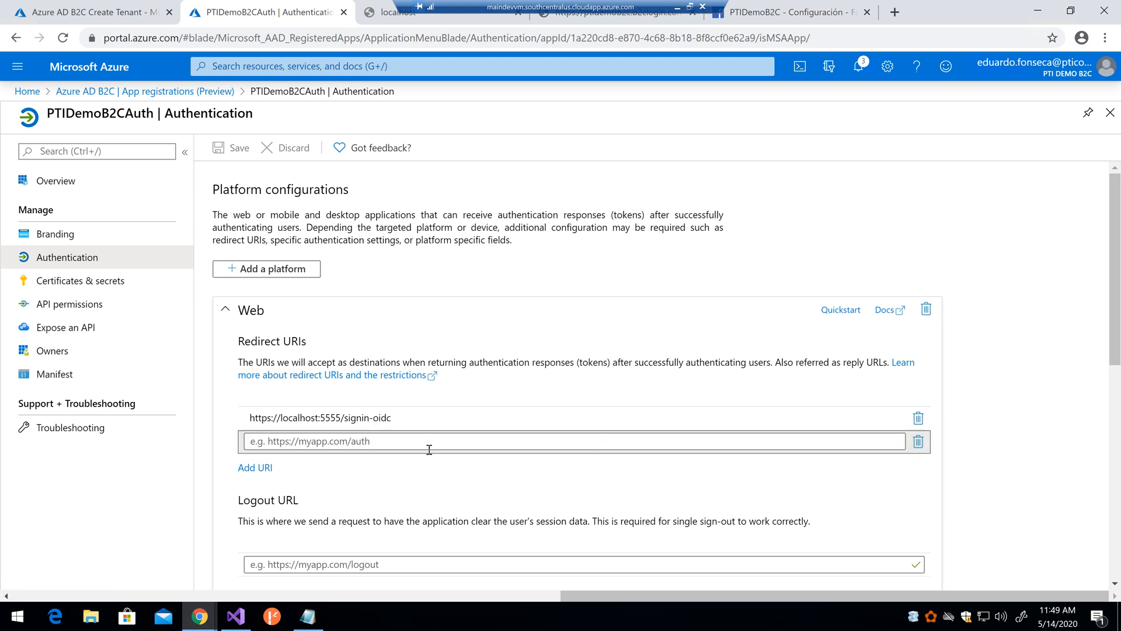
{"action": "type", "text": "https://localhost:44347/"}
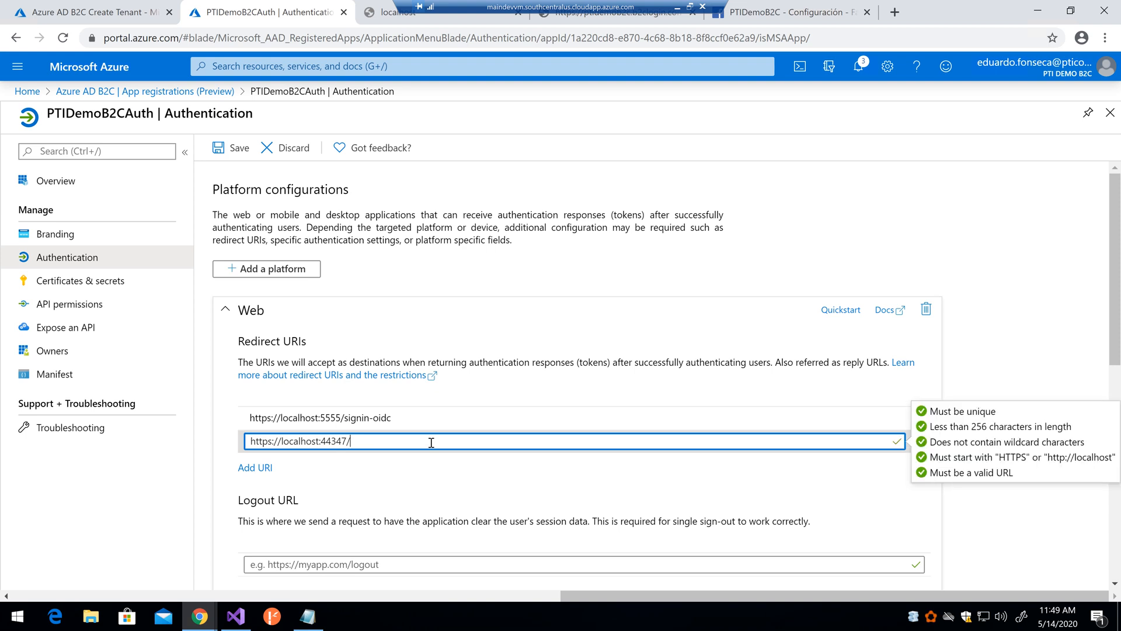
{"action": "type", "text": "signin-"}
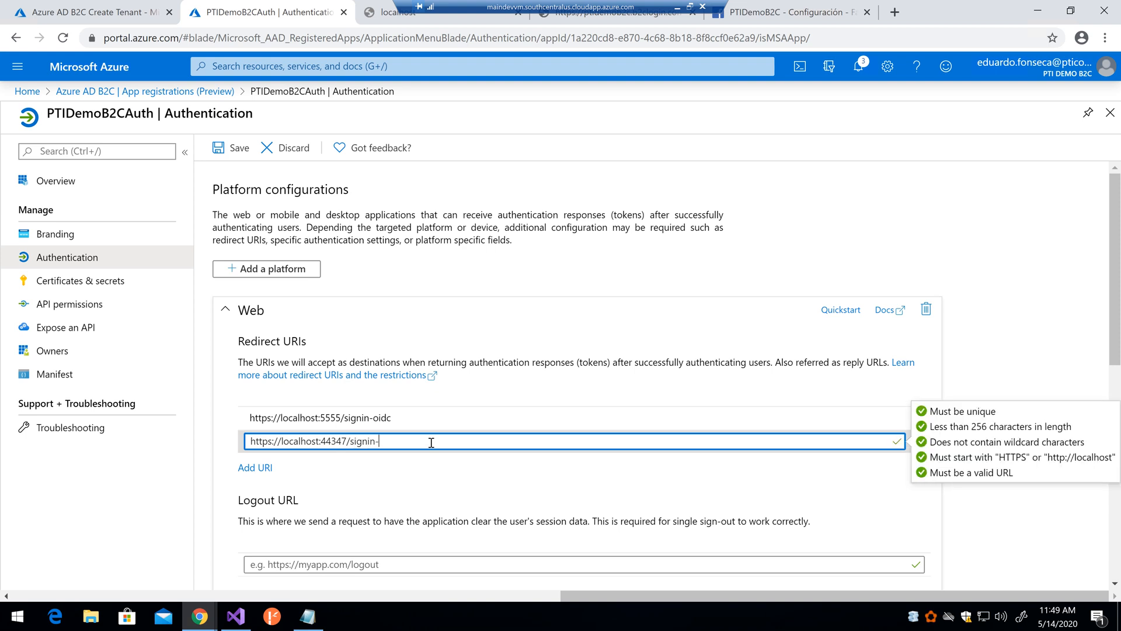
{"action": "type", "text": "oidc"}
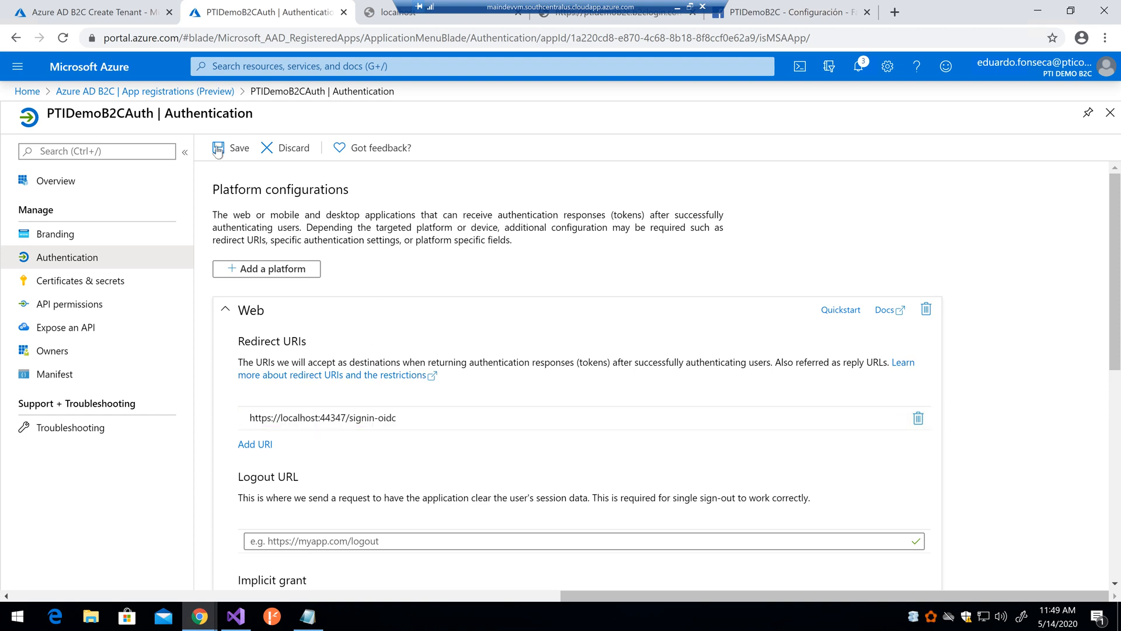
{"action": "left_click", "coordinate": [230, 149]}
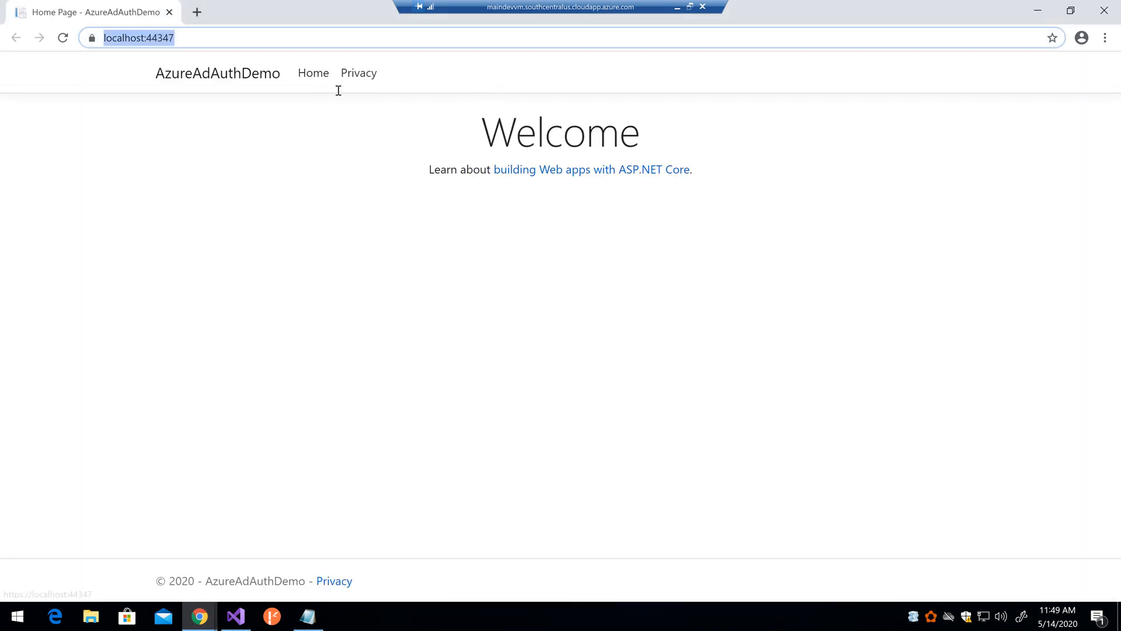
- View the running demo site's Privacy Policy page at localhost:44347
{"action": "left_click", "coordinate": [358, 72]}
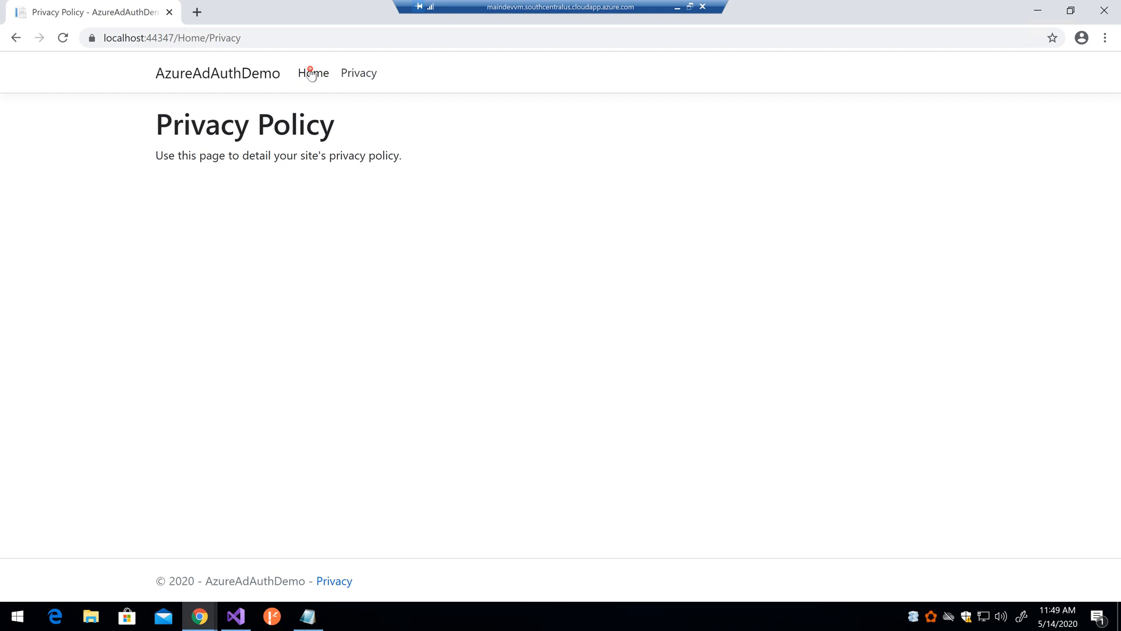
- Return to the demo site's home page, then switch back to Visual Studio
{"action": "left_click", "coordinate": [313, 72]}
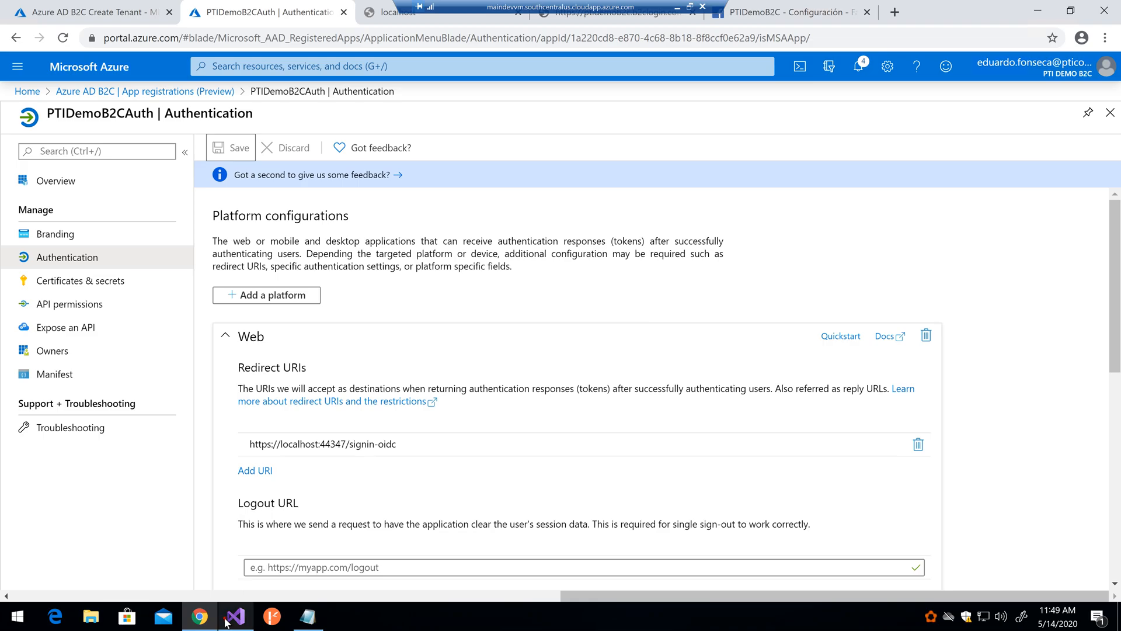
{"action": "left_click", "coordinate": [235, 616]}
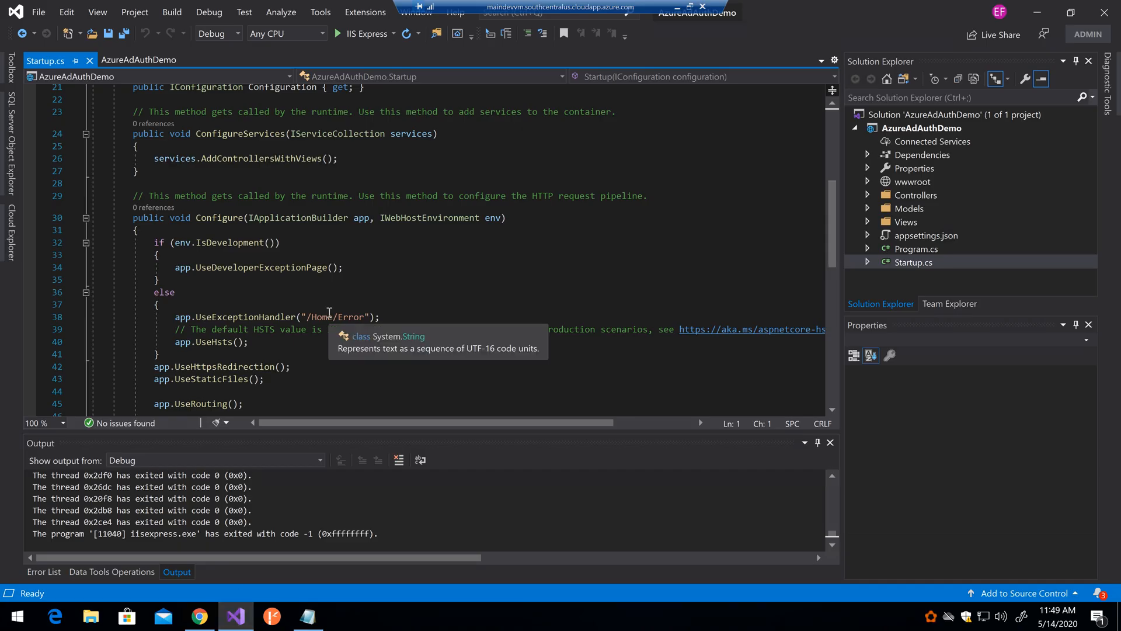
{"action": "mouse_move", "coordinate": [333, 377]}
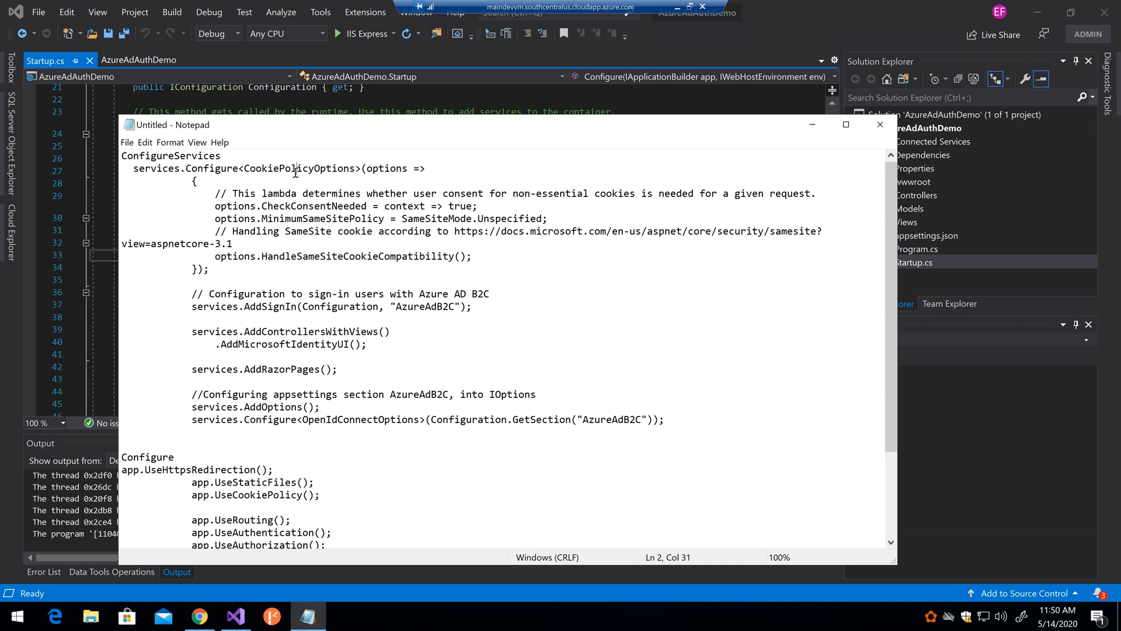
- Select the ConfigureServices snippet in the notes for pasting into Startup.cs
{"action": "left_click_drag", "start_coordinate": [134, 168], "coordinate": [208, 268]}
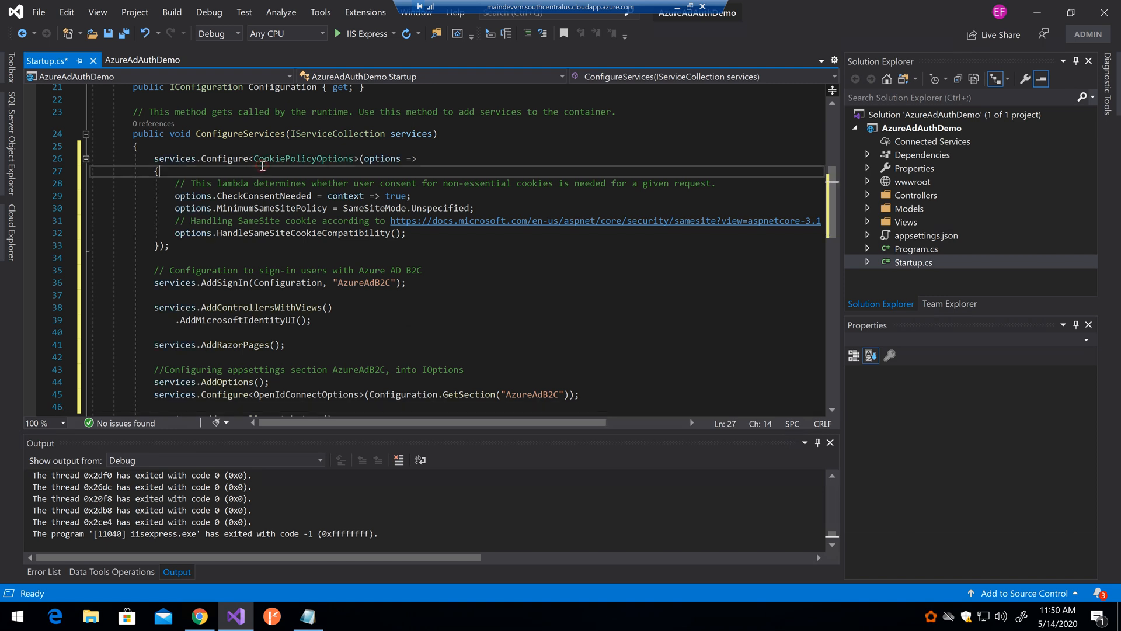
{"action": "double_click", "coordinate": [301, 157]}
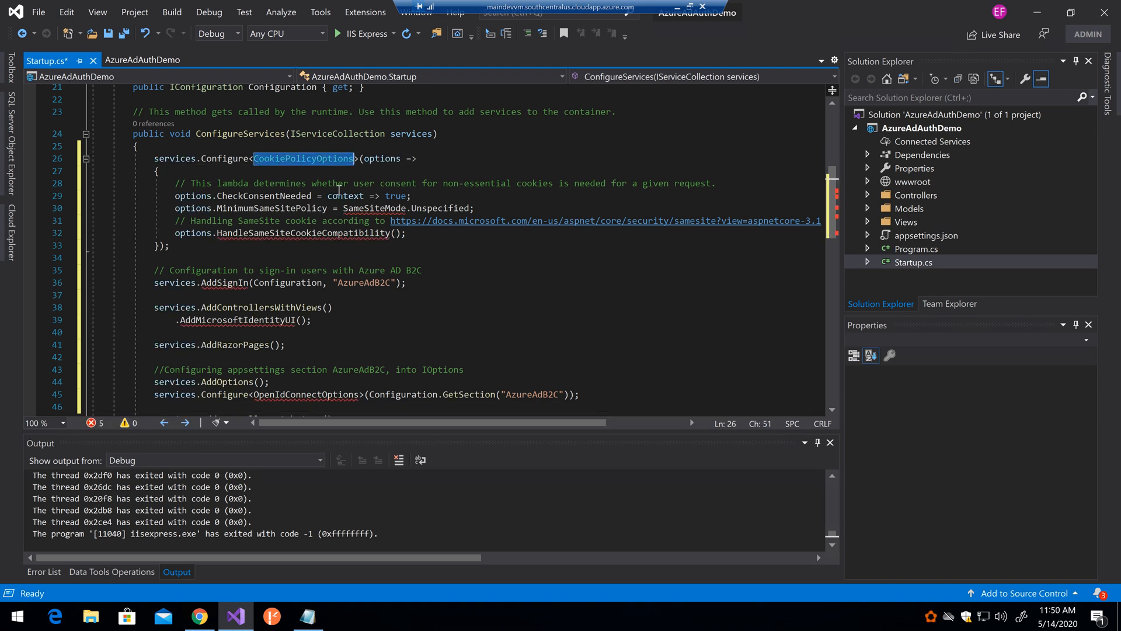
{"action": "double_click", "coordinate": [374, 208]}
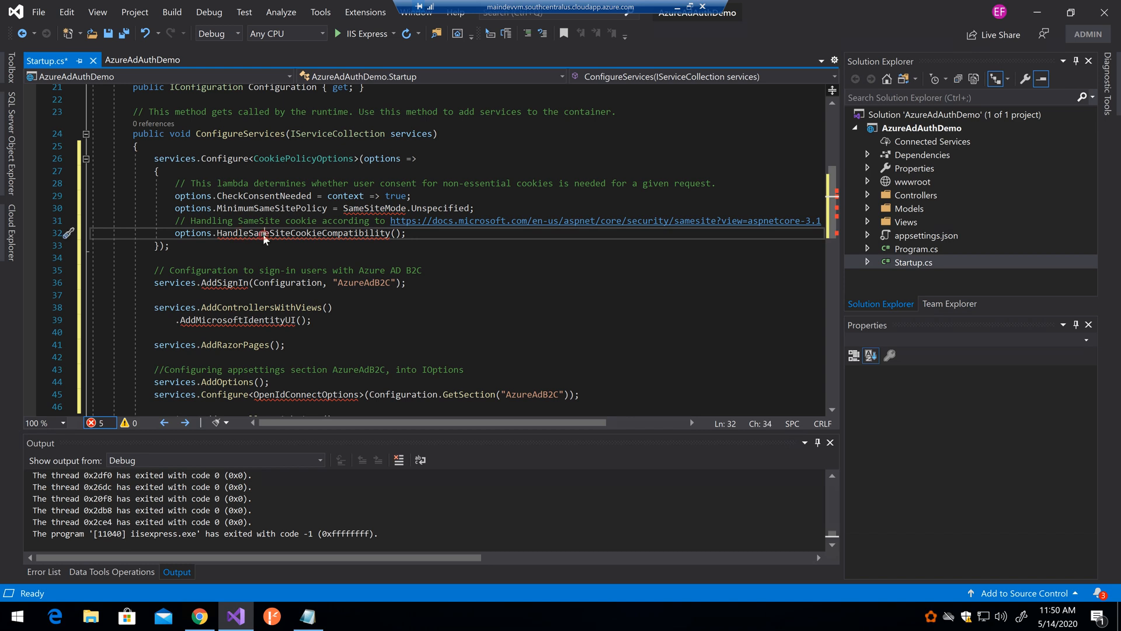
{"action": "double_click", "coordinate": [295, 234]}
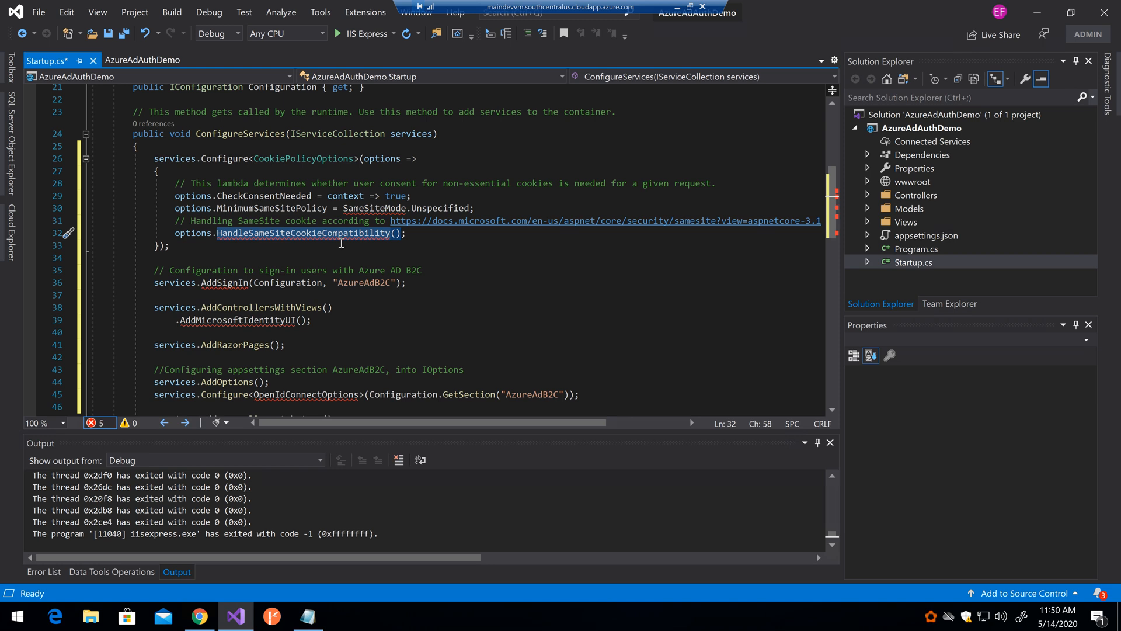
{"action": "mouse_move", "coordinate": [230, 281]}
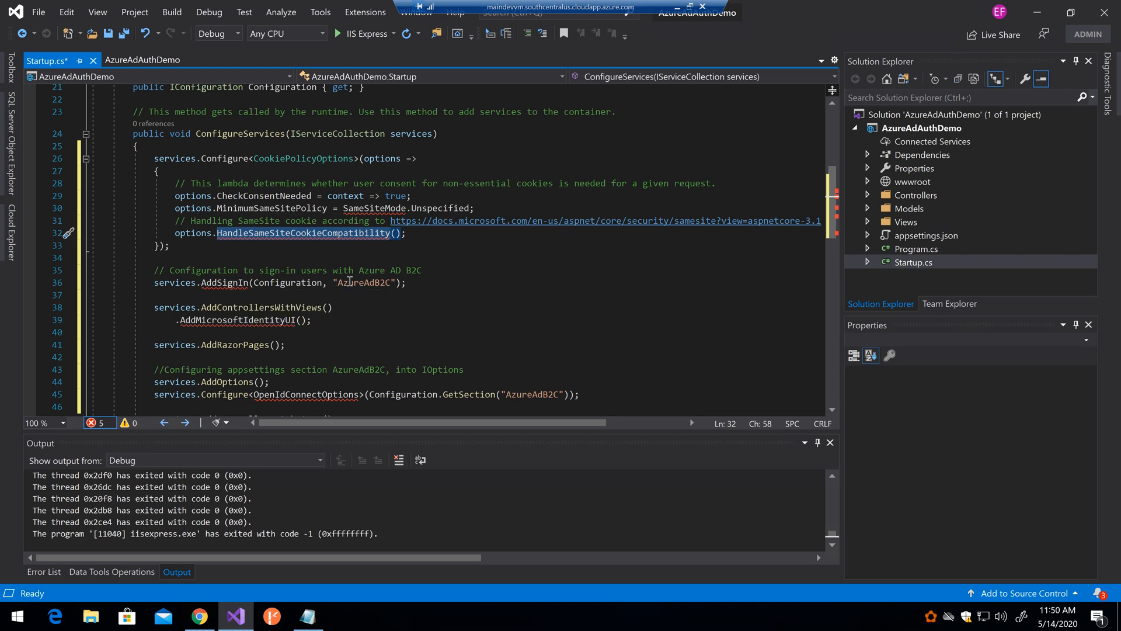
{"action": "double_click", "coordinate": [362, 282]}
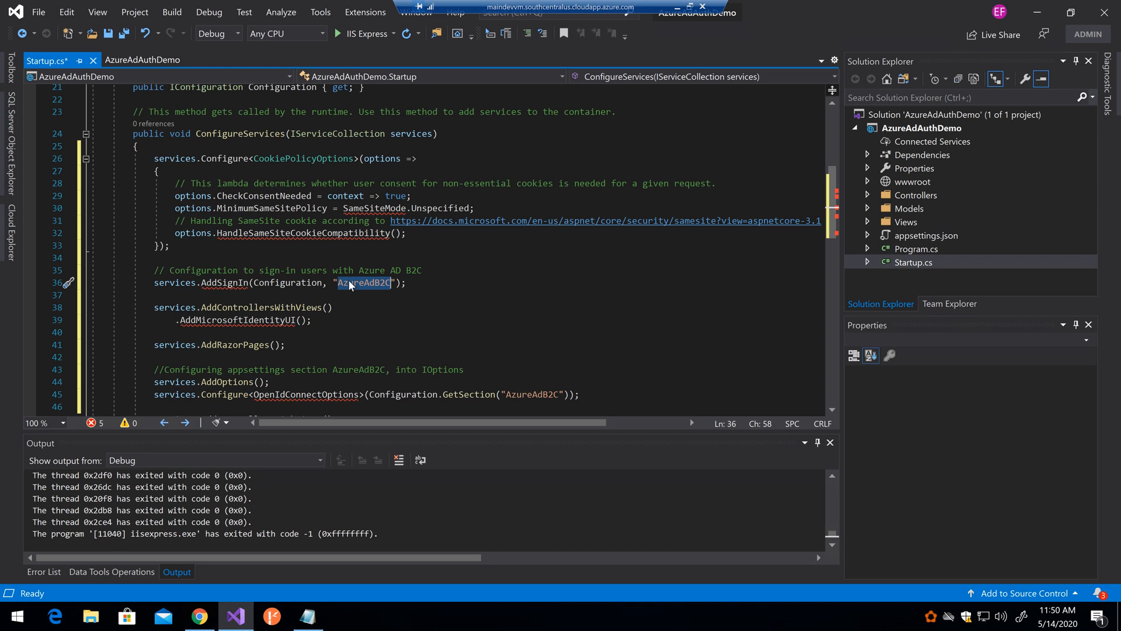
{"action": "mouse_move", "coordinate": [365, 283]}
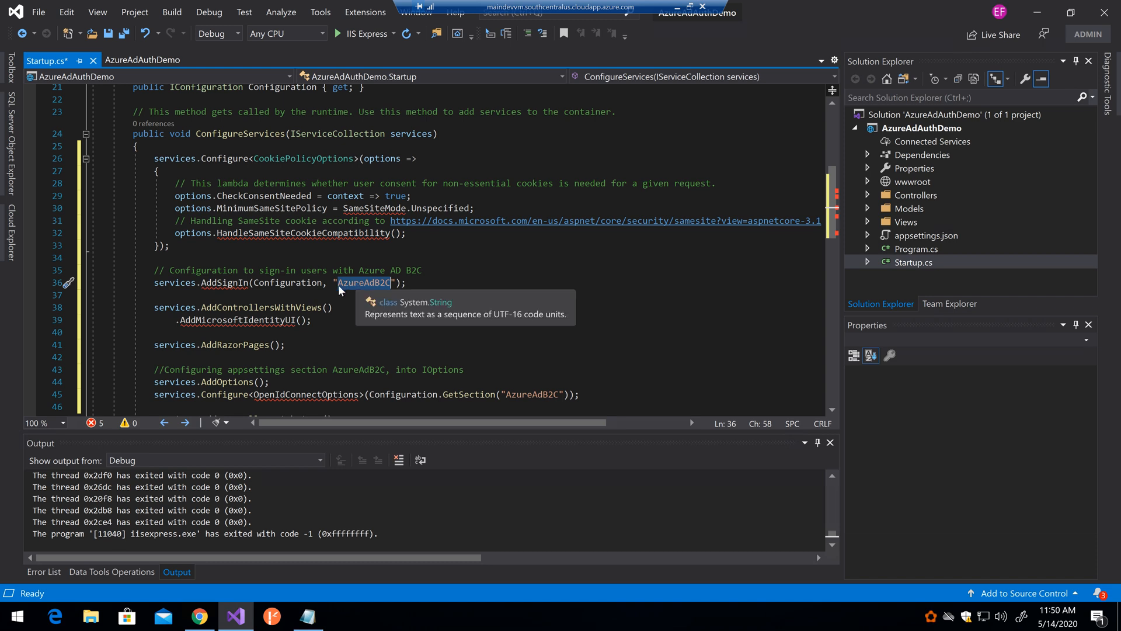
{"action": "mouse_move", "coordinate": [348, 291]}
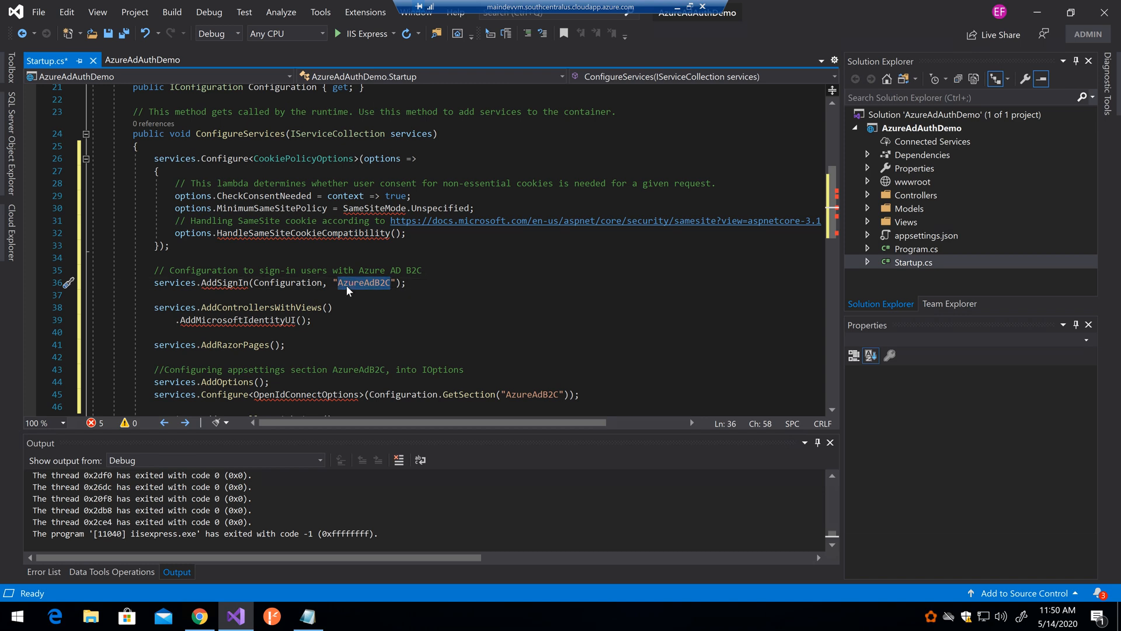
{"action": "mouse_move", "coordinate": [270, 324]}
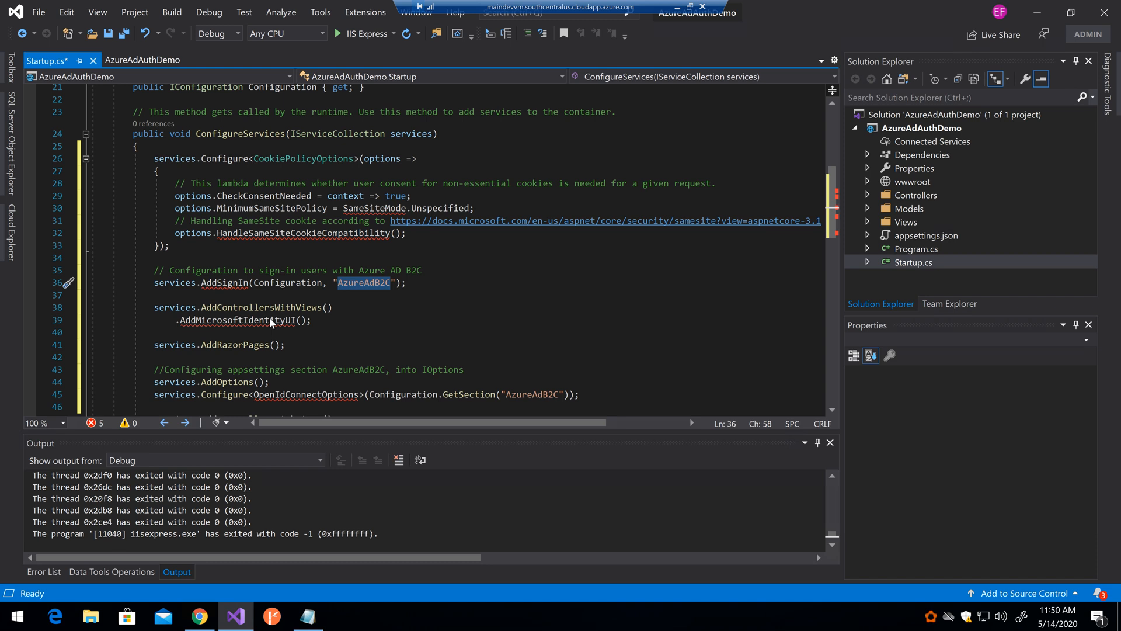
{"action": "double_click", "coordinate": [263, 307]}
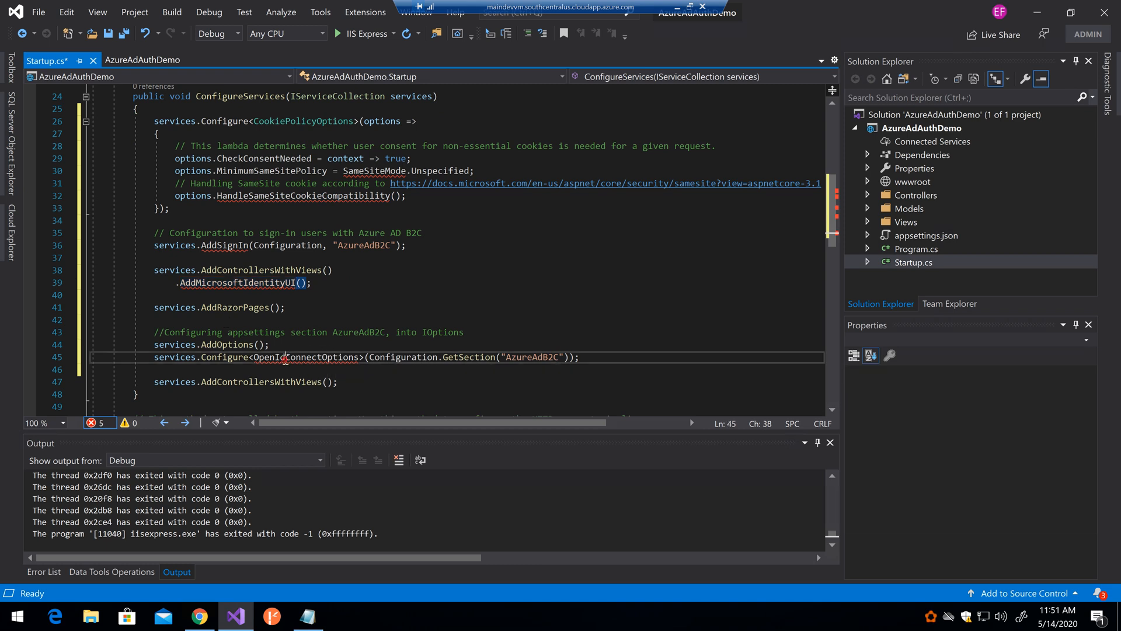
{"action": "double_click", "coordinate": [306, 358]}
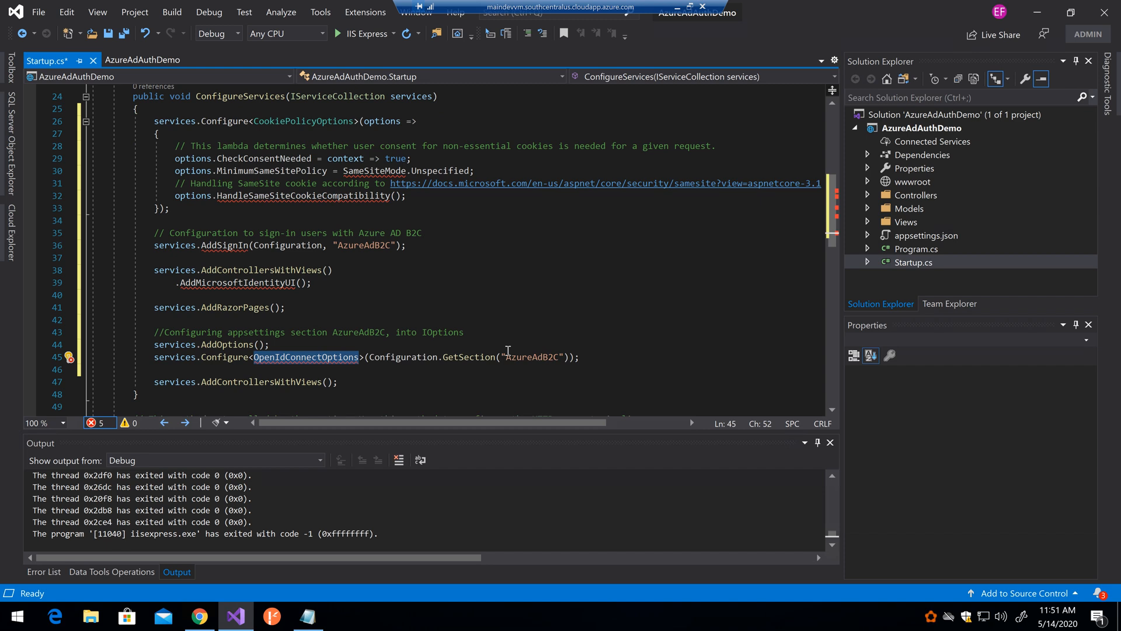
{"action": "double_click", "coordinate": [530, 357]}
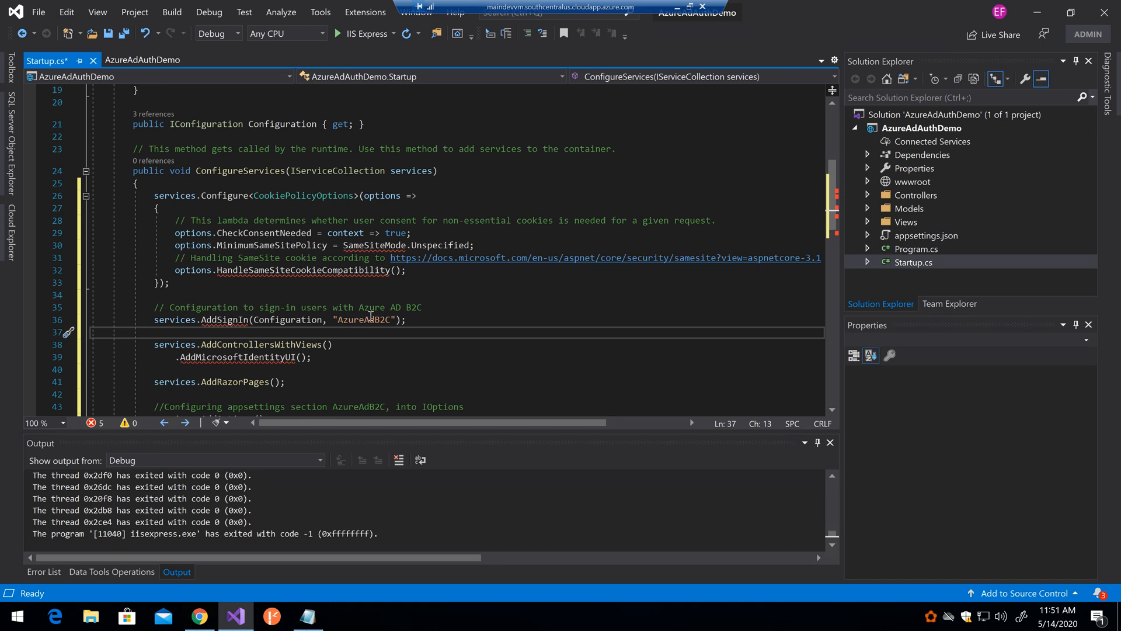
{"action": "mouse_move", "coordinate": [928, 152]}
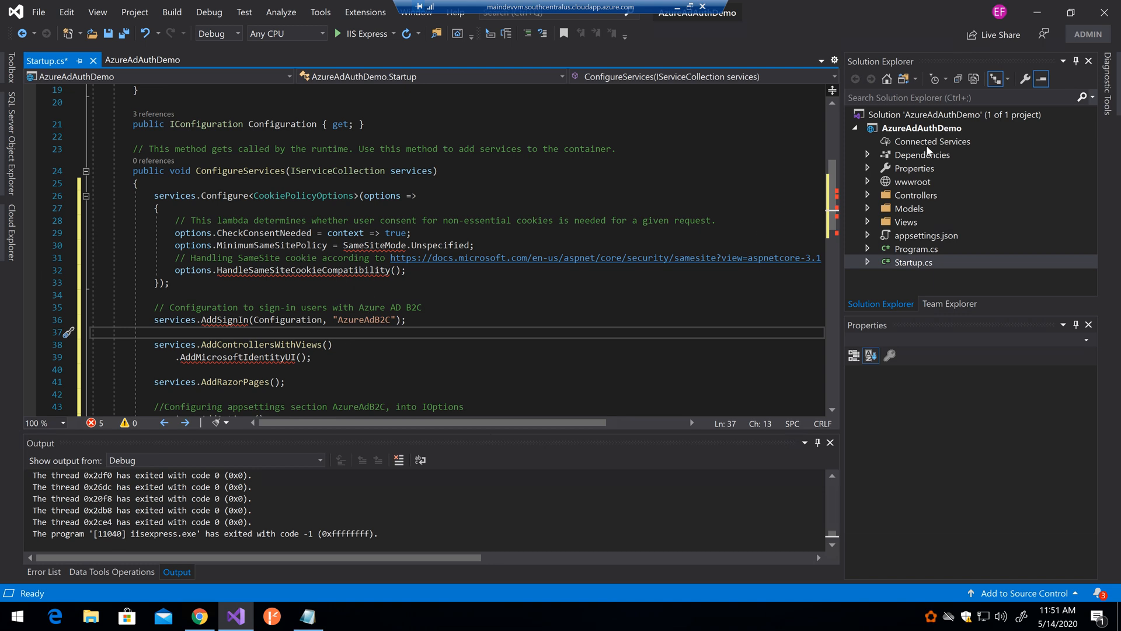
- In NuGet Package Manager's Browse tab, search for Microsoft.Identity.Web.UI
{"action": "right_click", "coordinate": [921, 154]}
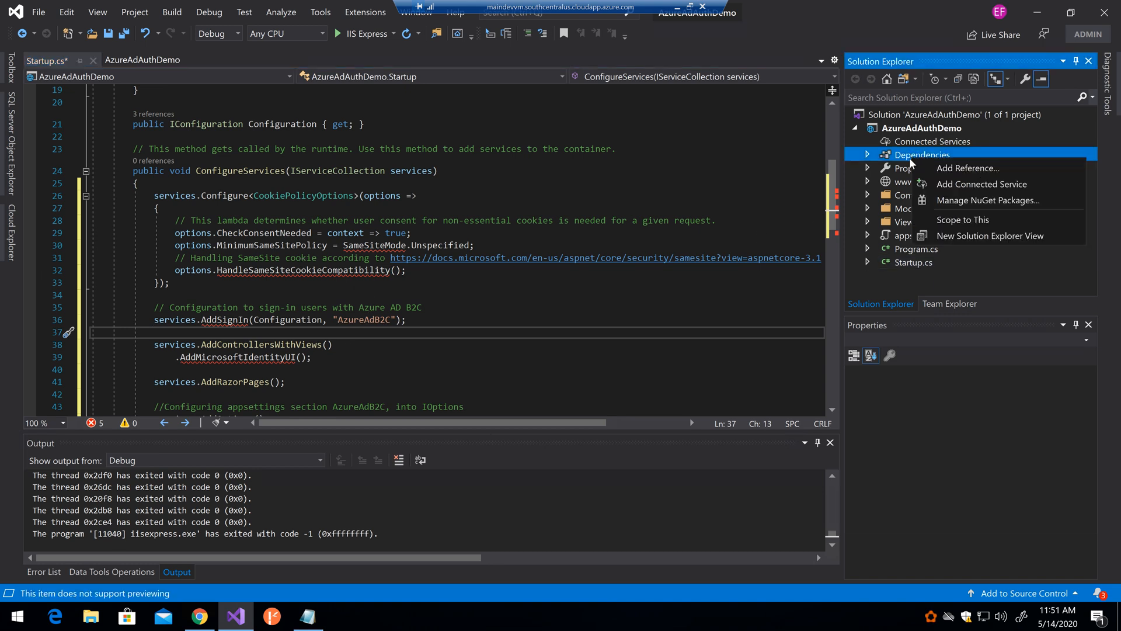
{"action": "mouse_move", "coordinate": [986, 199]}
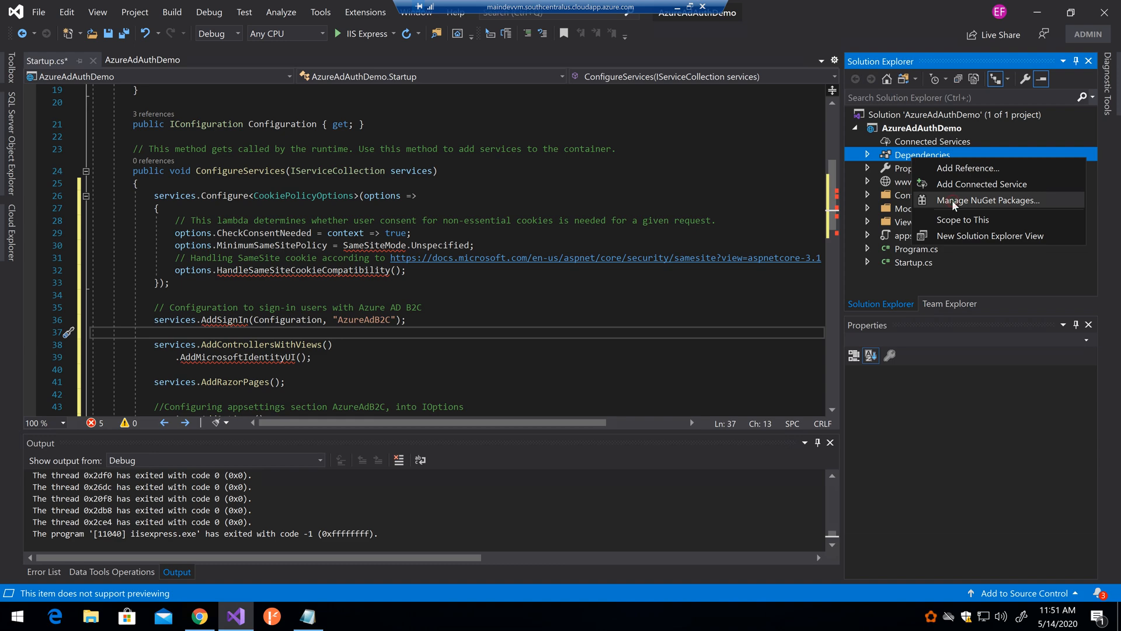
{"action": "left_click", "coordinate": [989, 199]}
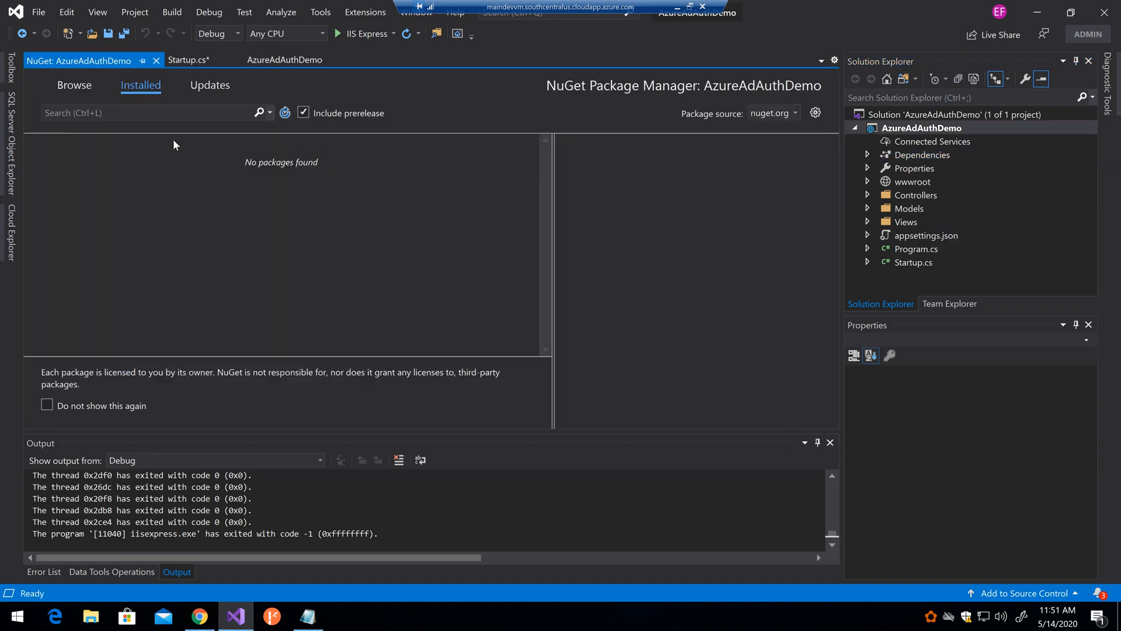
{"action": "left_click", "coordinate": [75, 86]}
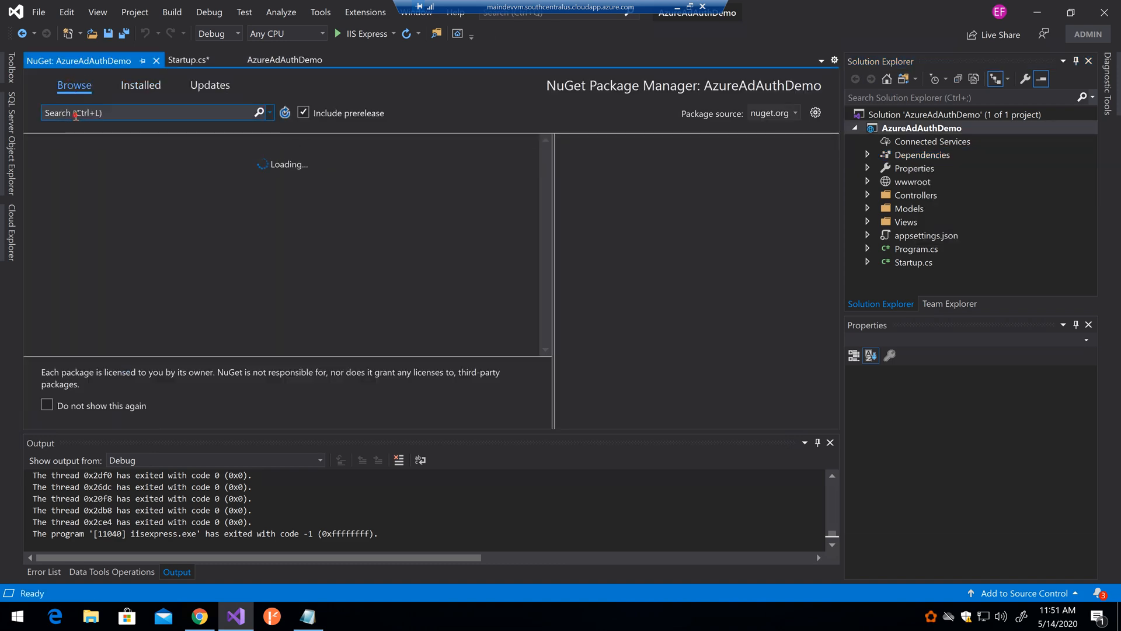
{"action": "type", "text": "M"}
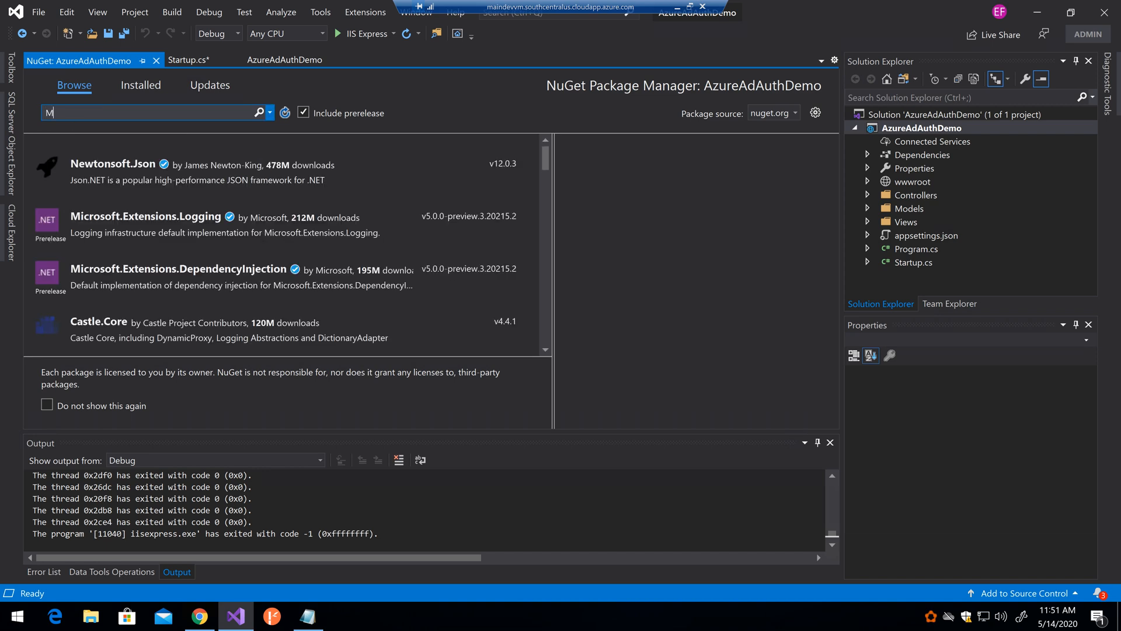
{"action": "type", "text": "icrosoft.Identity.Web"}
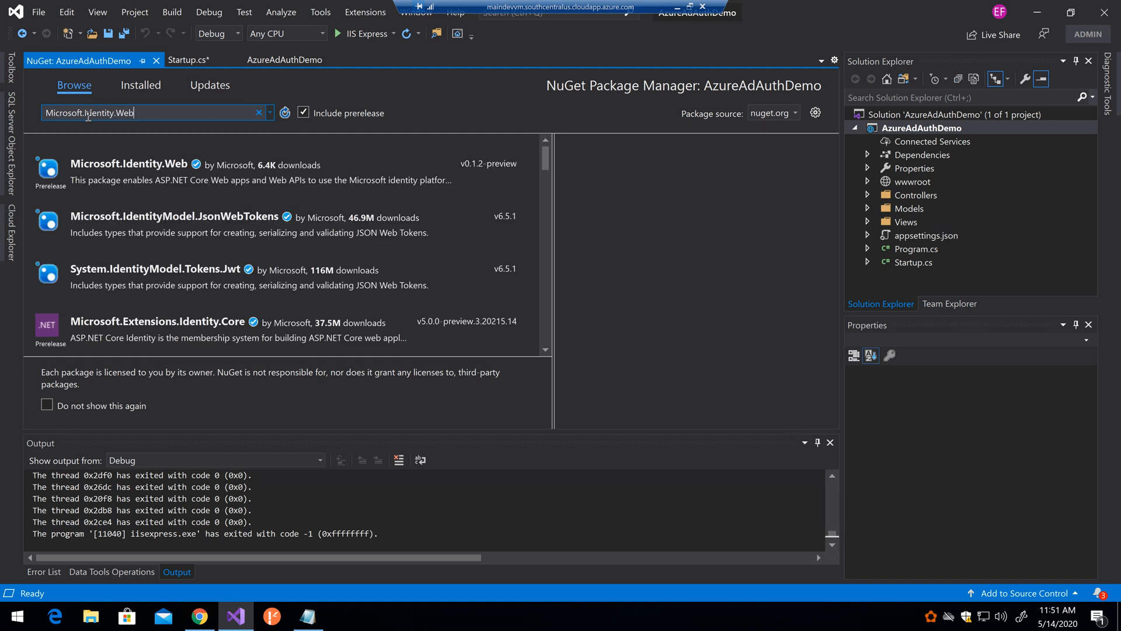
{"action": "type", "text": ".UI"}
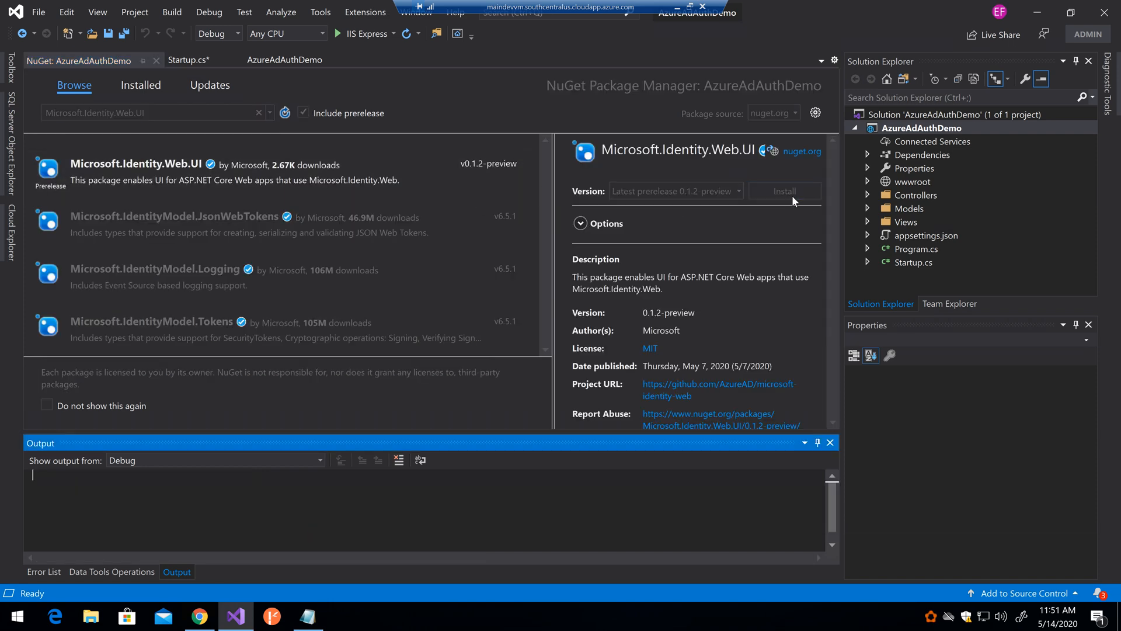
- Install Microsoft.Identity.Web.UI 0.1.2 preview, approving changes and accepting the license
{"action": "left_click", "coordinate": [783, 191]}
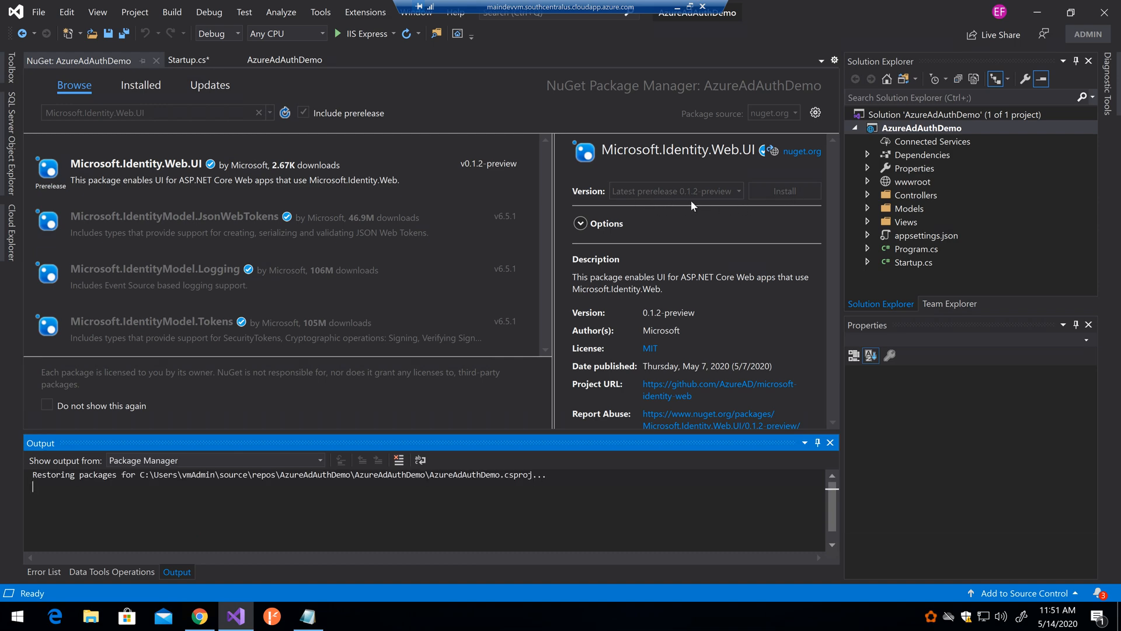
{"action": "left_click", "coordinate": [782, 190]}
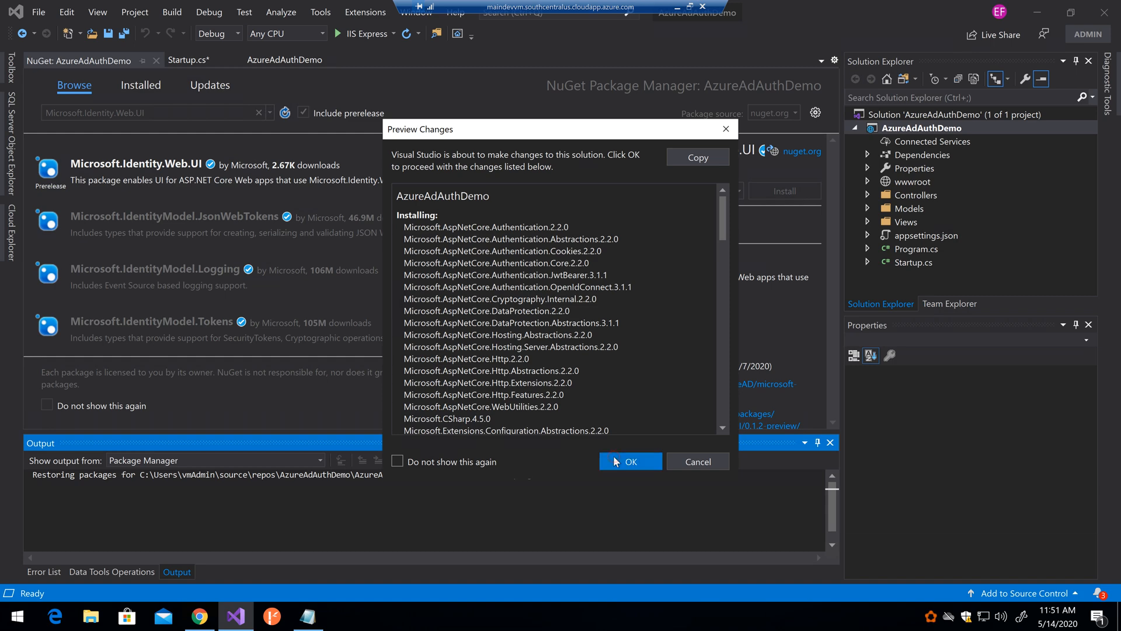
{"action": "left_click", "coordinate": [628, 461]}
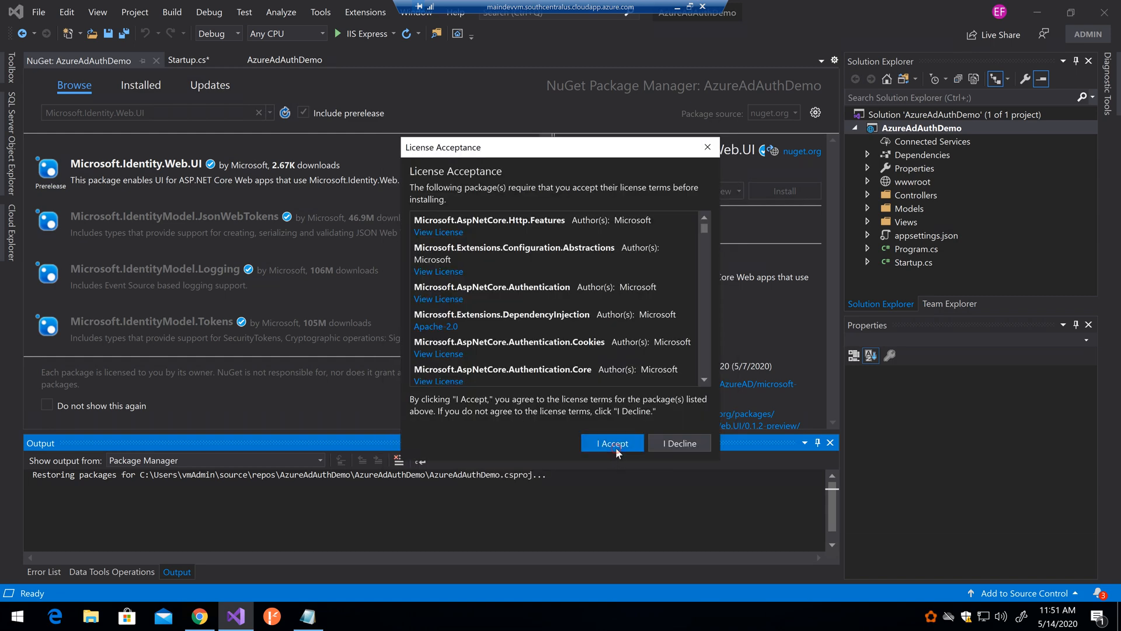
{"action": "left_click", "coordinate": [610, 443]}
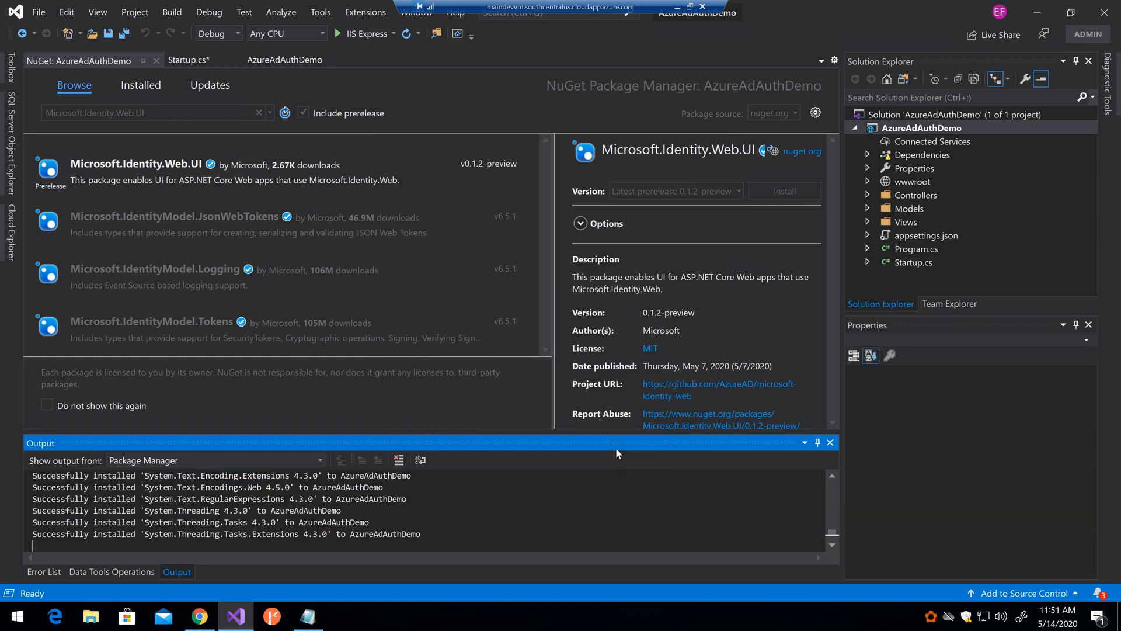
- Show the Error List and jump to the first Startup.cs error
{"action": "left_click", "coordinate": [43, 571]}
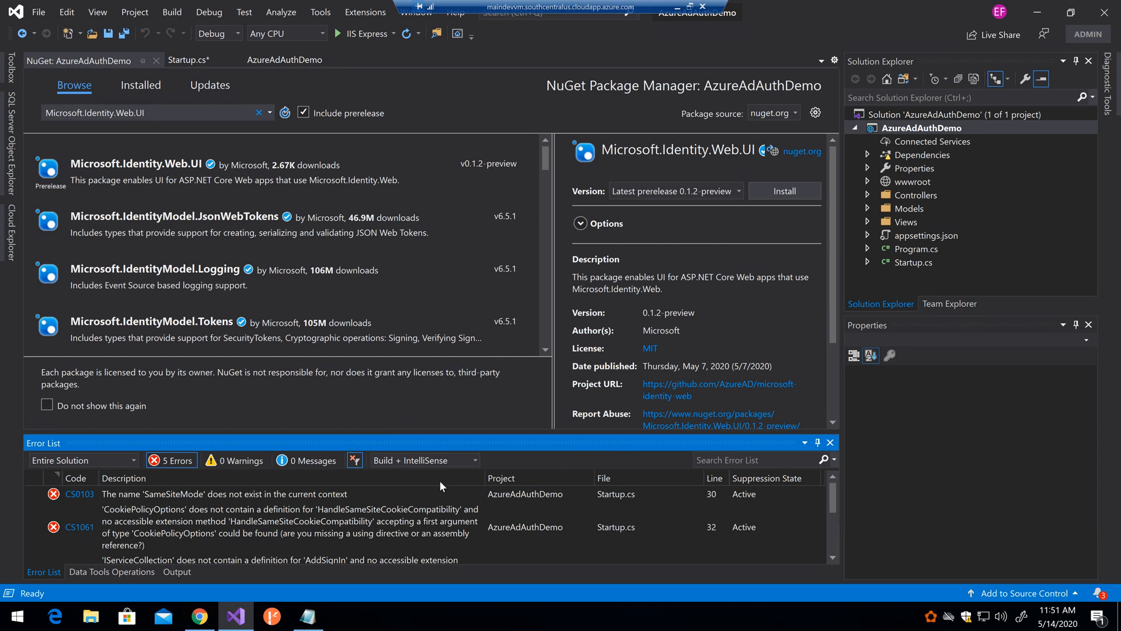
{"action": "left_click", "coordinate": [189, 60]}
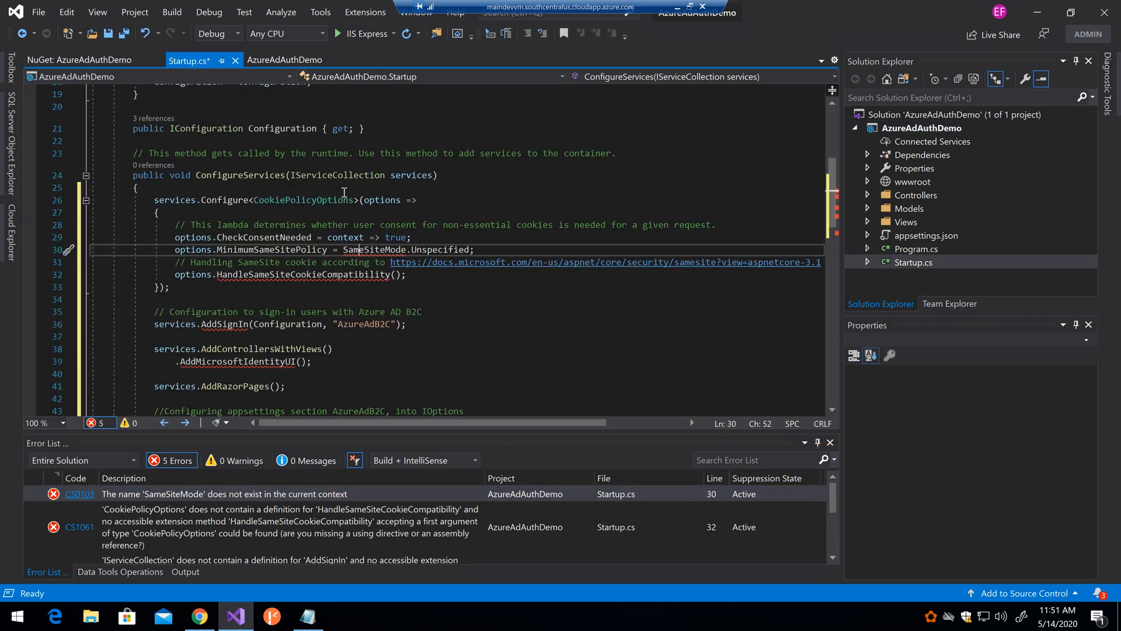
- Add usings for SameSiteMode, cookie compatibility and Microsoft.Identity.Web.UI via Quick Actions, save Startup.cs, and bring up the notes
{"action": "left_click", "coordinate": [69, 249]}
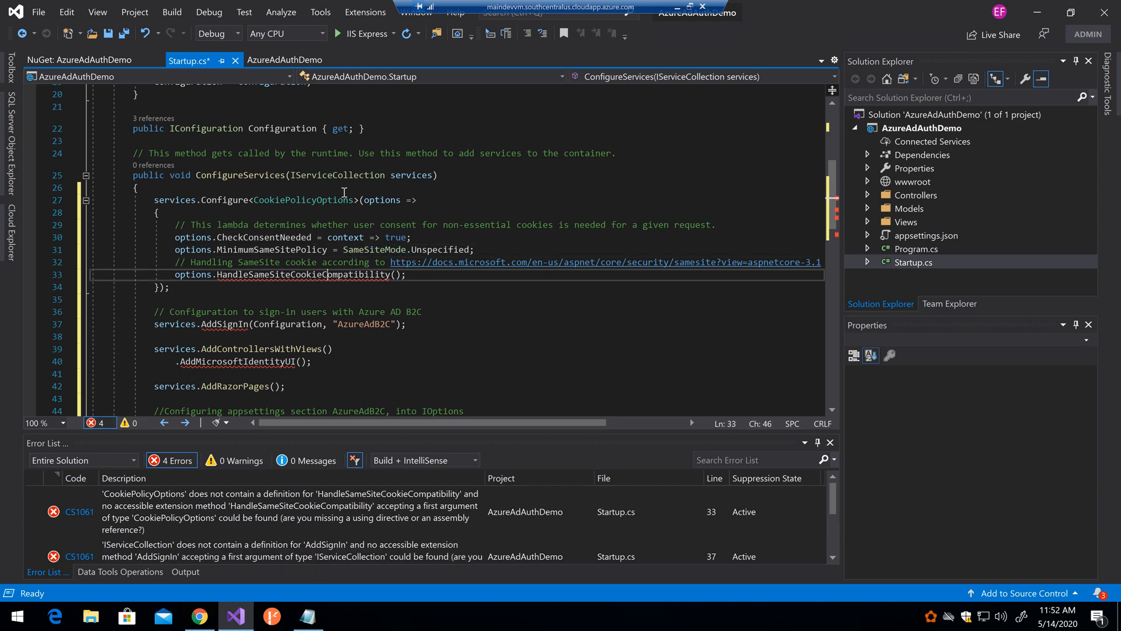
{"action": "left_click", "coordinate": [69, 274]}
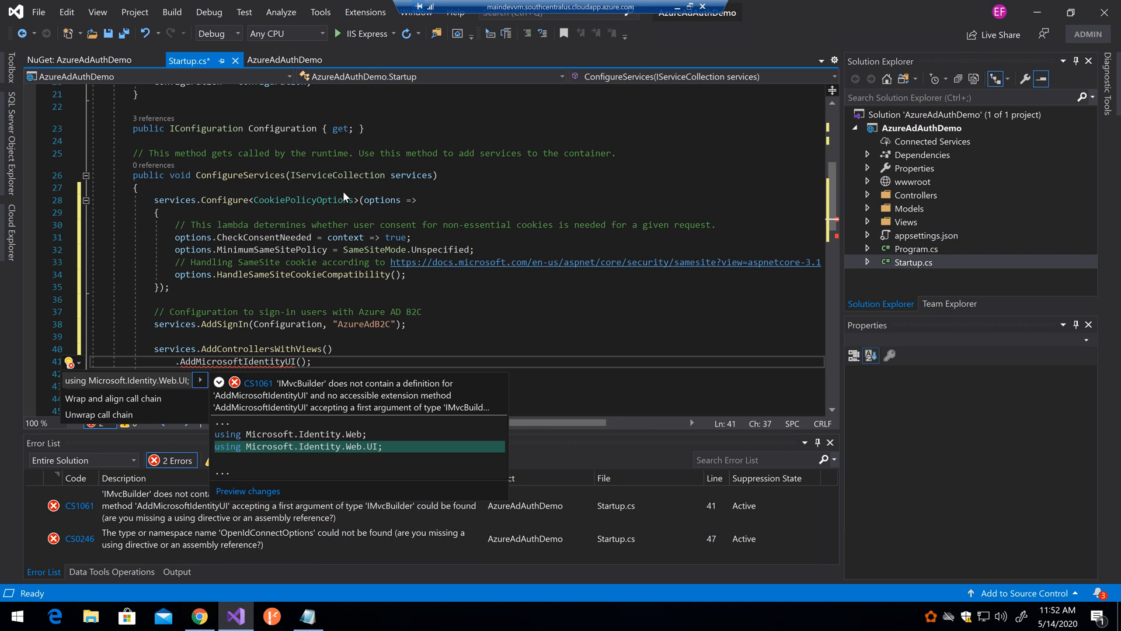
{"action": "left_click", "coordinate": [303, 445]}
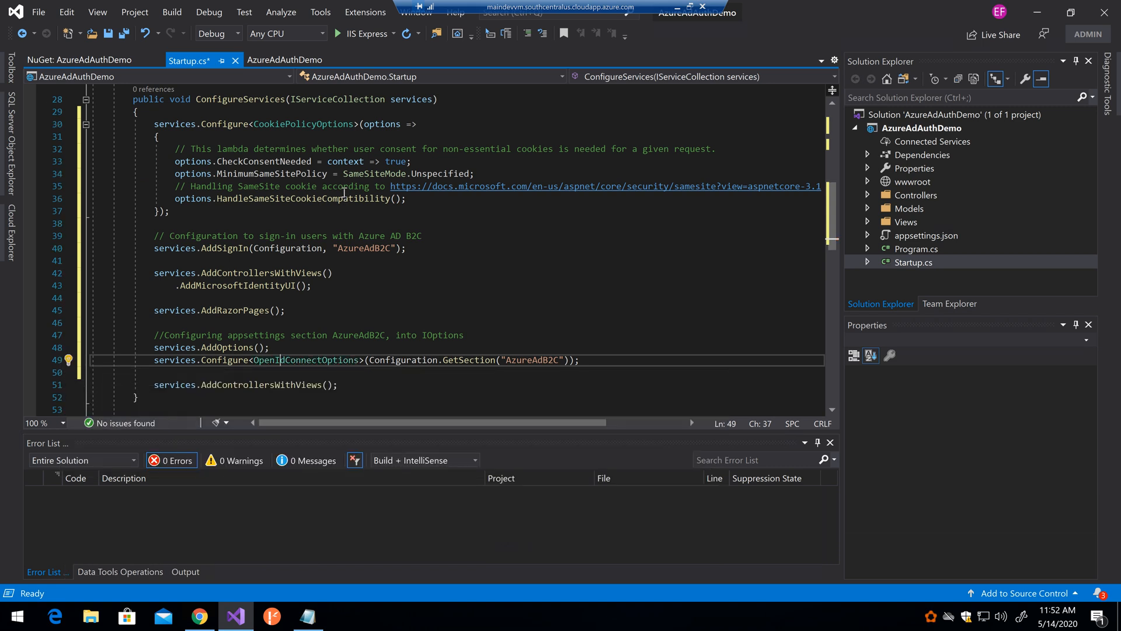
{"action": "key", "text": "ctrl+s"}
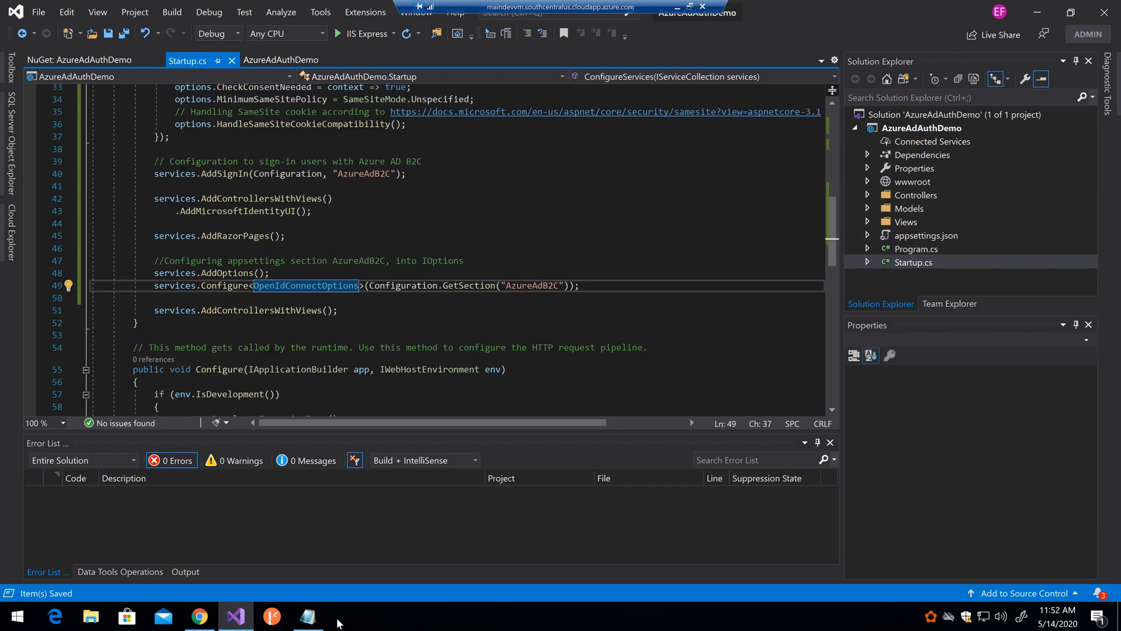
{"action": "left_click", "coordinate": [307, 615]}
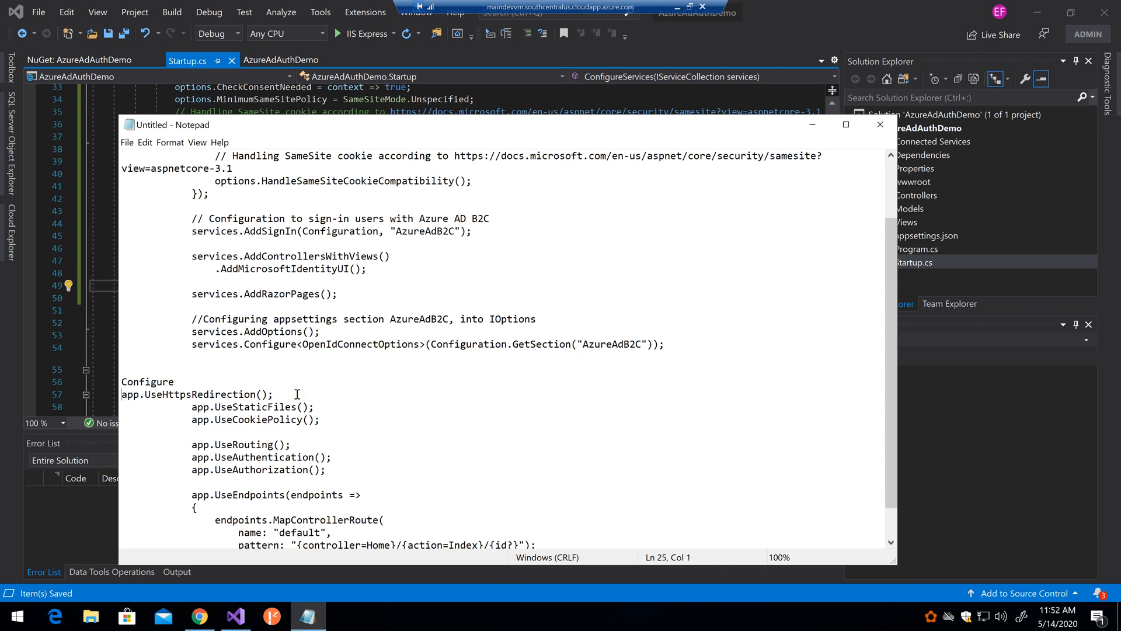
- Select the Configure middleware block in the notes and return to Startup.cs with it
{"action": "left_click_drag", "start_coordinate": [121, 393], "coordinate": [327, 470]}
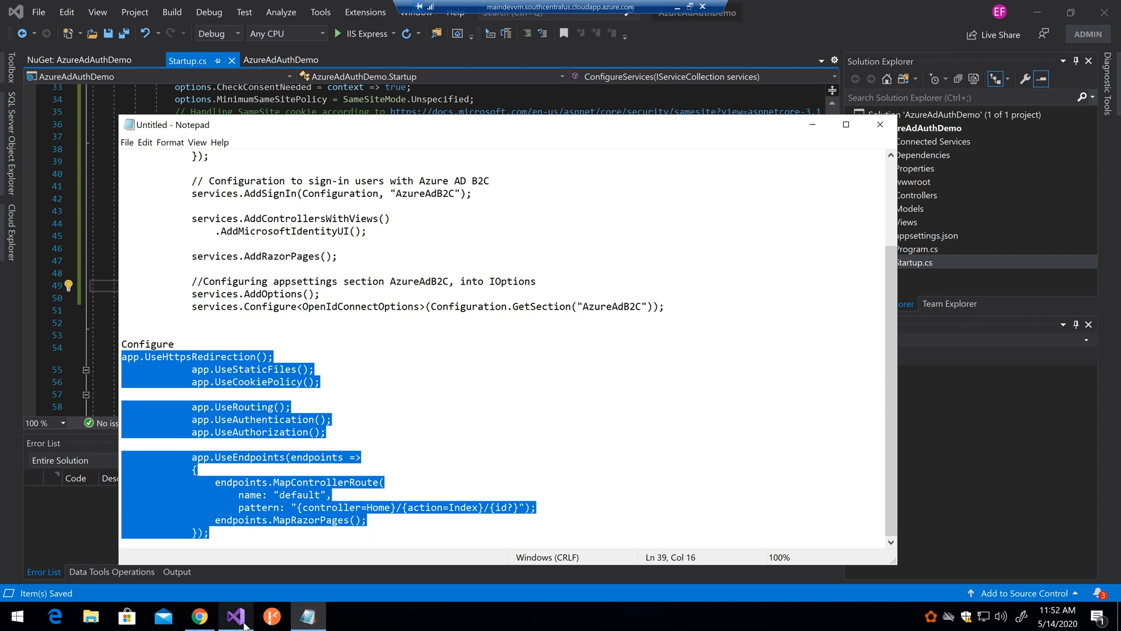
{"action": "left_click", "coordinate": [235, 615]}
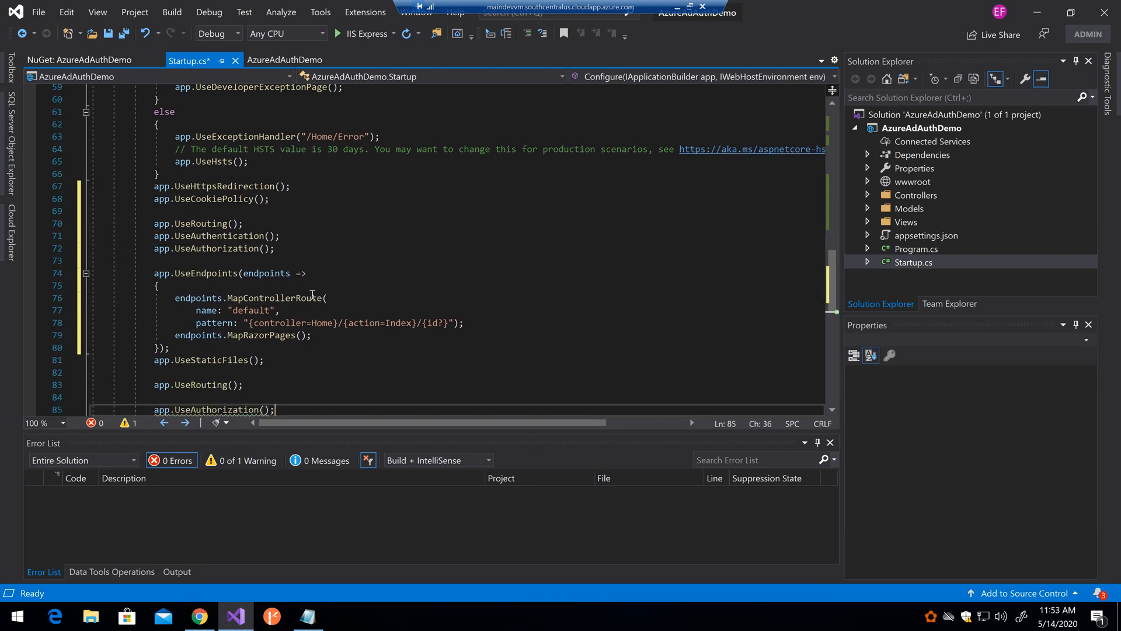
- Delete the duplicate app.UseRouting() and app.UseAuthorization() lines from Configure
{"action": "scroll", "scroll_direction": "down", "scroll_amount": 3}
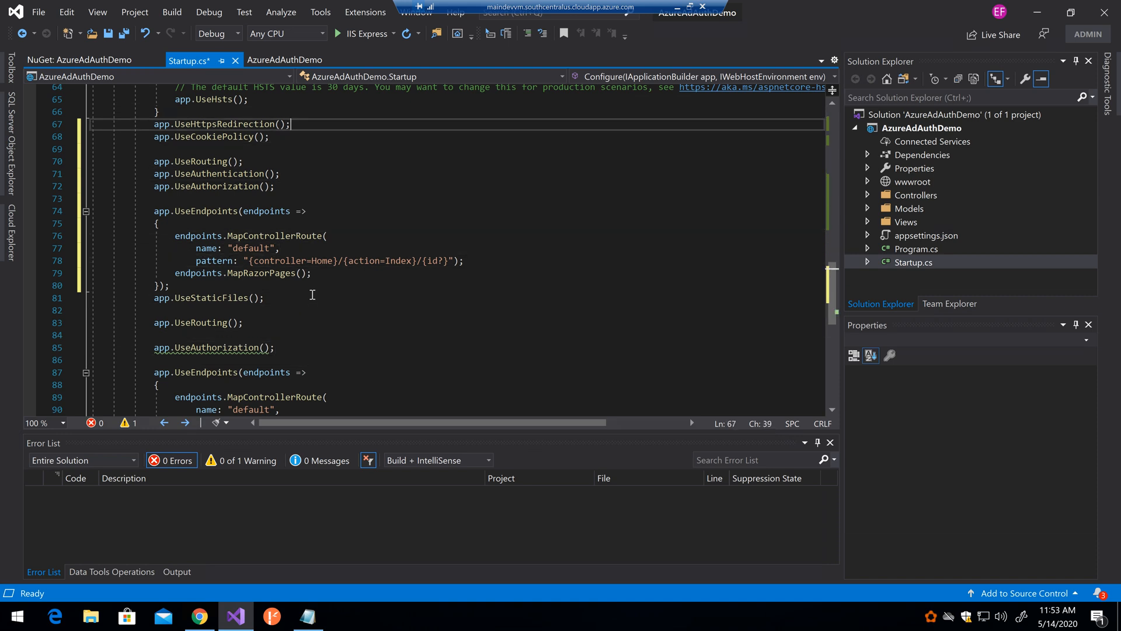
{"action": "left_click", "coordinate": [276, 347]}
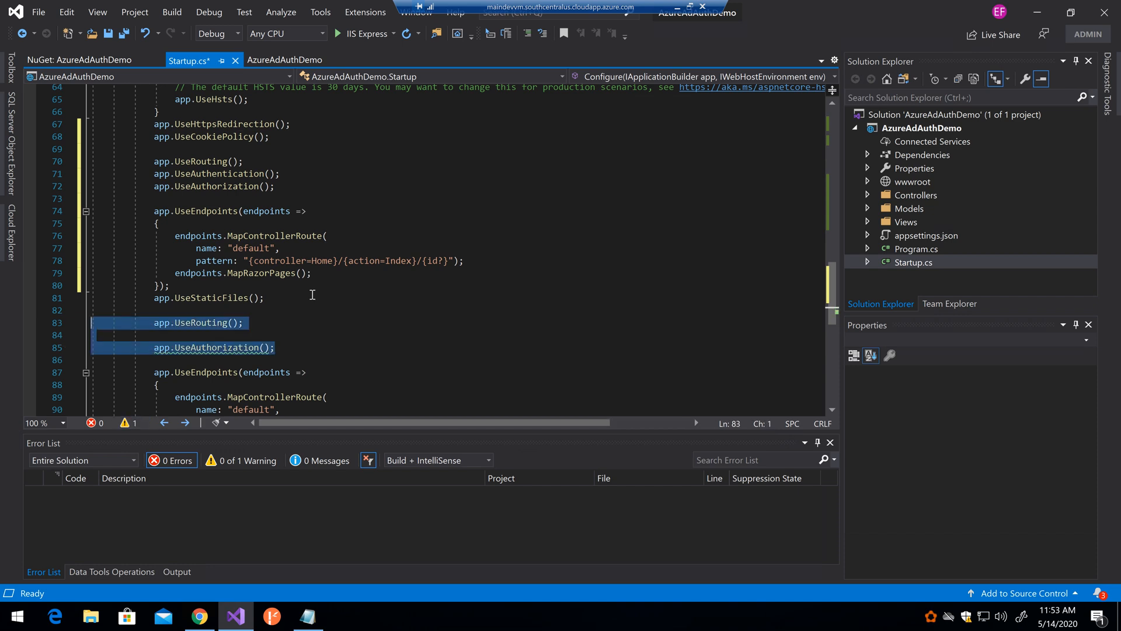
{"action": "key", "text": "Delete"}
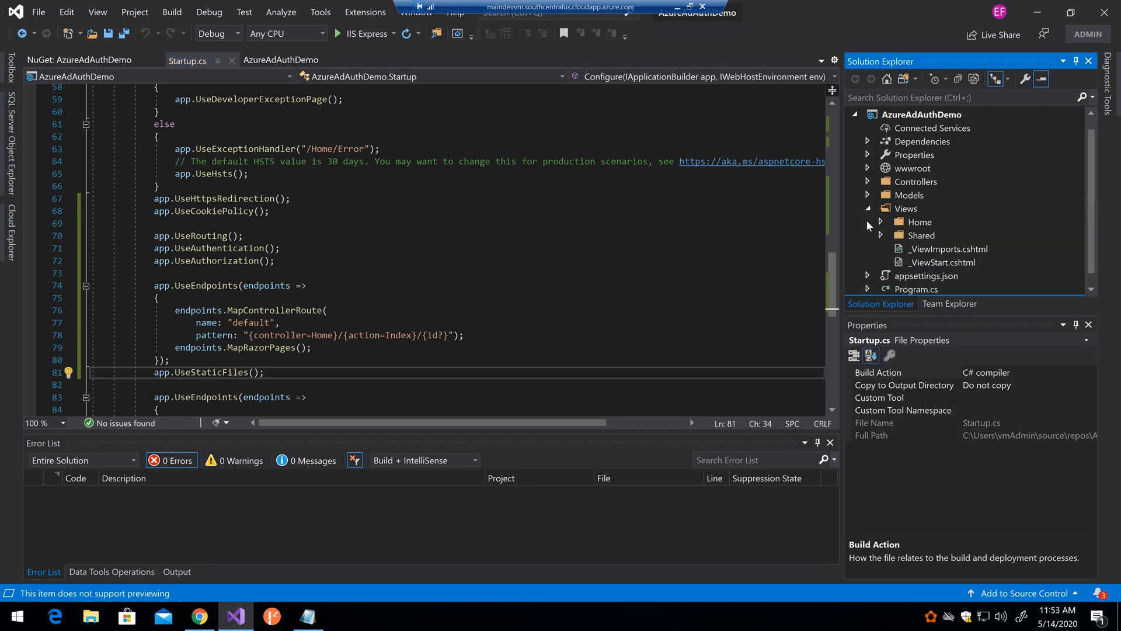
- Expand the Views folders and open Home's Index.cshtml in the editor
{"action": "left_click", "coordinate": [882, 235]}
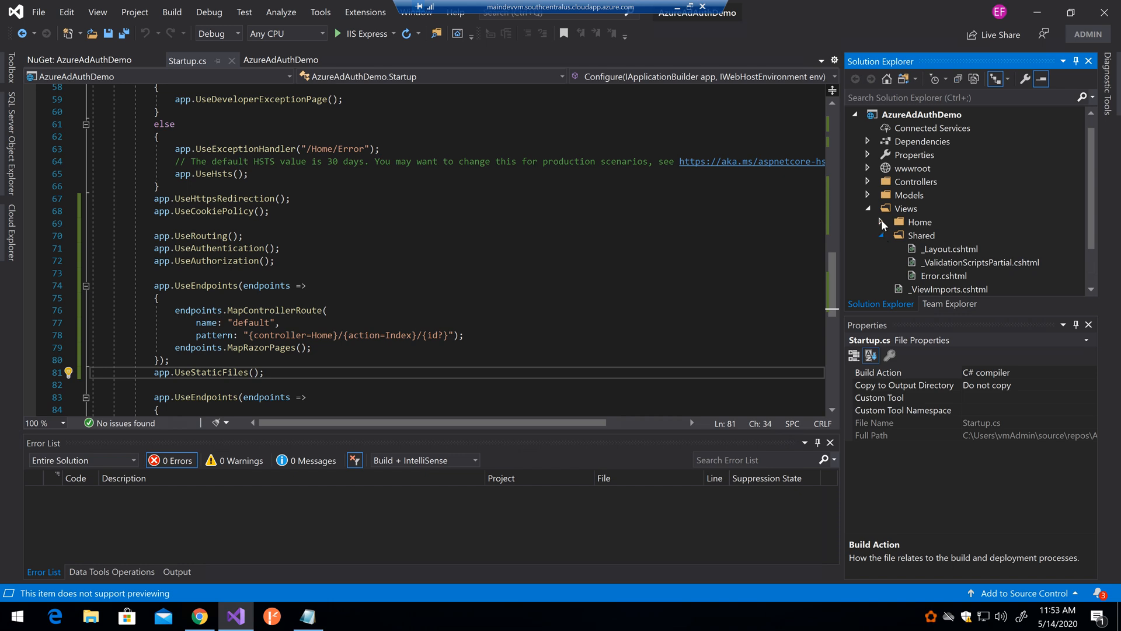
{"action": "left_click", "coordinate": [882, 221]}
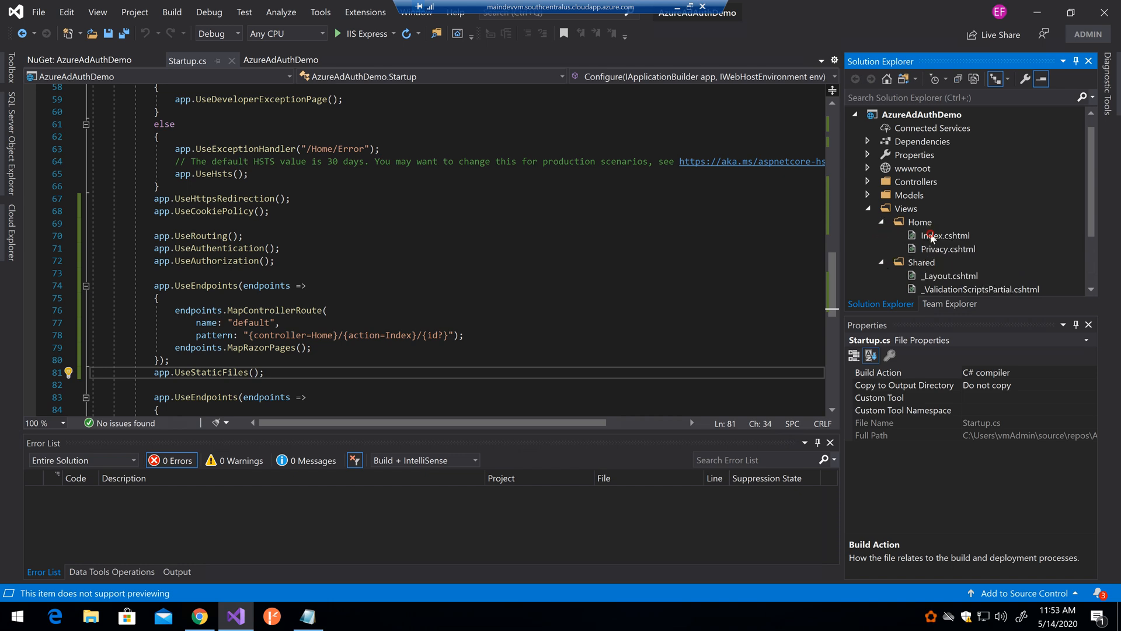
{"action": "double_click", "coordinate": [946, 235]}
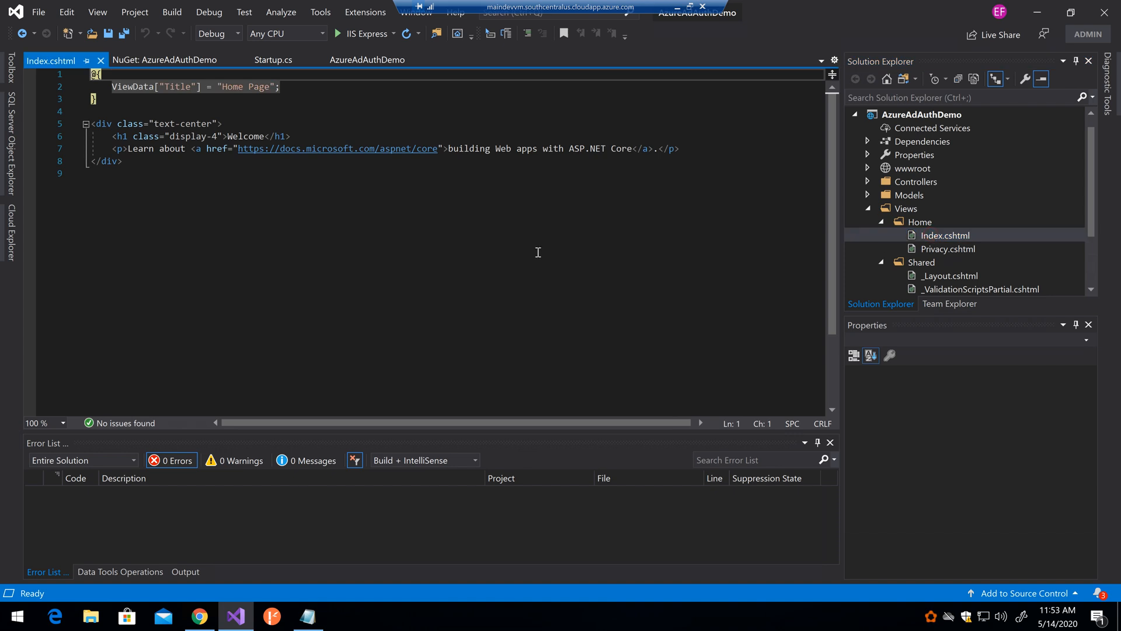
{"action": "mouse_move", "coordinate": [513, 171]}
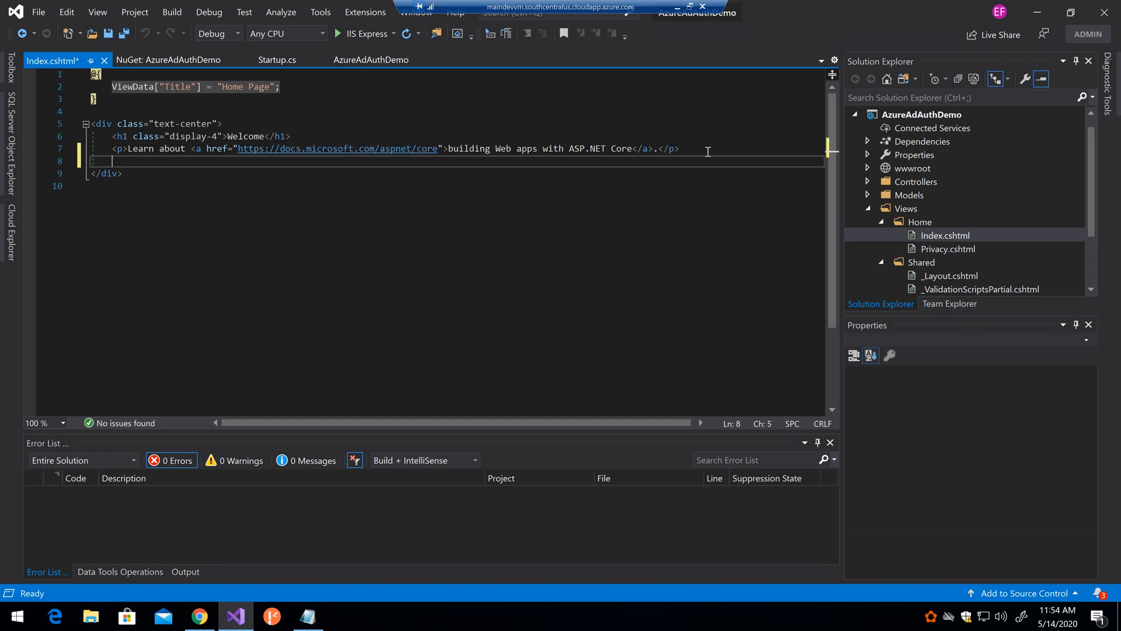
- Add <br /> and an <a href="~/MicrosoftIdentity/Account/SignIn"> anchor below the Learn about paragraph
{"action": "type", "text": "<div"}
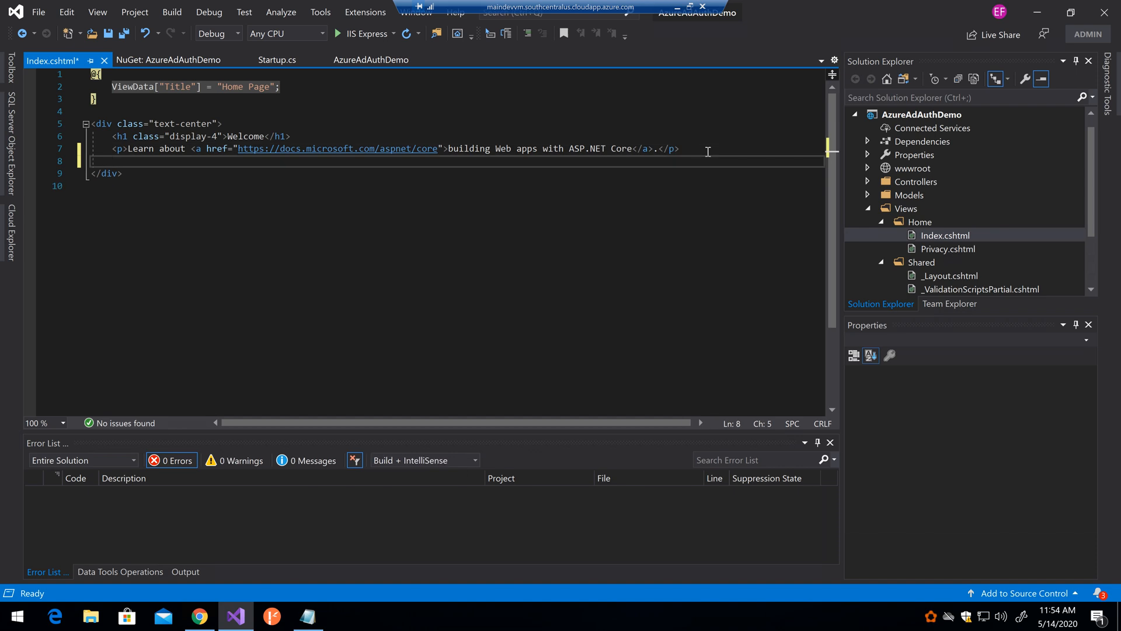
{"action": "type", "text": "<br />"}
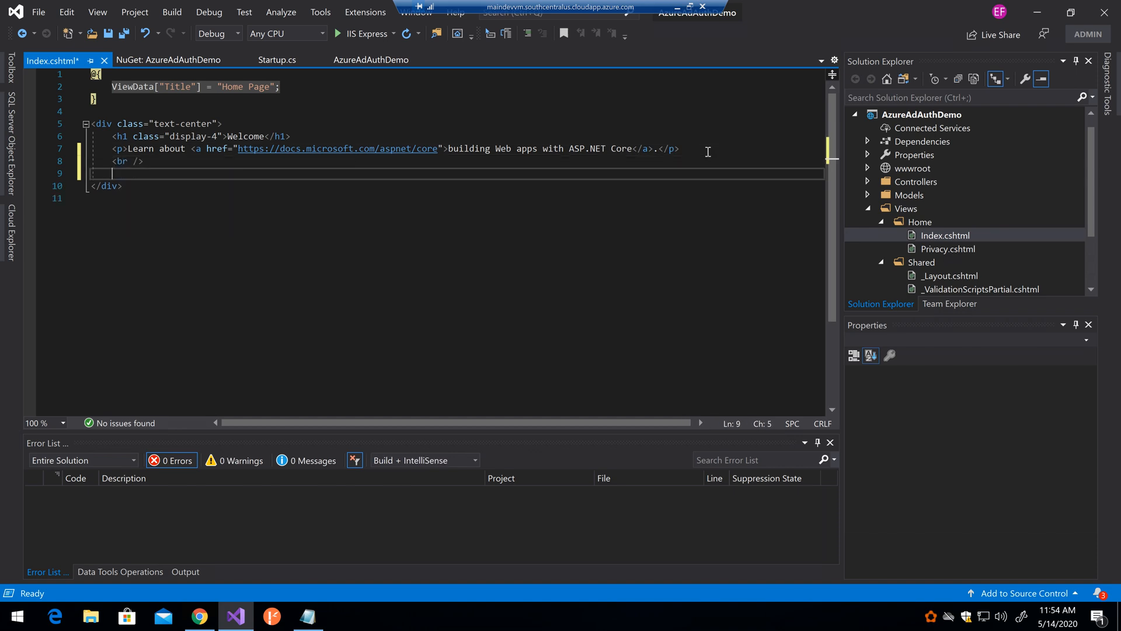
{"action": "type", "text": "<a href=\""}
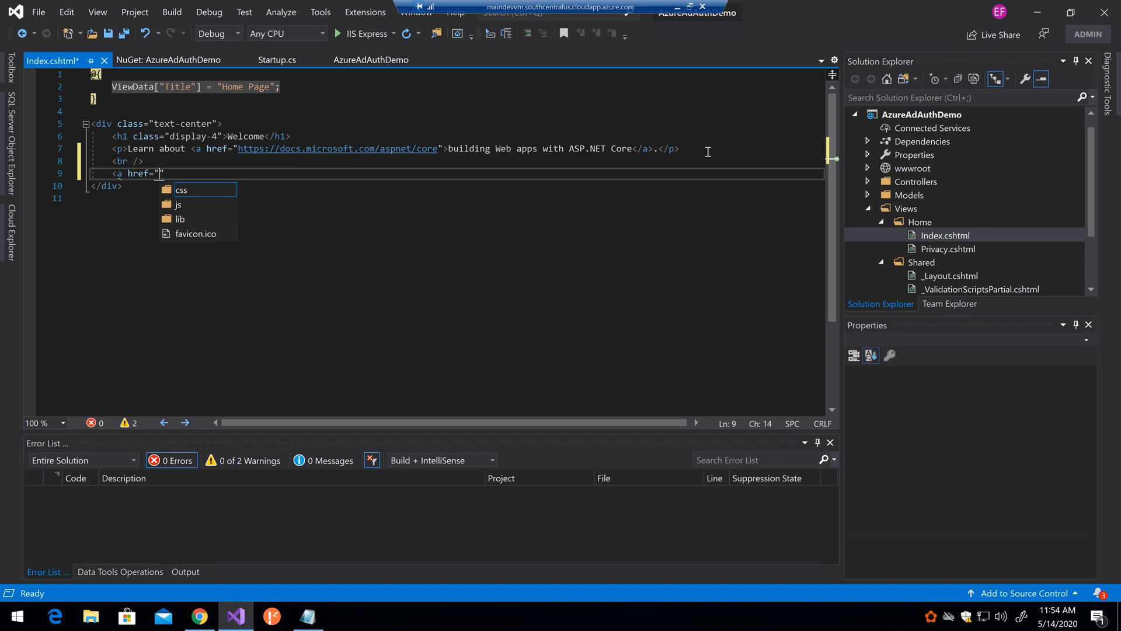
{"action": "type", "text": "~/"}
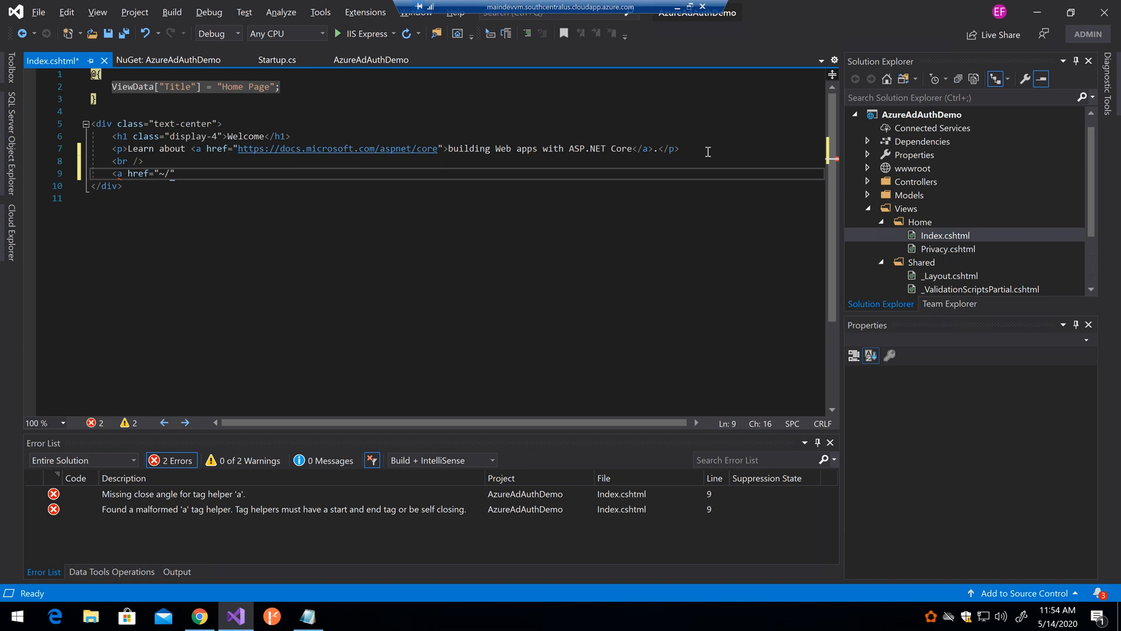
{"action": "type", "text": "MicrosoftIdentit"}
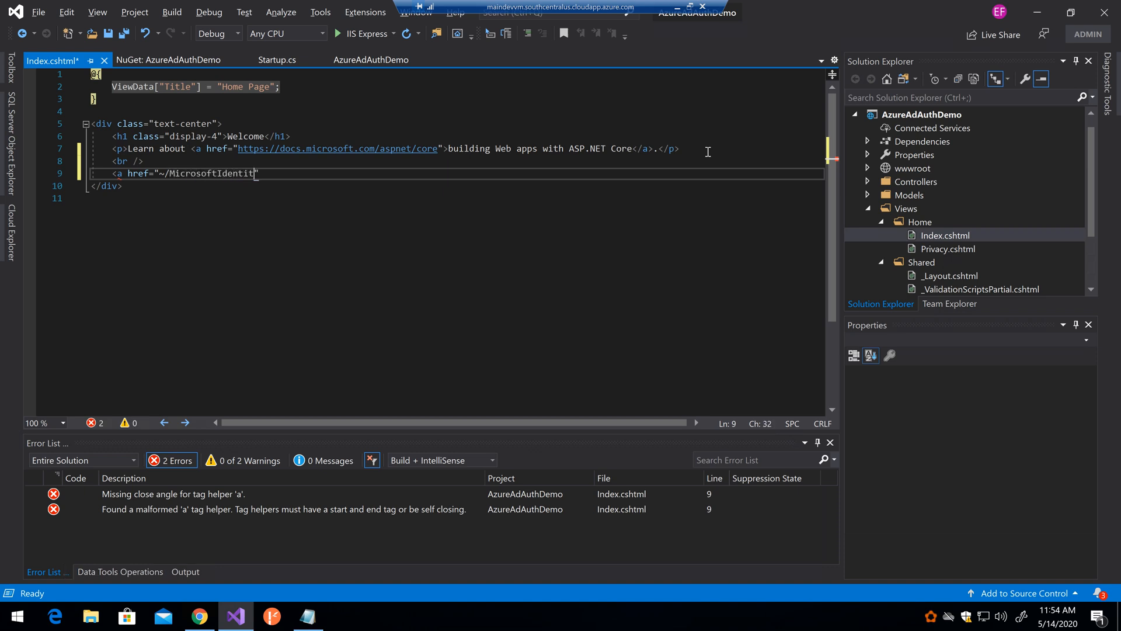
{"action": "type", "text": "y/"}
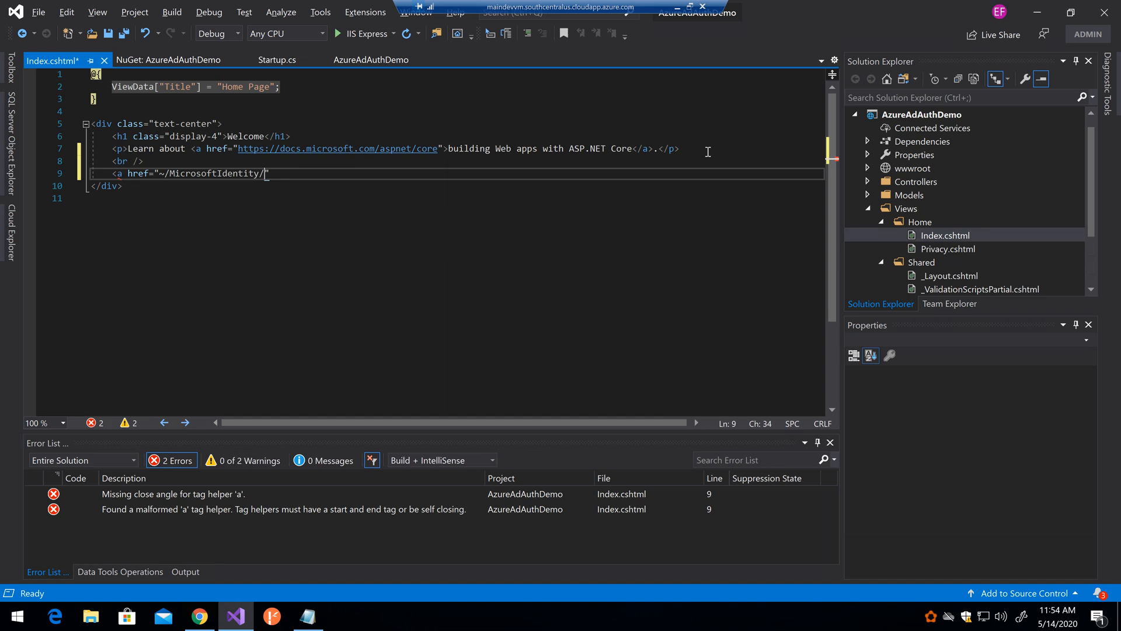
{"action": "type", "text": "Acc"}
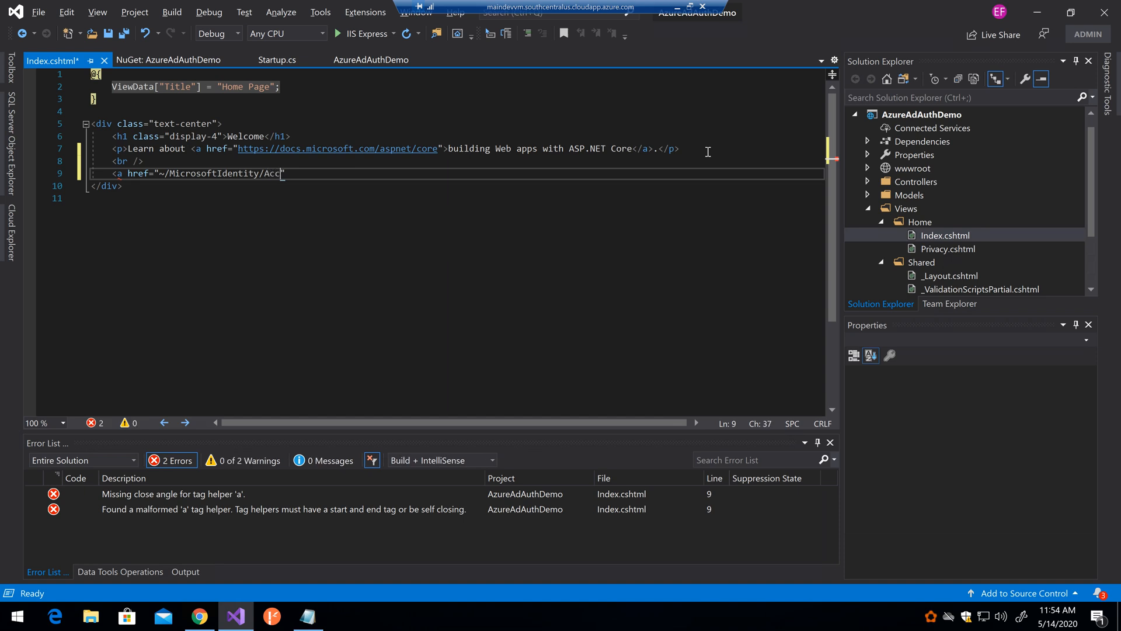
{"action": "type", "text": "ount"}
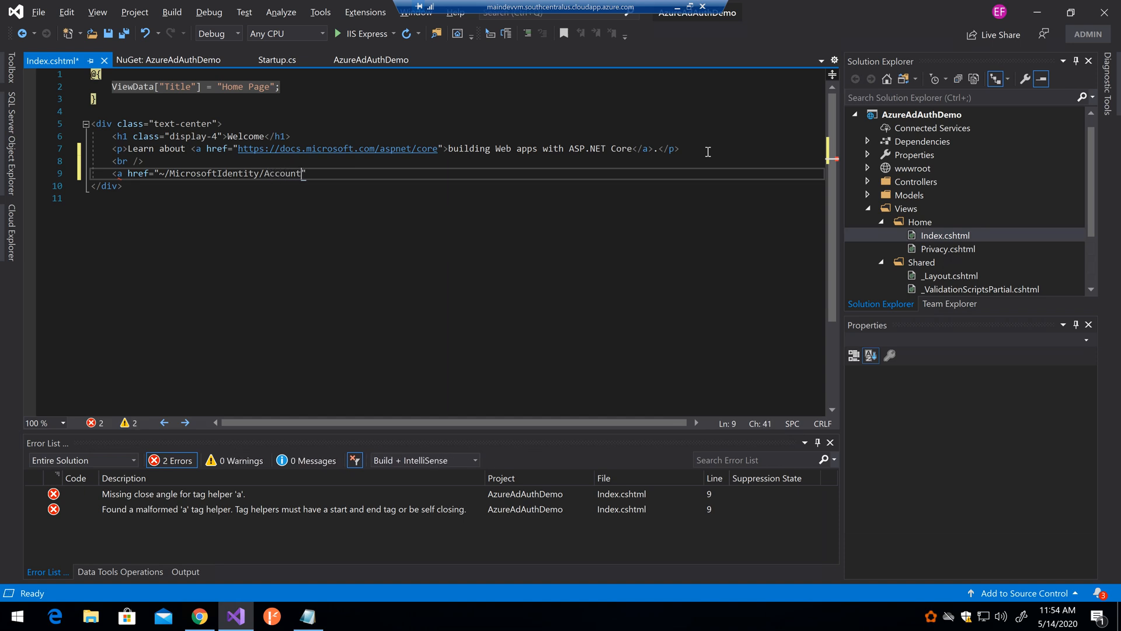
{"action": "type", "text": "Sign"}
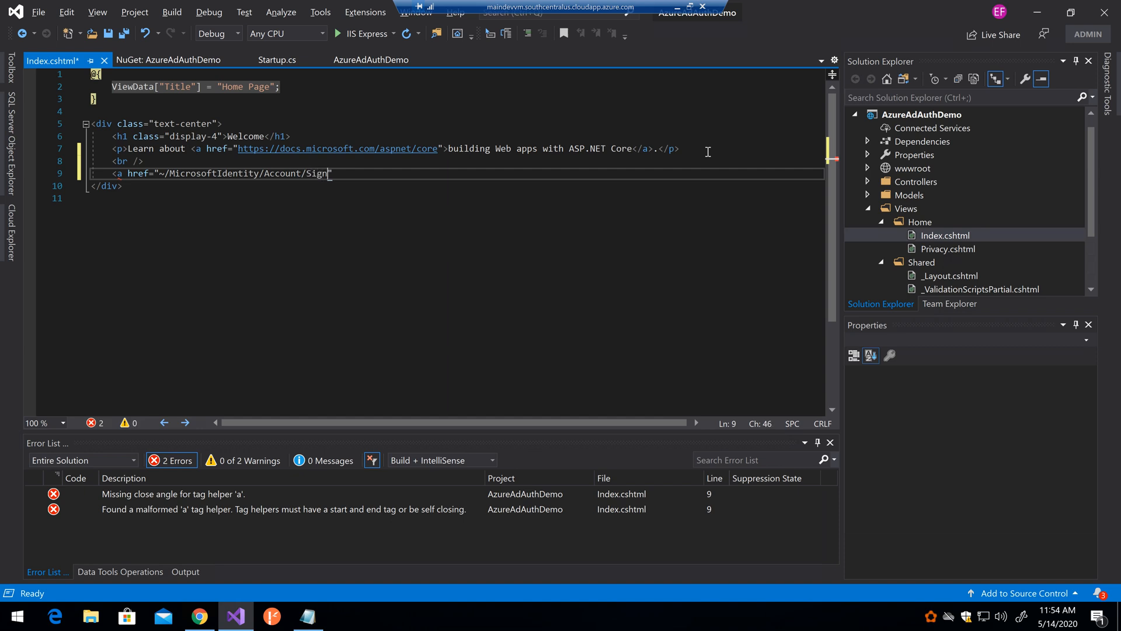
{"action": "type", "text": "In"}
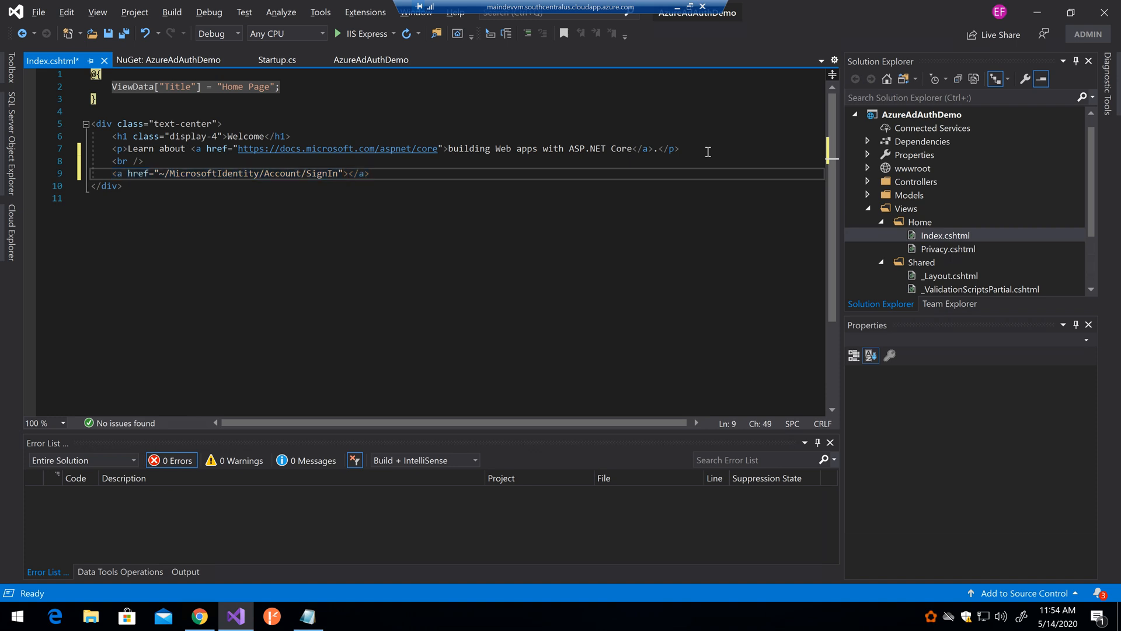
- Set the link text to Sign Up/In (replacing Log in) and save Index.cshtml
{"action": "type", "text": "L"}
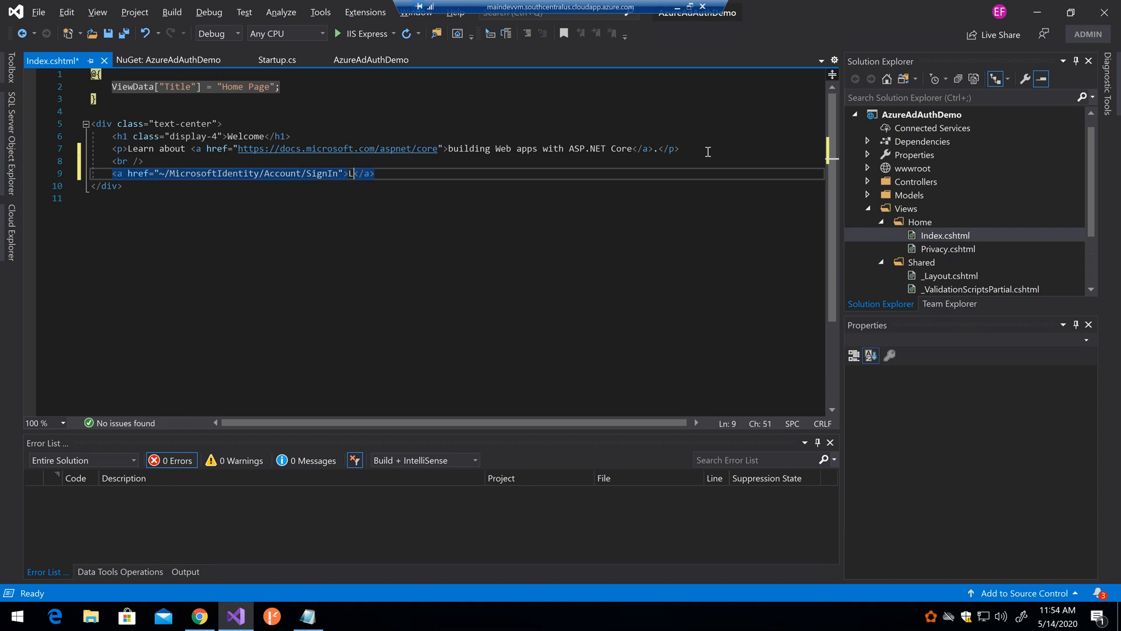
{"action": "type", "text": "og in"}
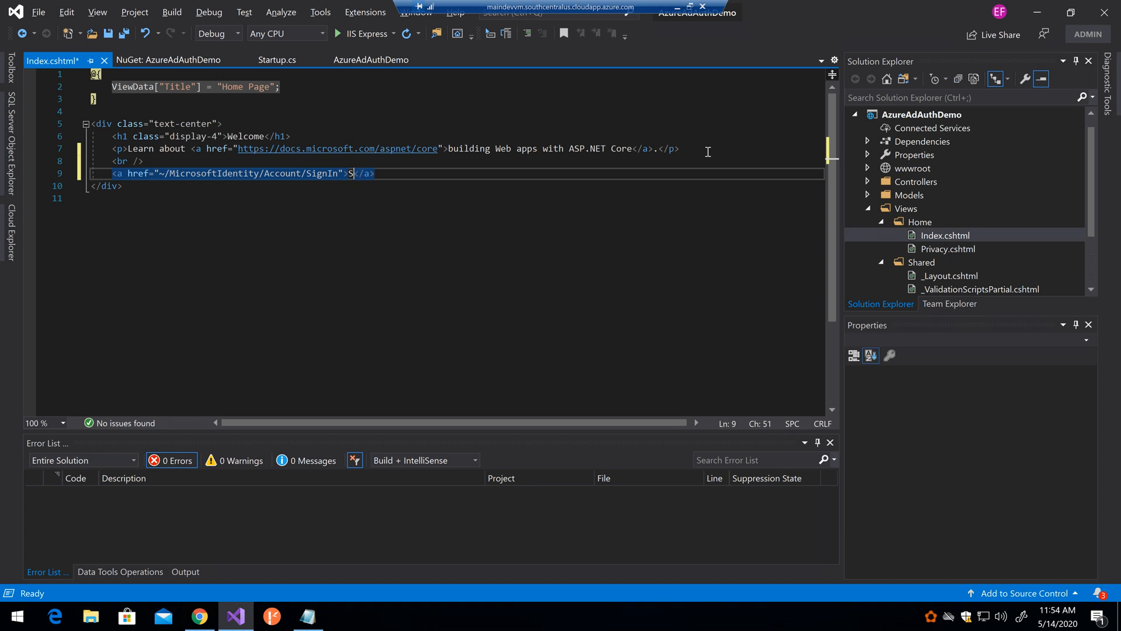
{"action": "type", "text": "ign Up/I"}
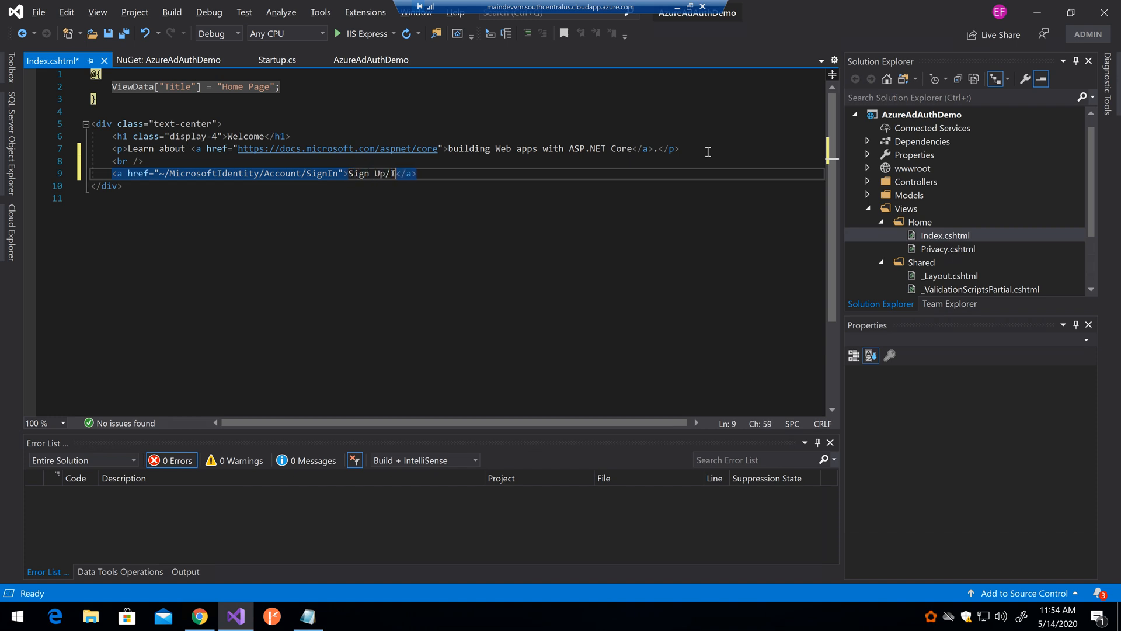
{"action": "type", "text": "n"}
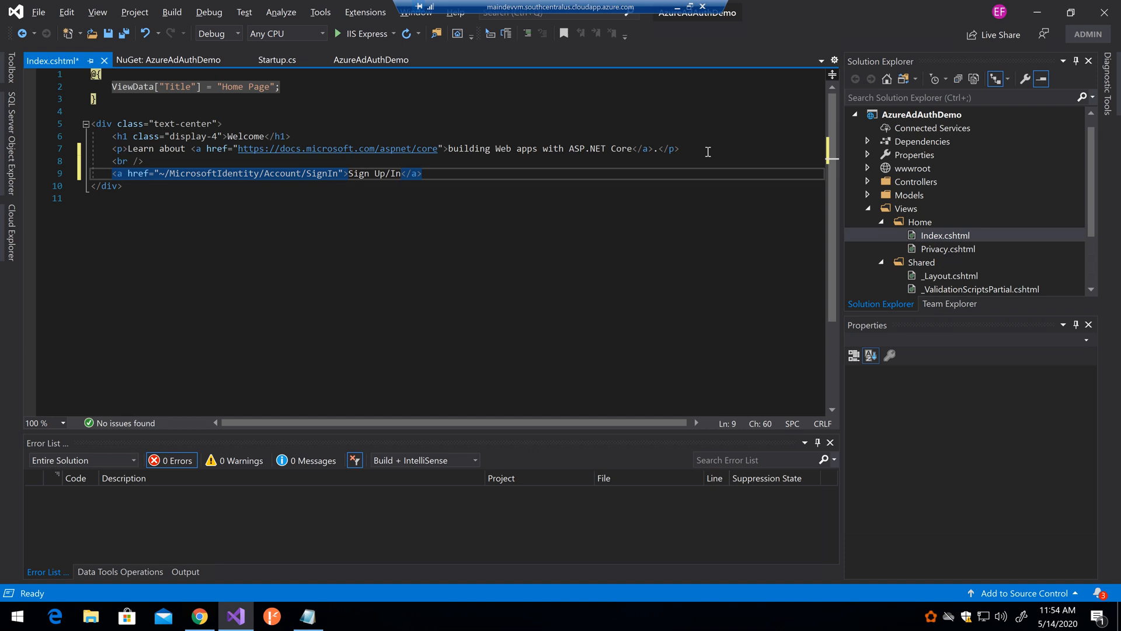
{"action": "mouse_move", "coordinate": [661, 184]}
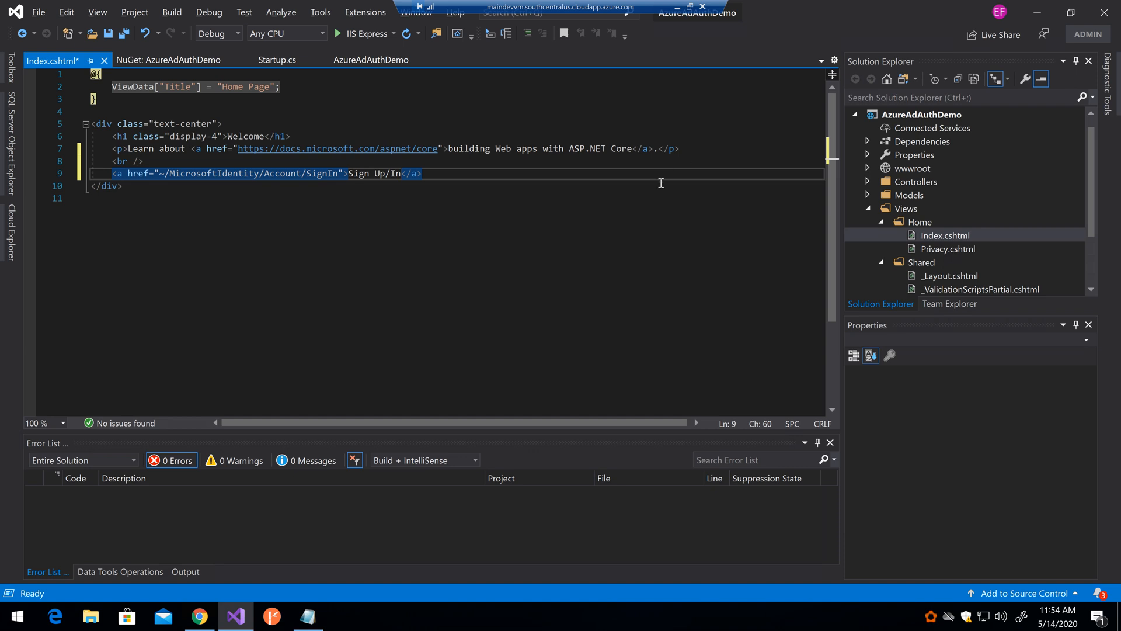
{"action": "key", "text": "ctrl+s"}
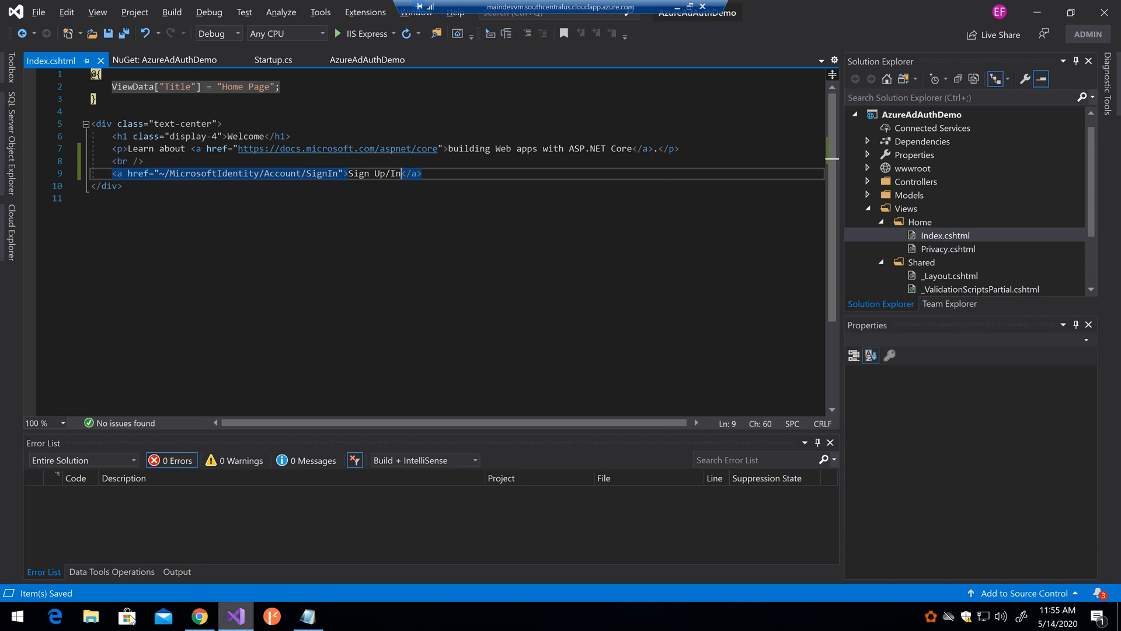
{"action": "mouse_move", "coordinate": [200, 615]}
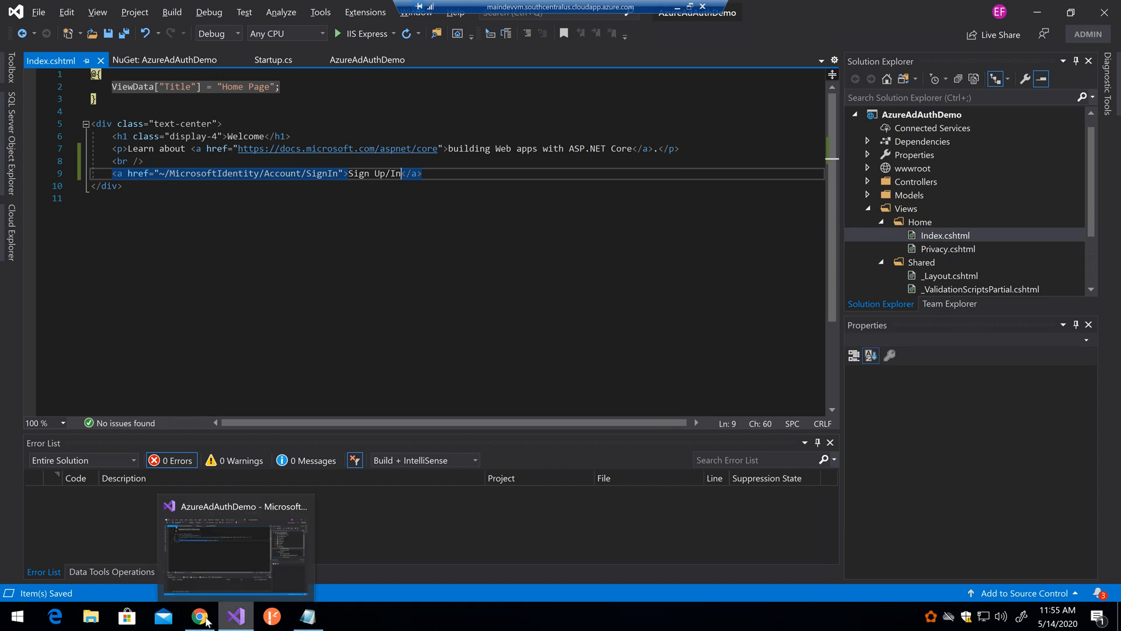
{"action": "mouse_move", "coordinate": [235, 616]}
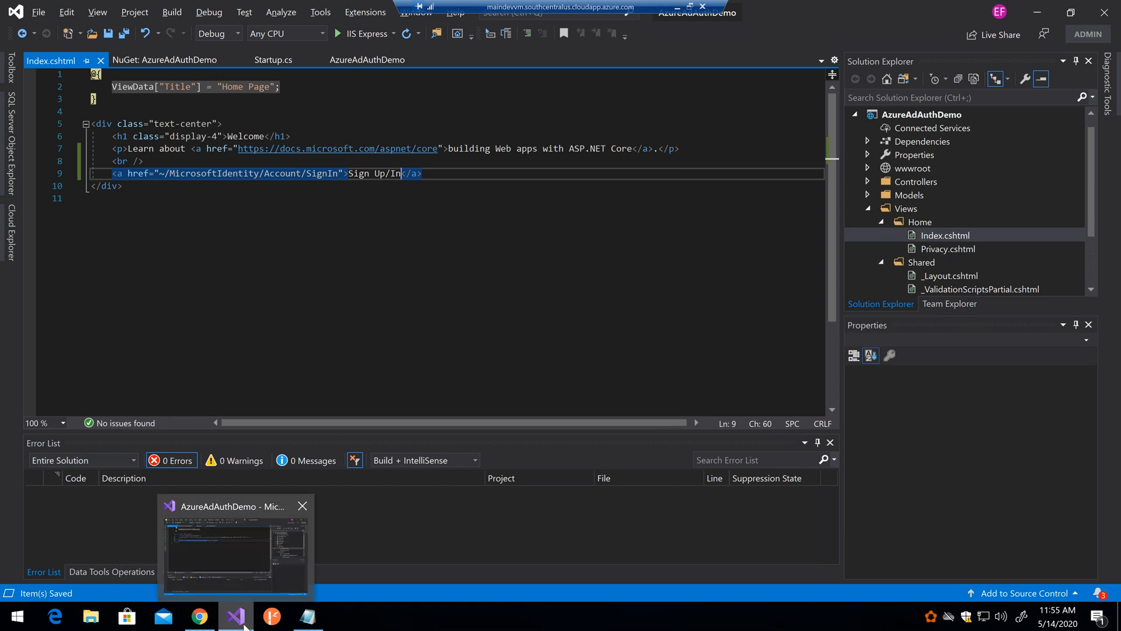
- Launch a second Visual Studio 2019 instance from the taskbar, then open File Explorer at Quick access
{"action": "right_click", "coordinate": [235, 616]}
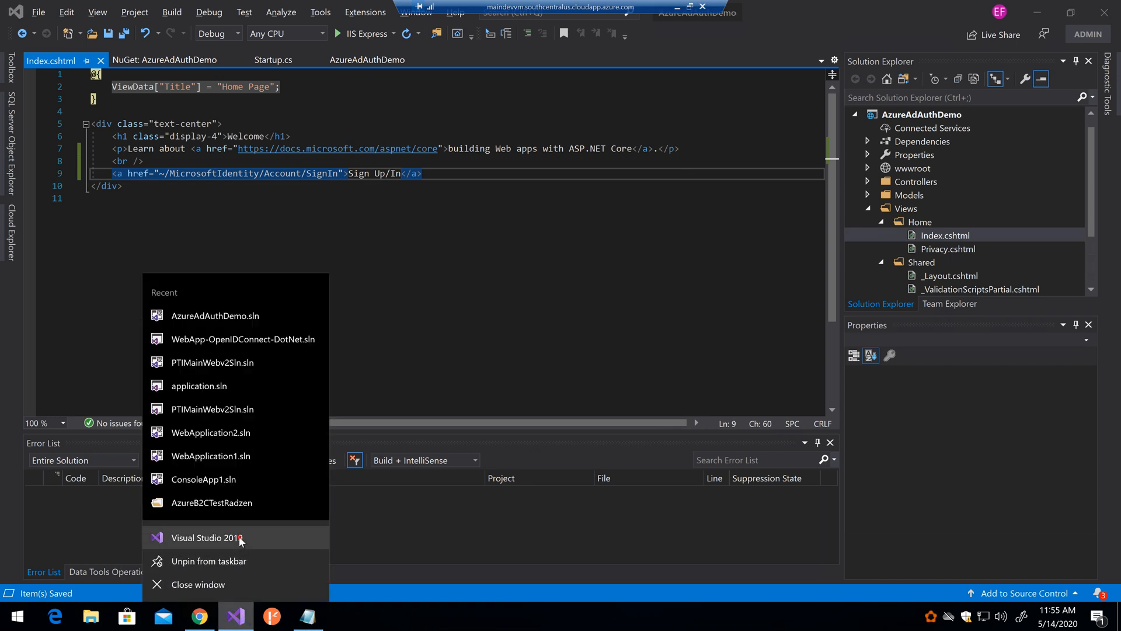
{"action": "left_click", "coordinate": [208, 537]}
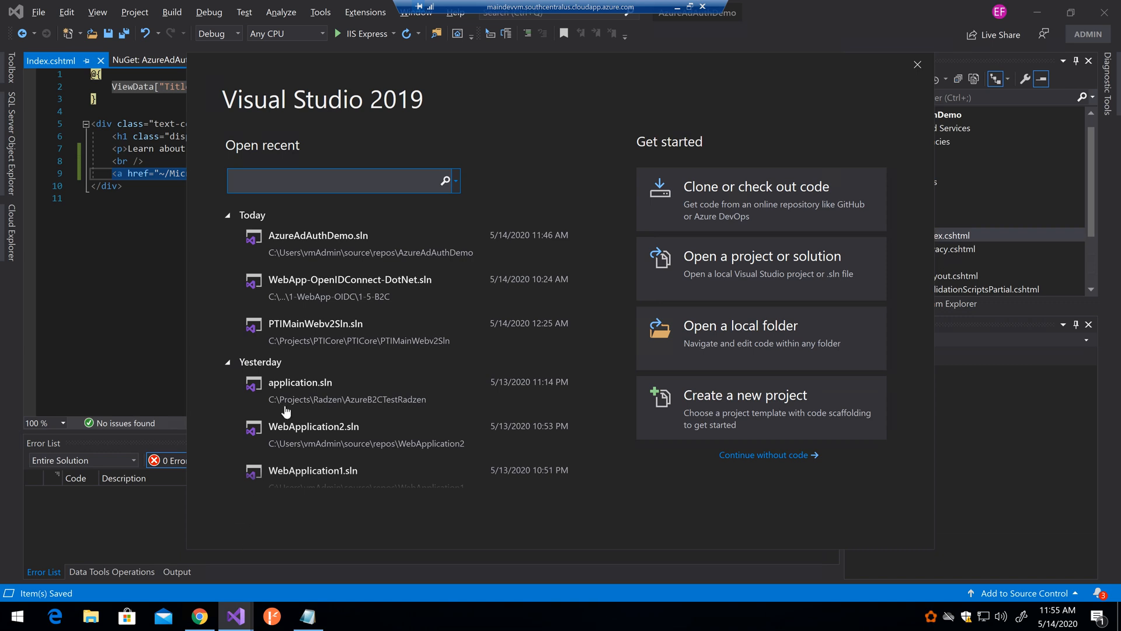
{"action": "mouse_move", "coordinate": [351, 241]}
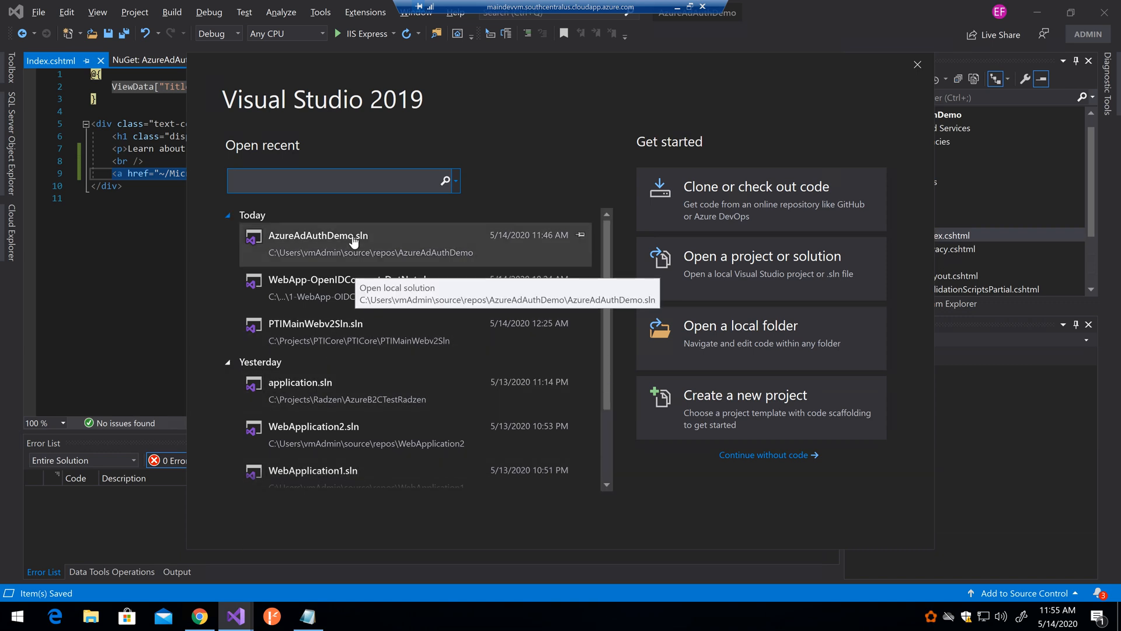
{"action": "mouse_move", "coordinate": [352, 333]}
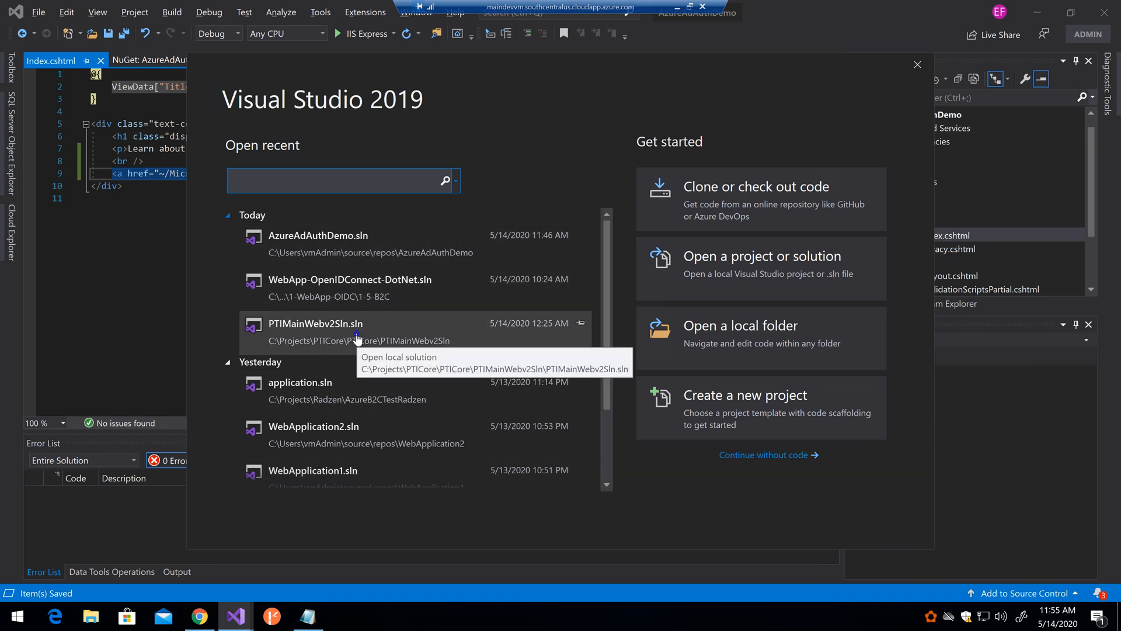
{"action": "right_click", "coordinate": [315, 324]}
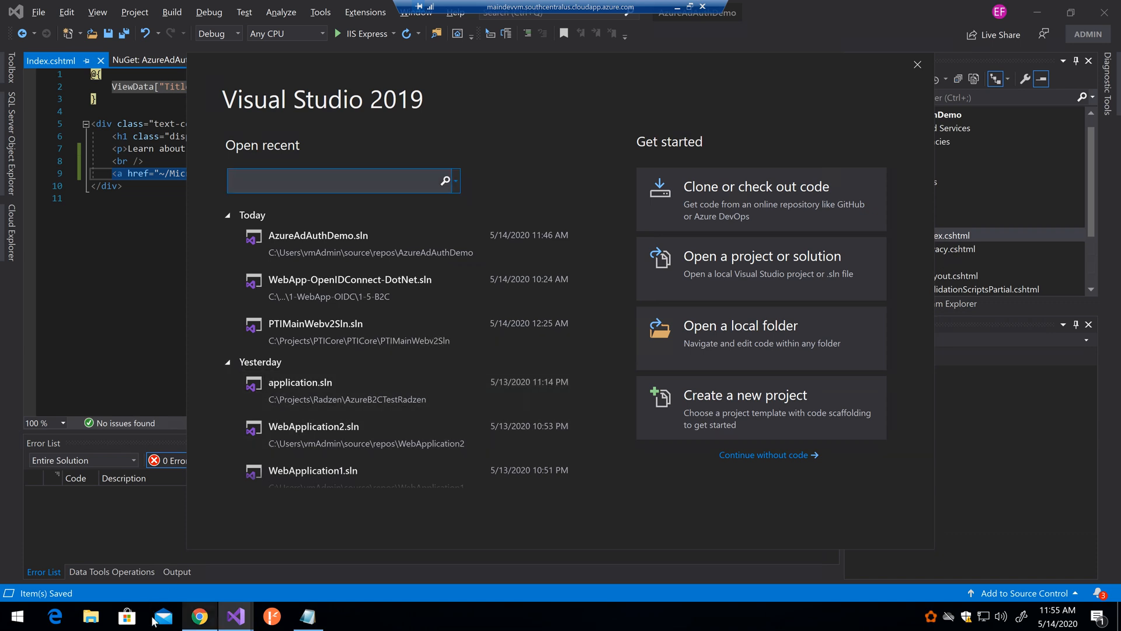
{"action": "left_click", "coordinate": [90, 616]}
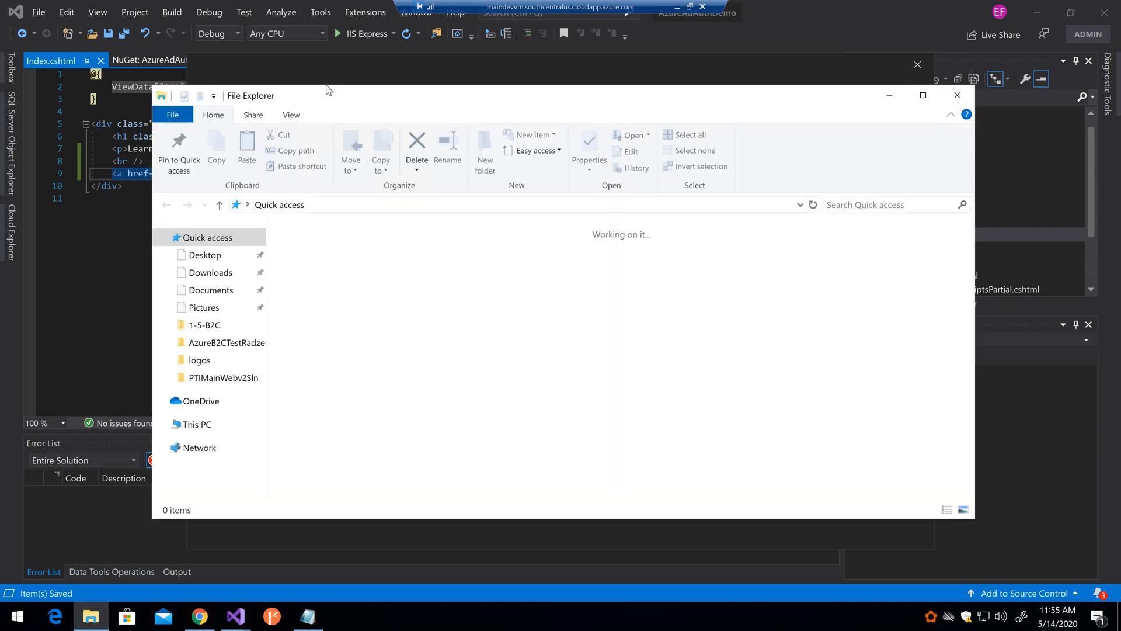